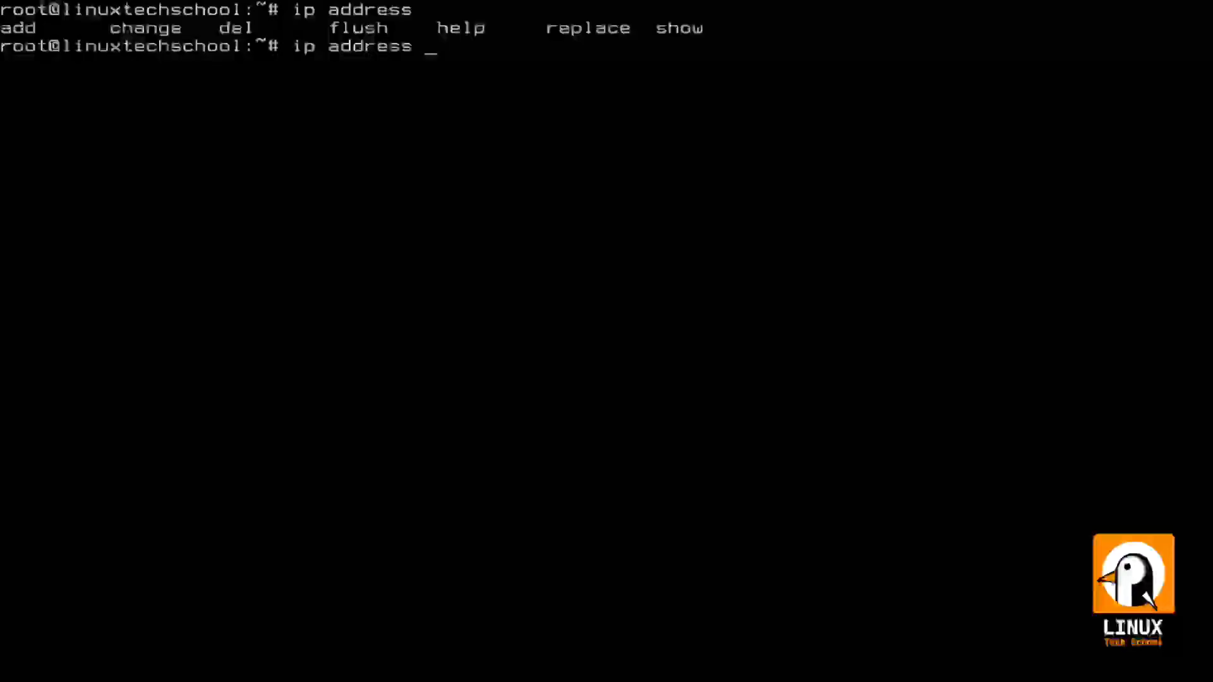
Step: Show the addresses assigned to interface enp0s3 with ip address show, listing options via Tab
text(show)
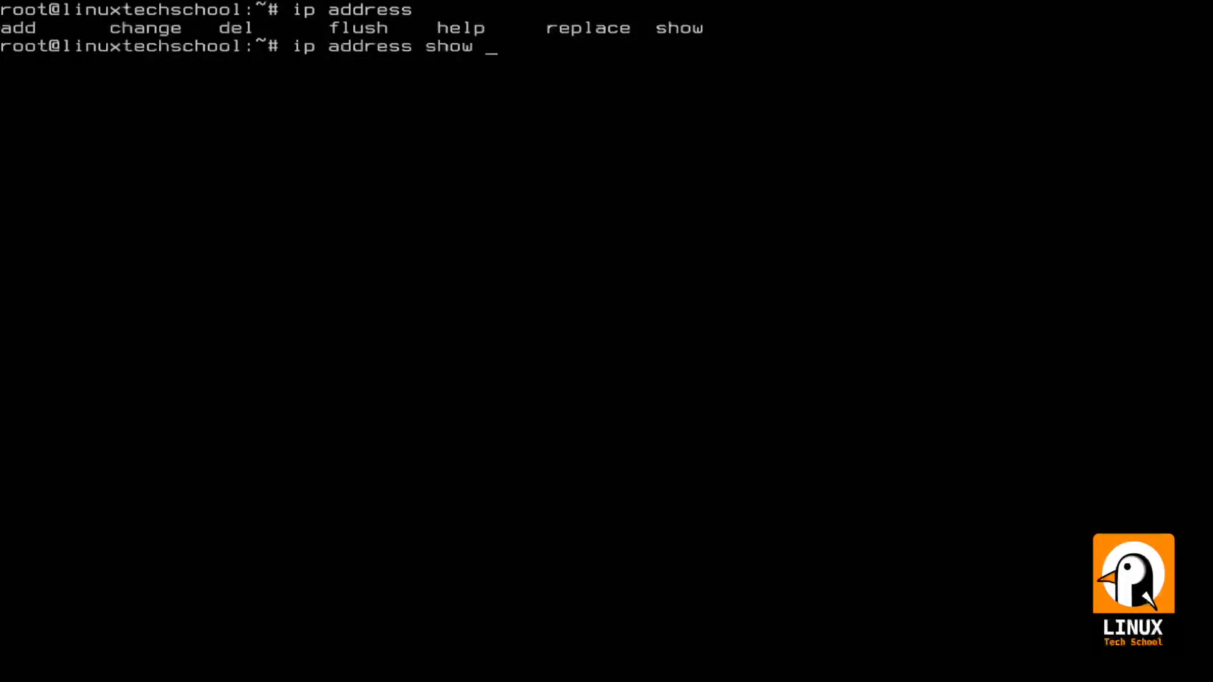
key(Tab)
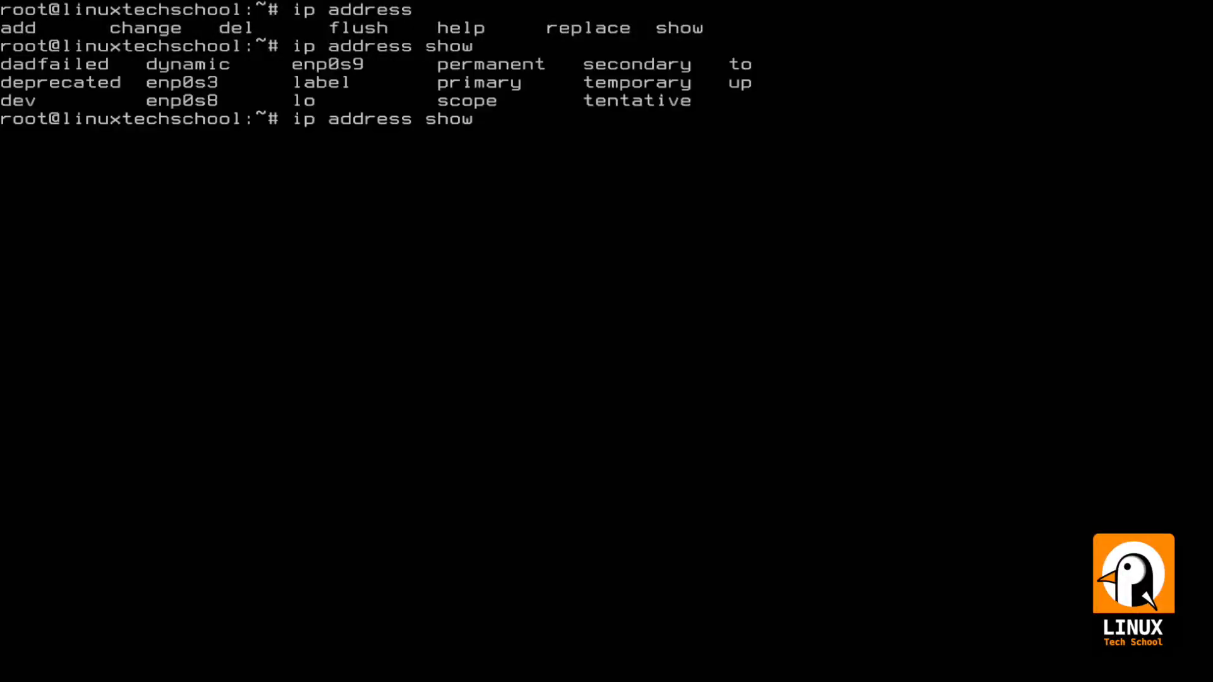
text(enp0s3)
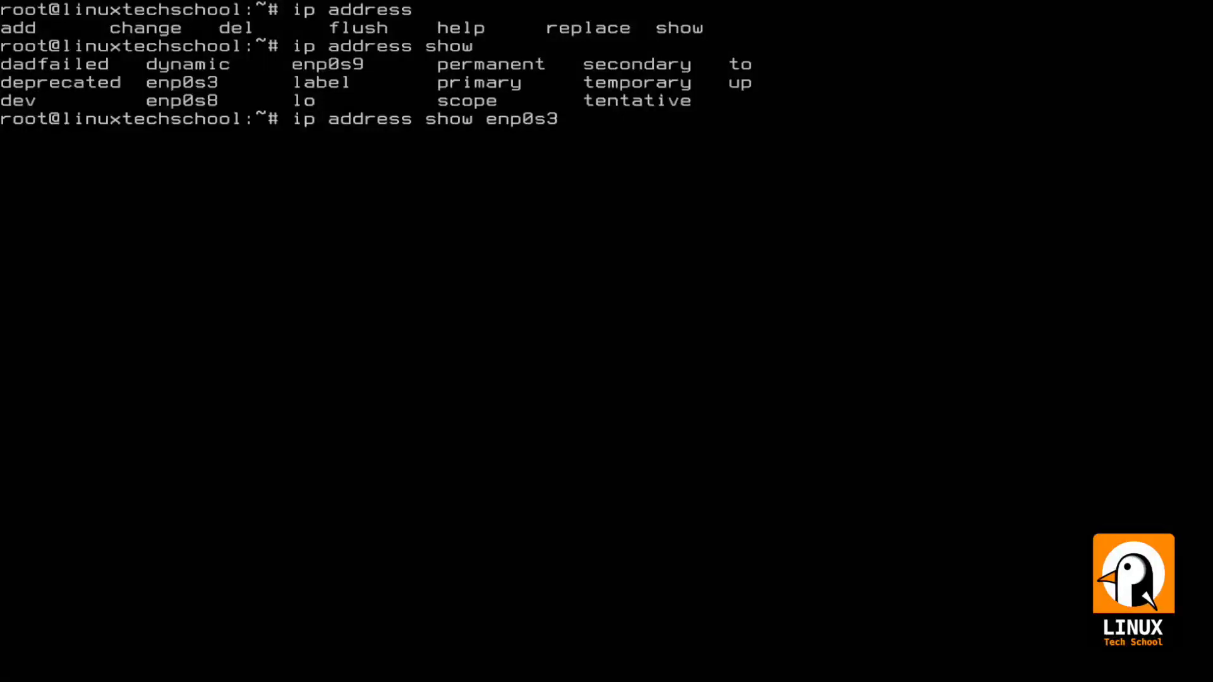
key(Return)
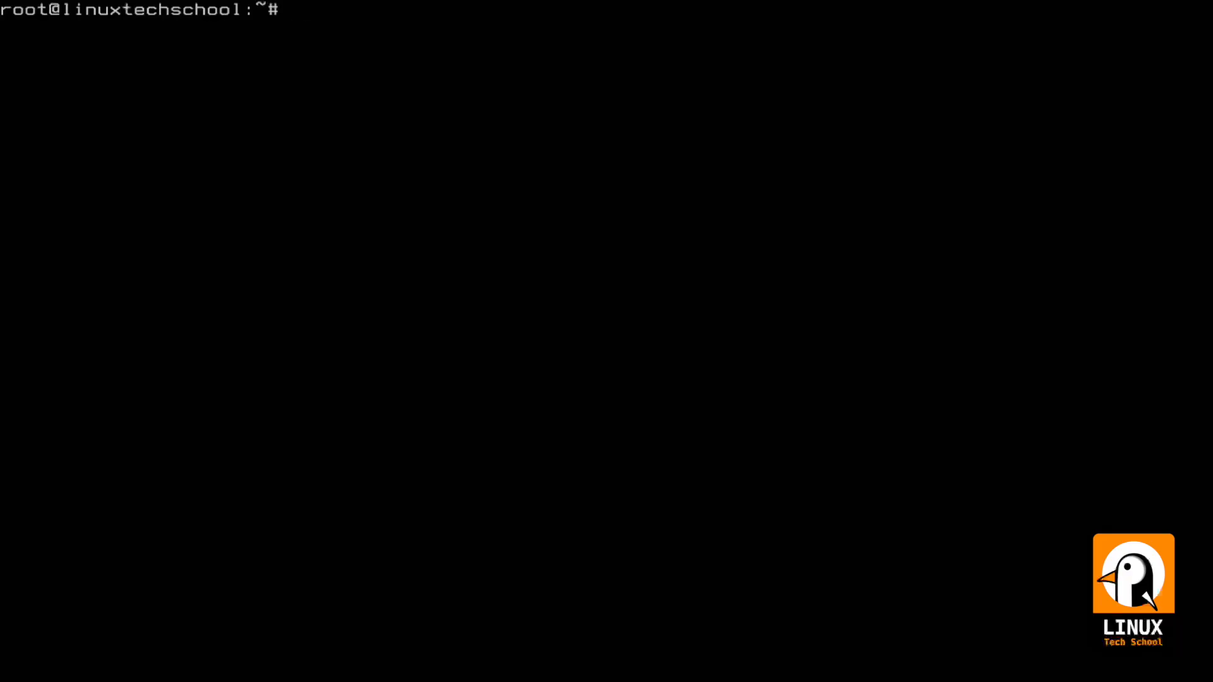
Step: Print the ARP cache with arp -a, then as a table with arp -e
text(arp -a)
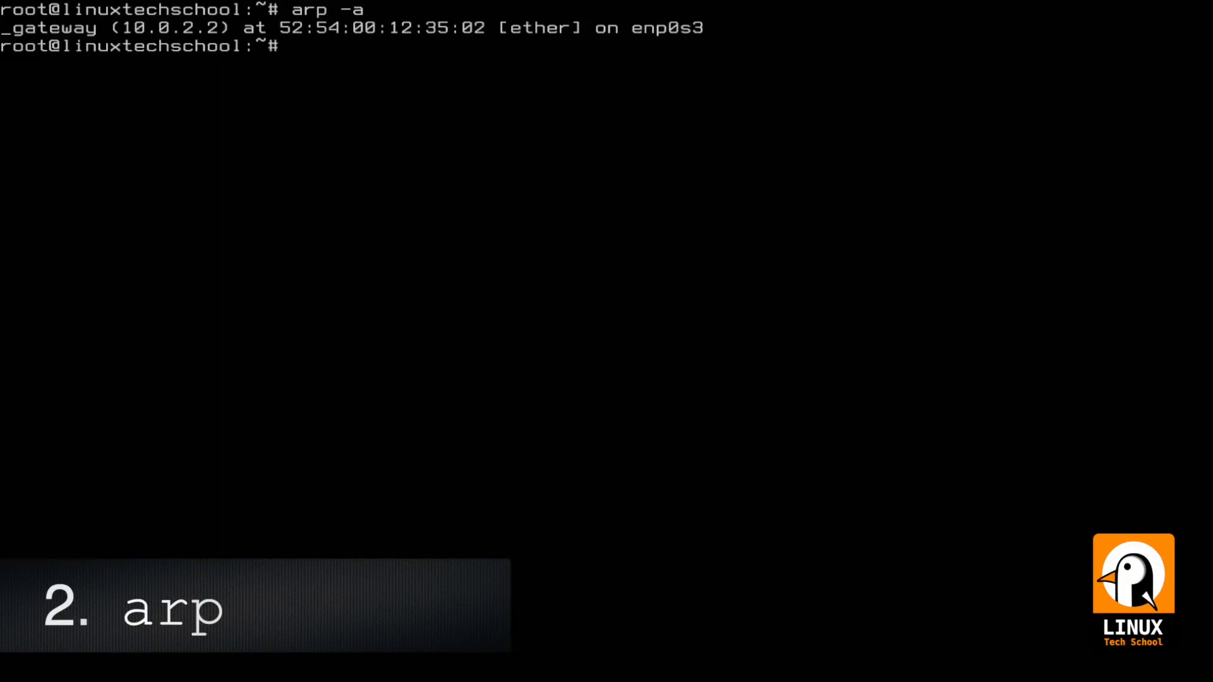
text(arp -a)
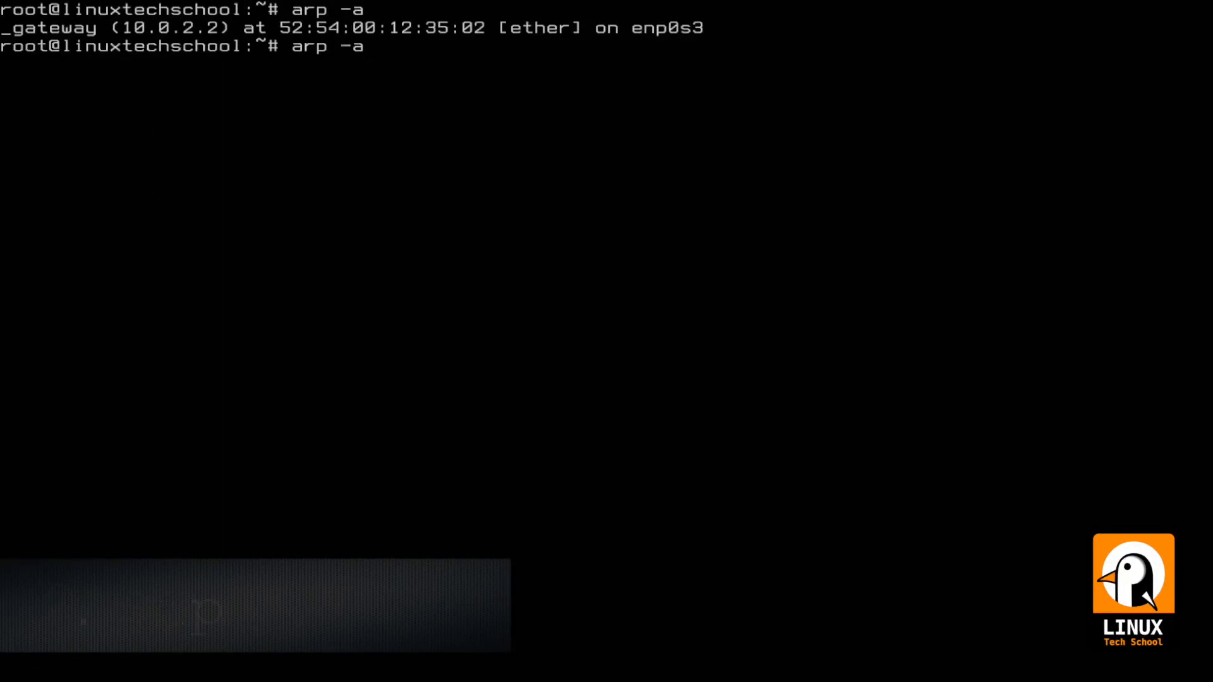
text(e)
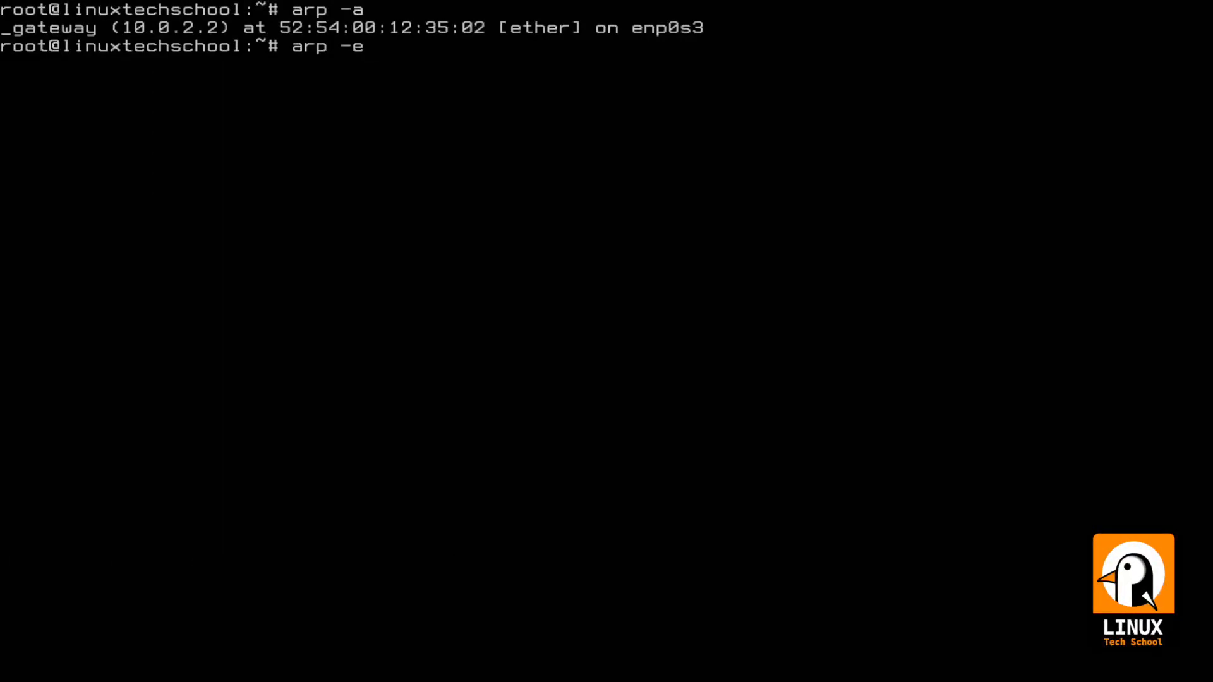
key(Return)
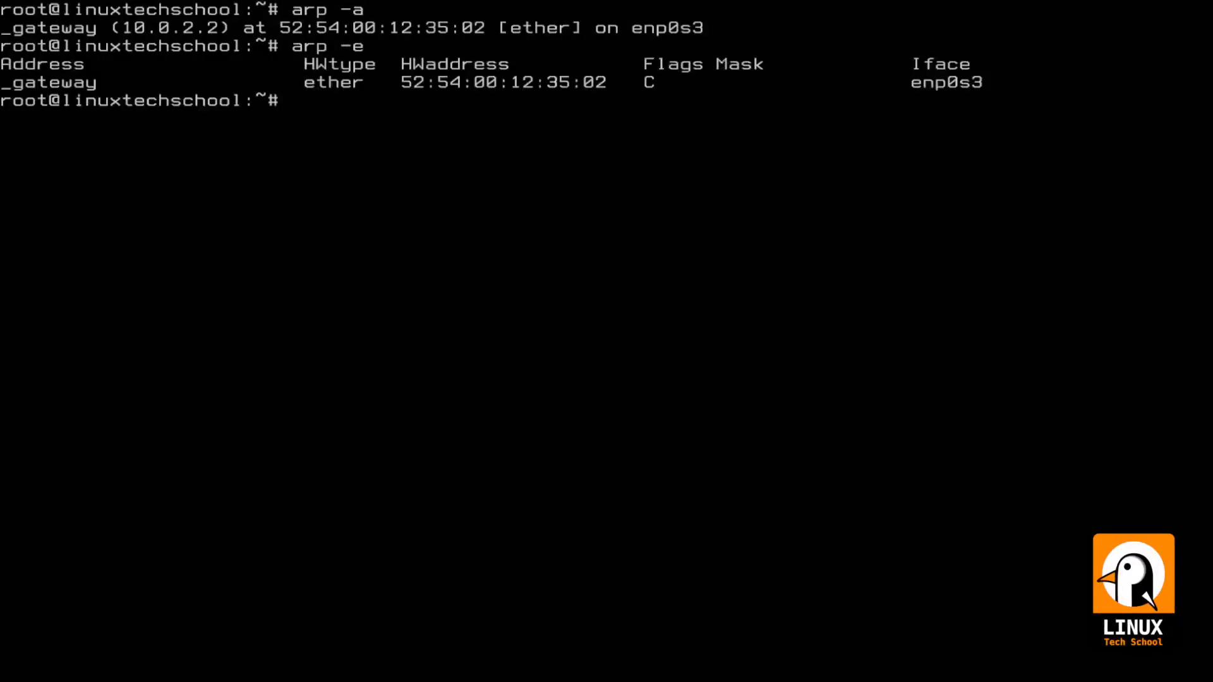
Step: Filter ARP entries by enp0s3, enp0s8 and enp0s9; only enp0s3 lists the gateway
text(arp -)
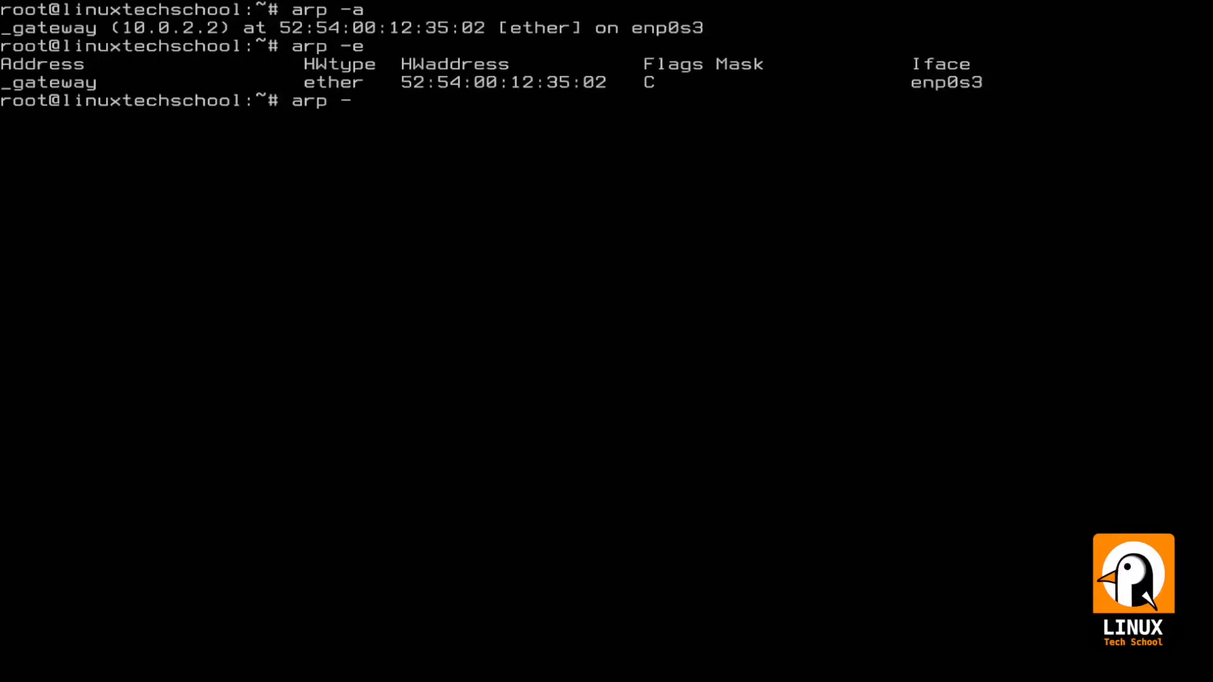
text(e -)
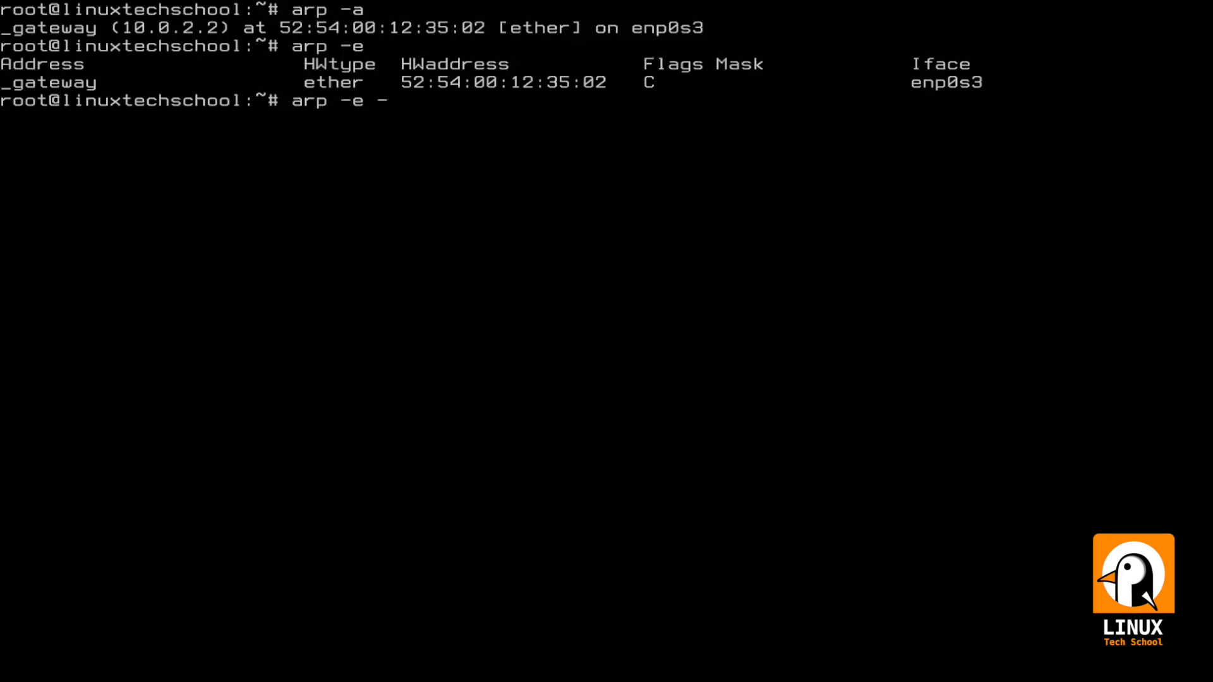
text(i enp0s)
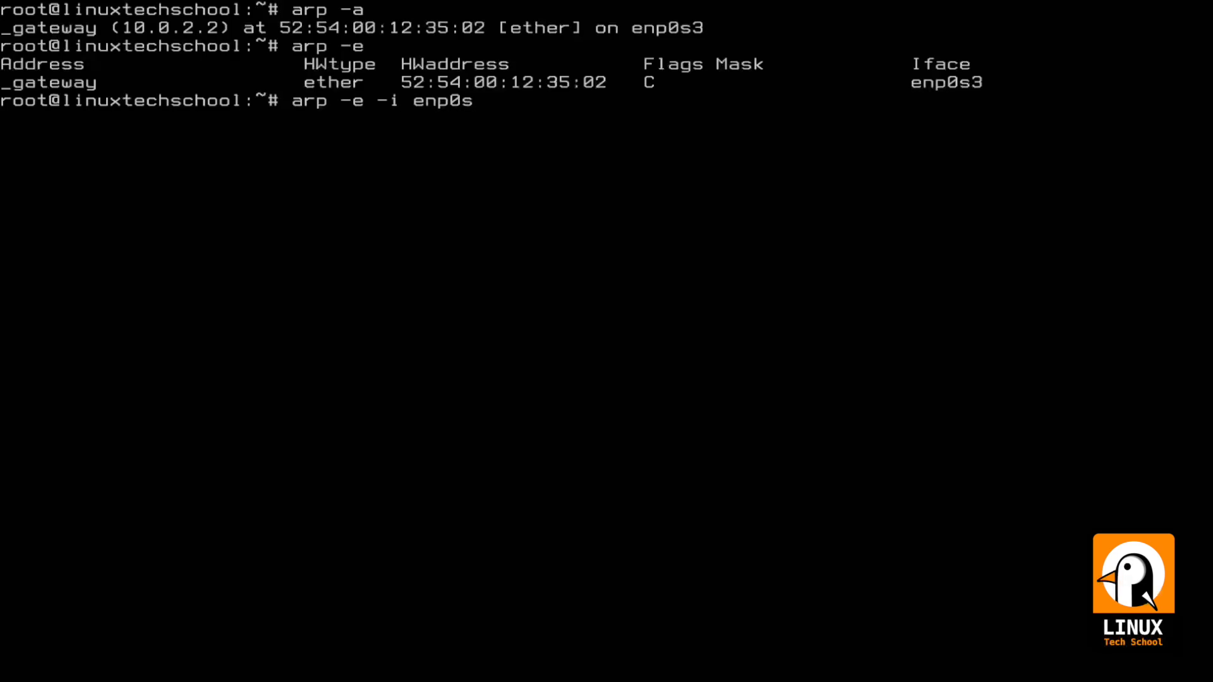
key(Return)
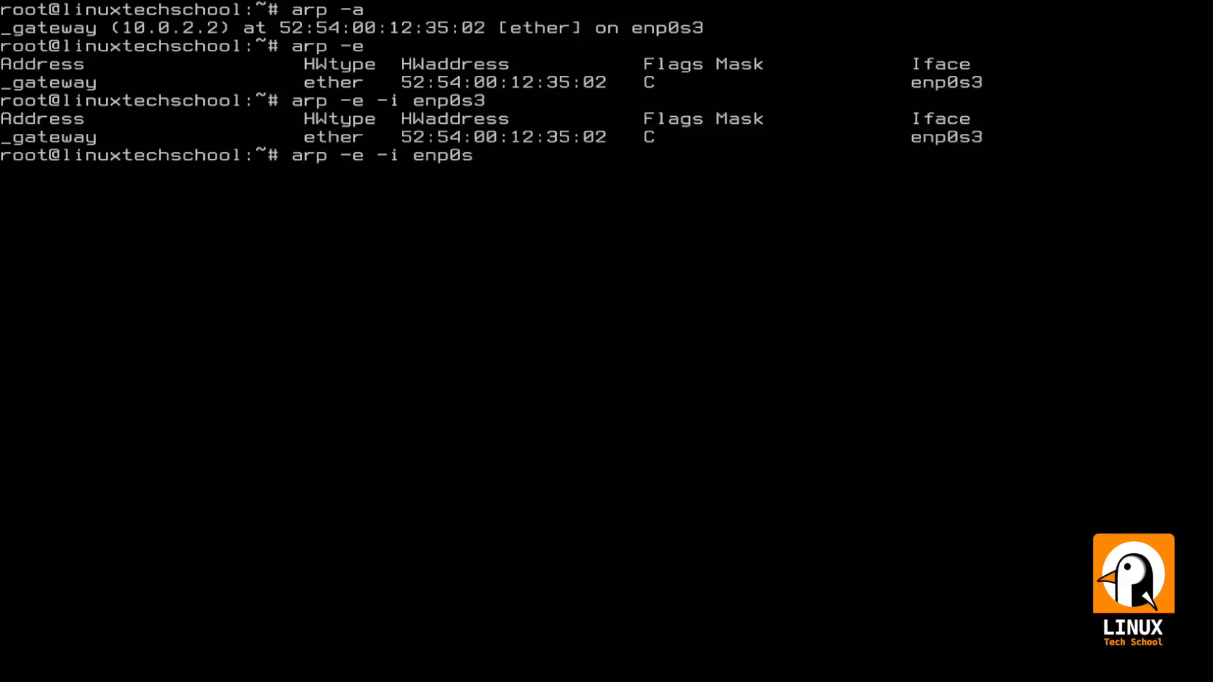
key(Return)
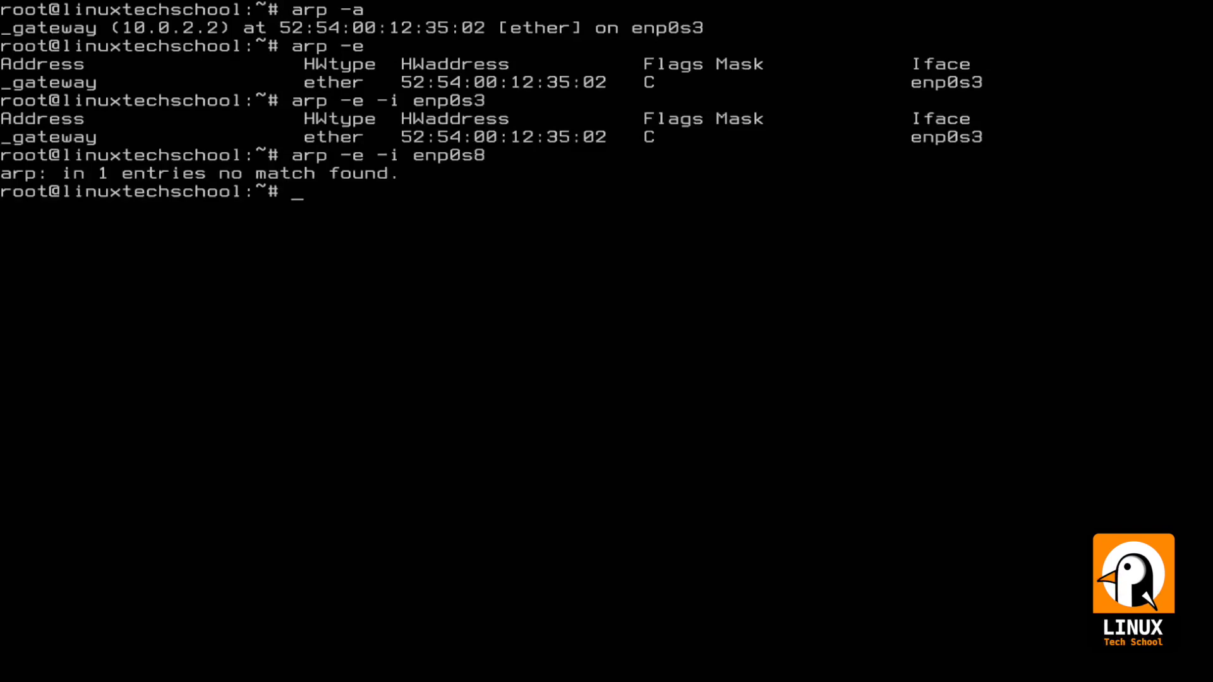
text(arp -e -i enp0s9)
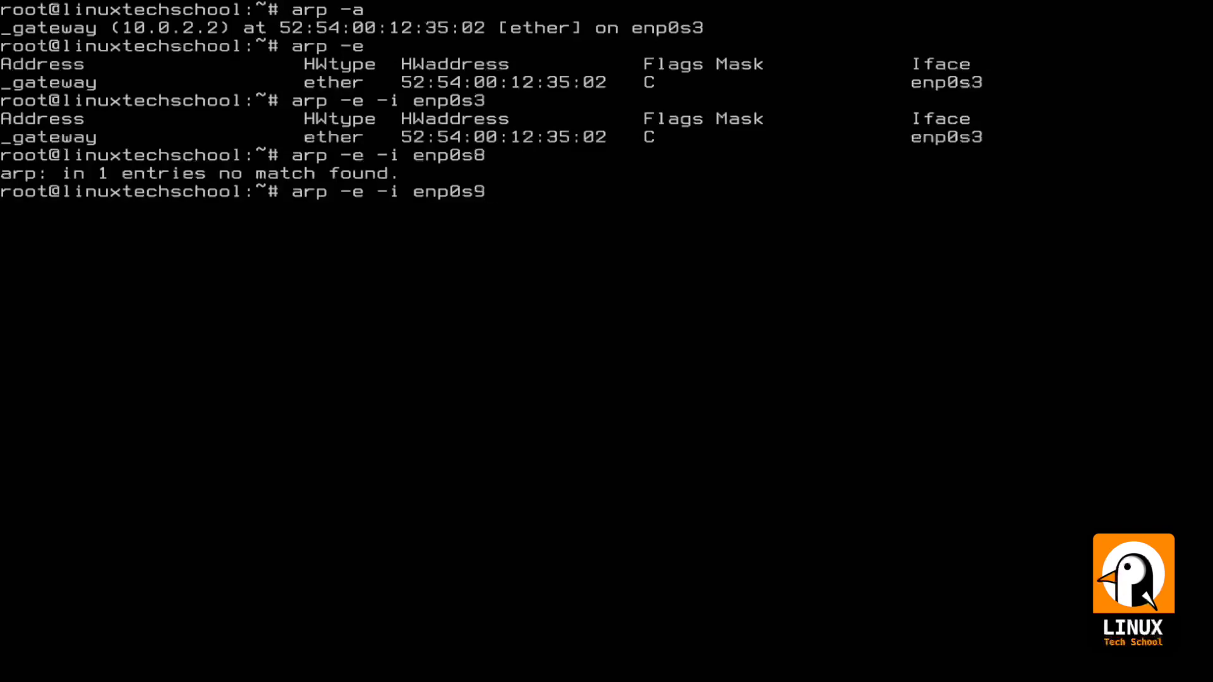
key(Return)
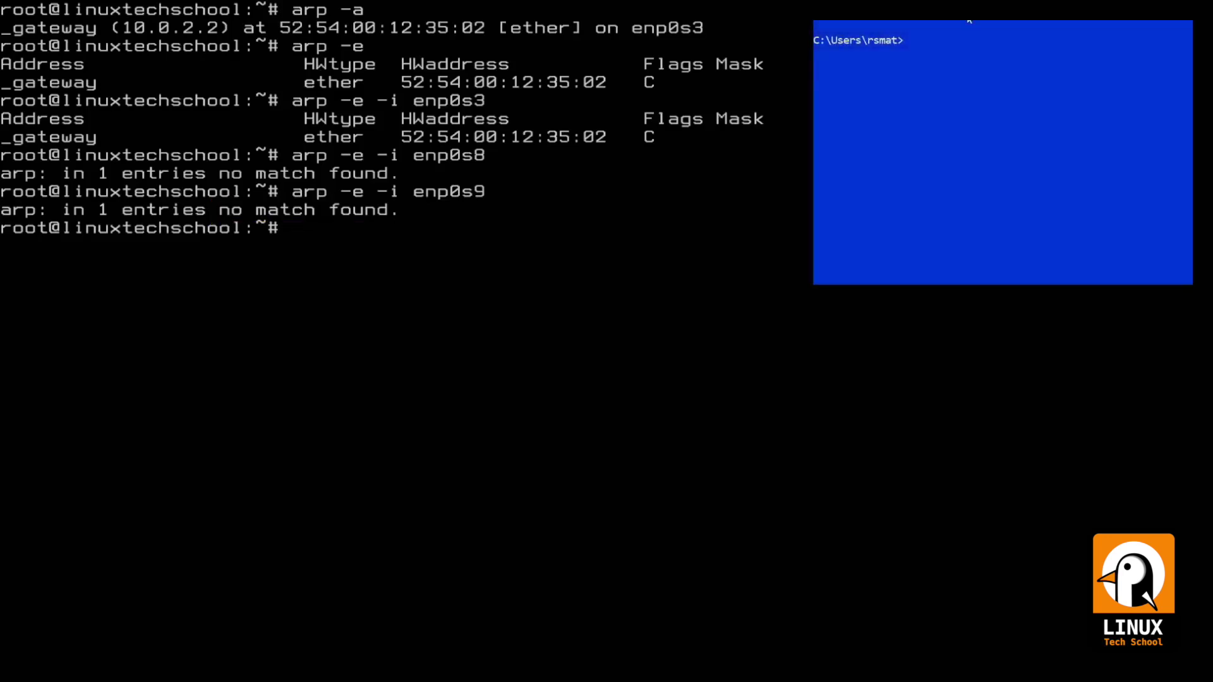
Step: Ping 192.168.50.1 from Windows, then recheck the enp0s9 ARP entries in bash
text(ping 192.168.50.)
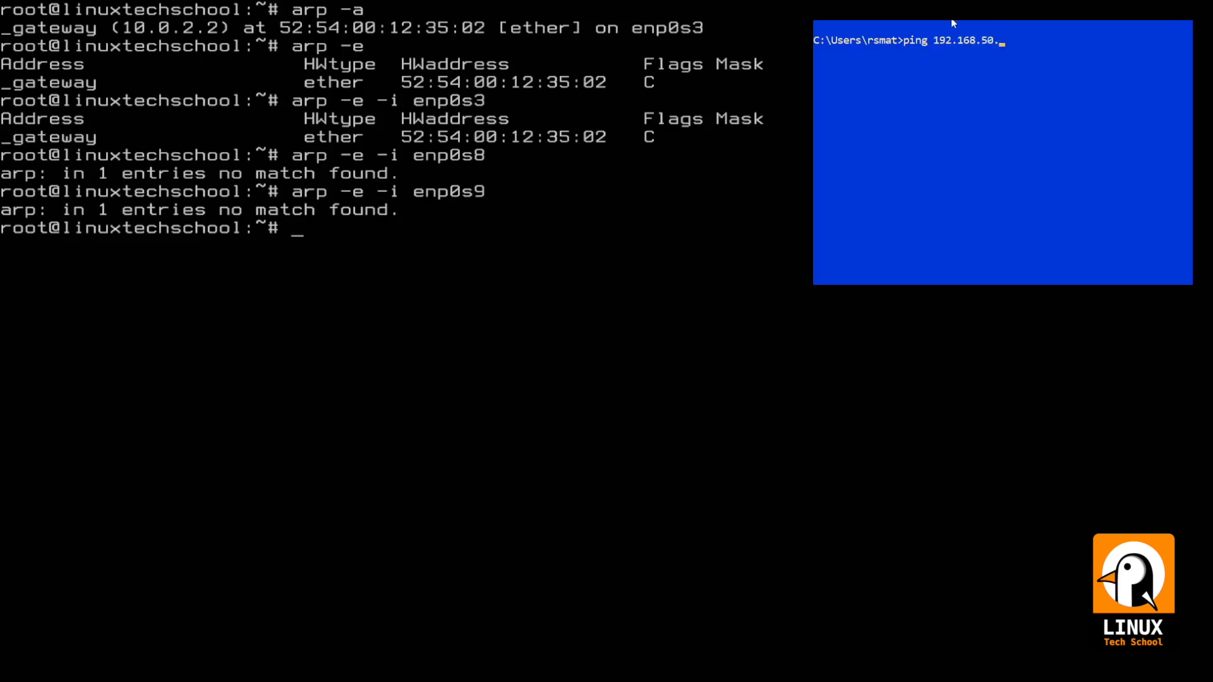
key(Return)
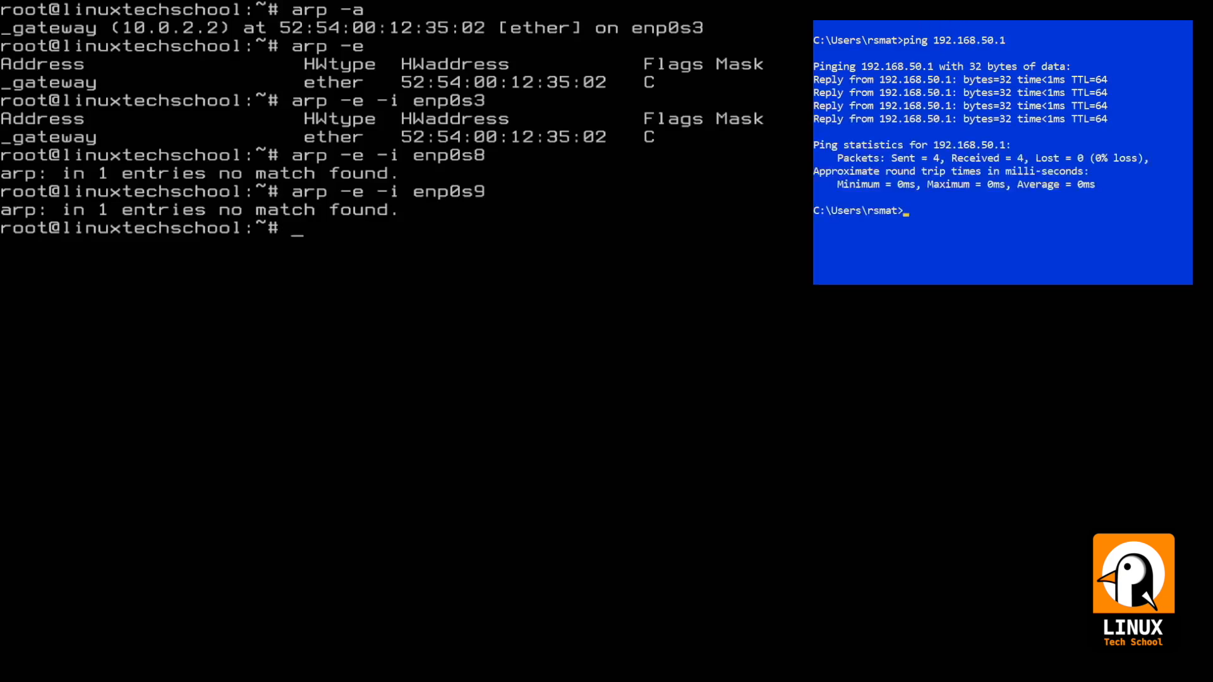
text(arp -e -i enp0s9)
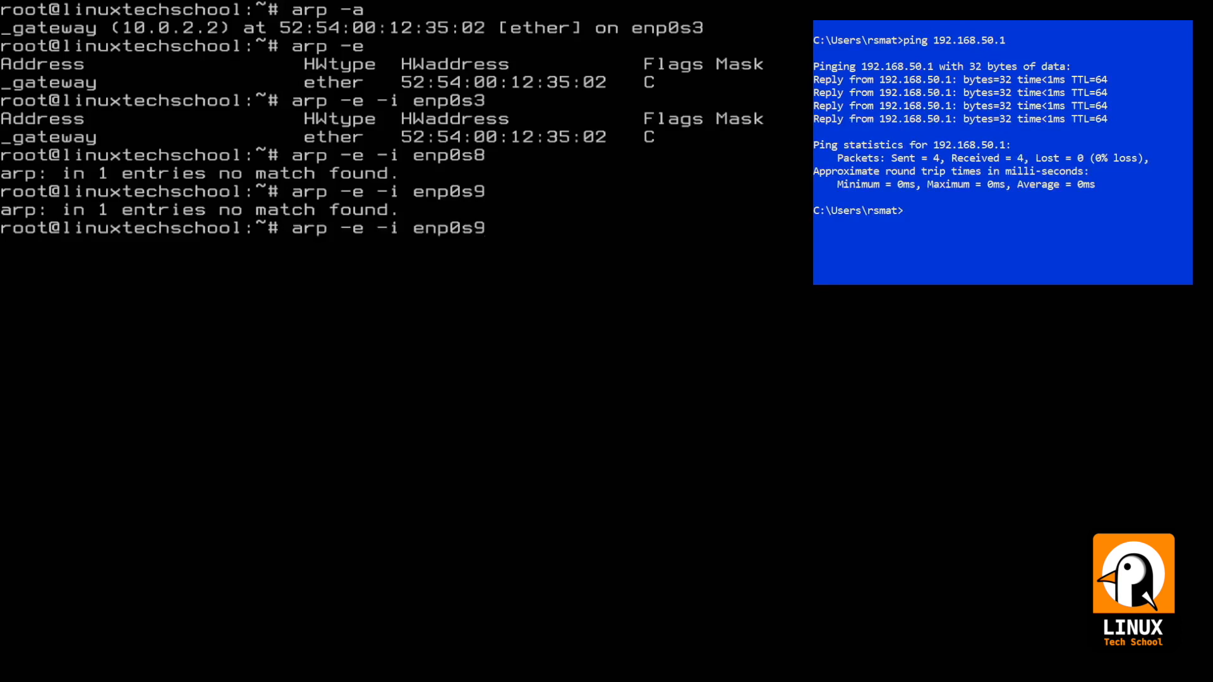
key(Return)
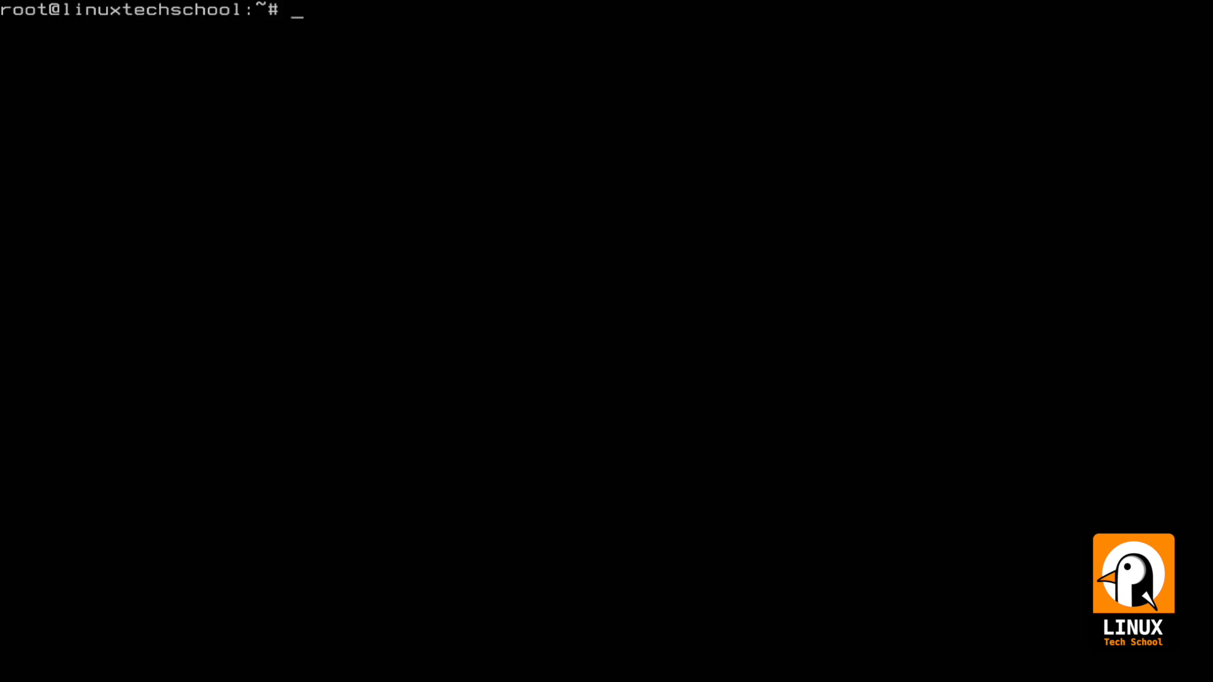
Step: Run ip monitor all during a ping of 192.168.50.1, catching 192.168.50.2 turning REACHABLE, then stop
text(ip monitor)
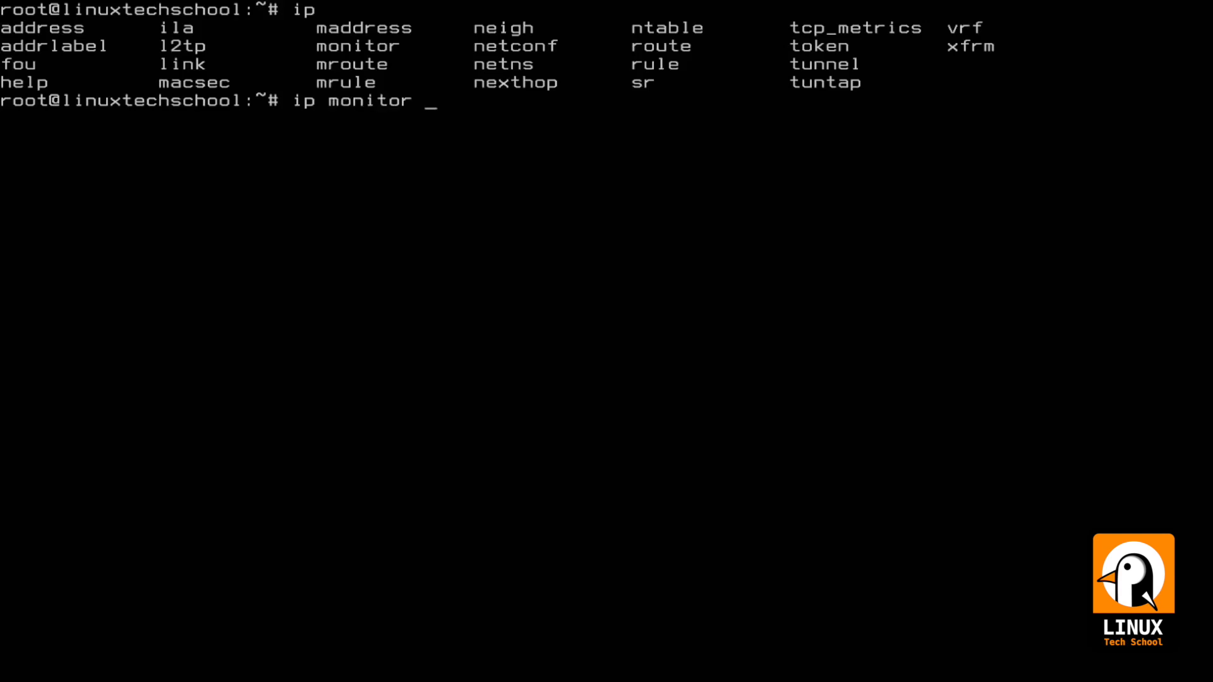
text(all)
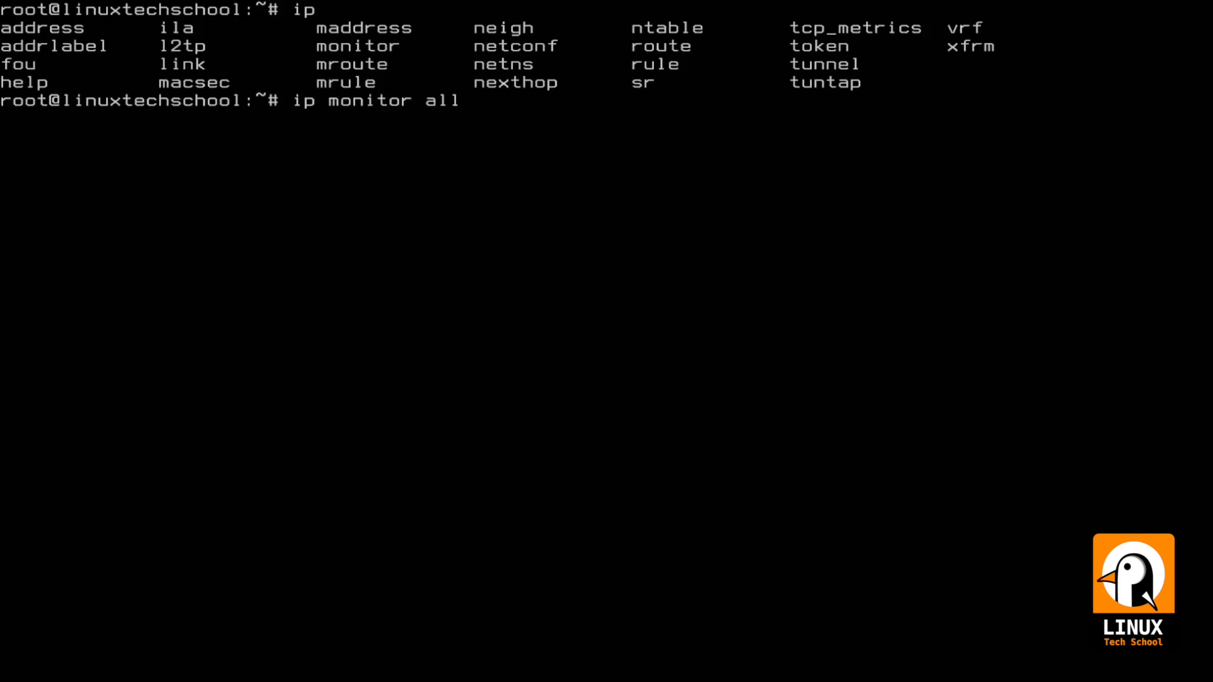
key(Return)
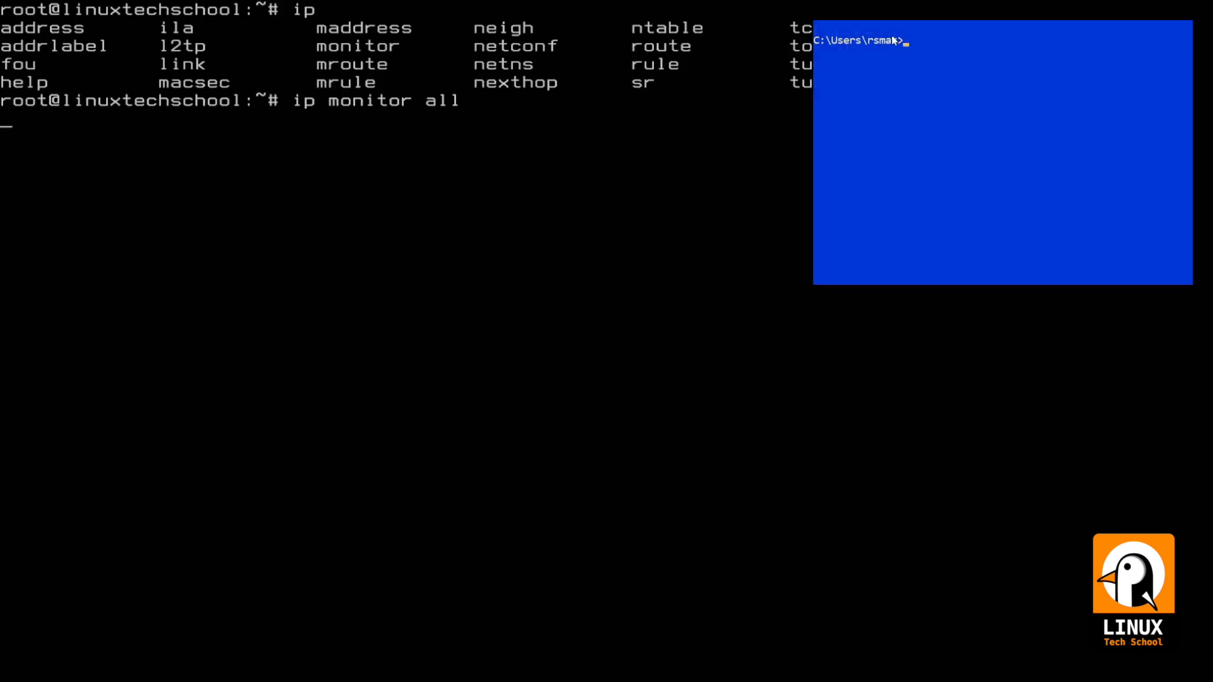
text(ping 192.168.50.1)
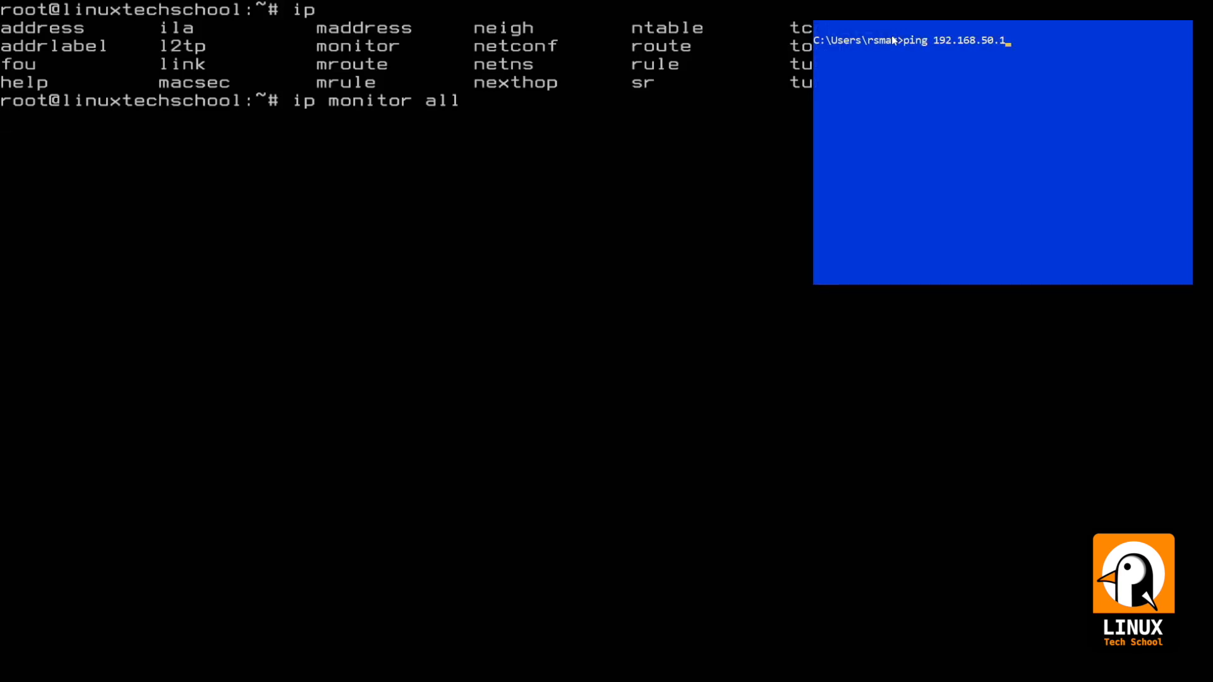
key(Return)
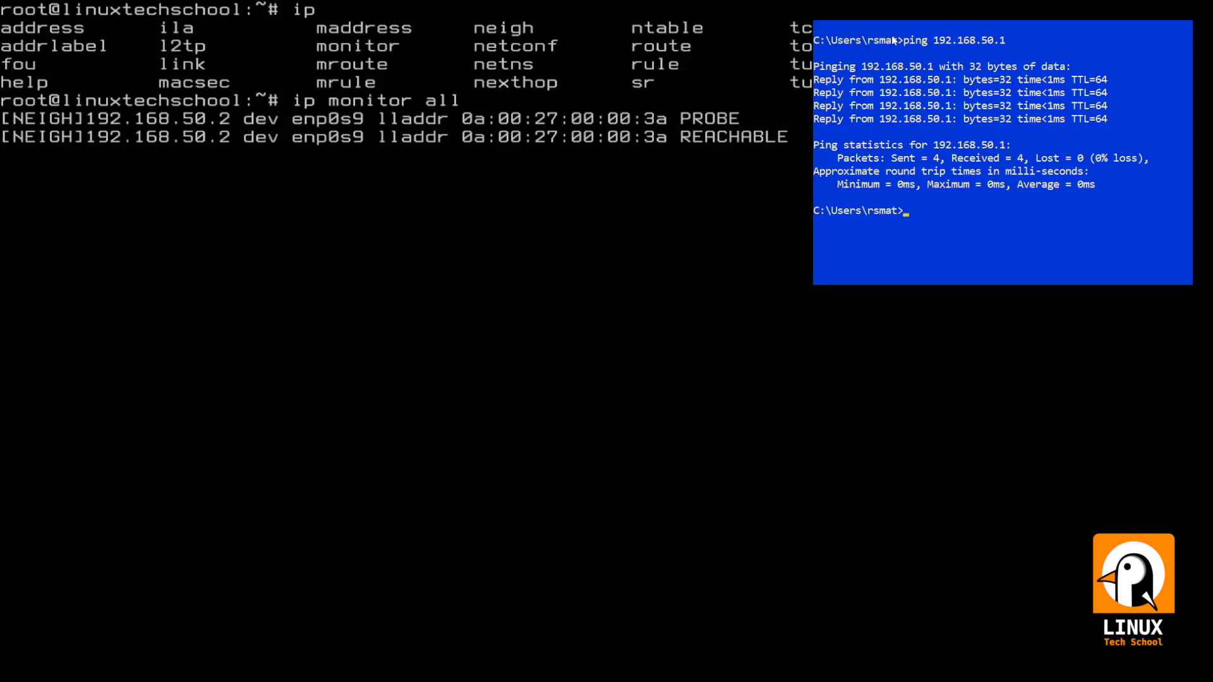
key(Return)
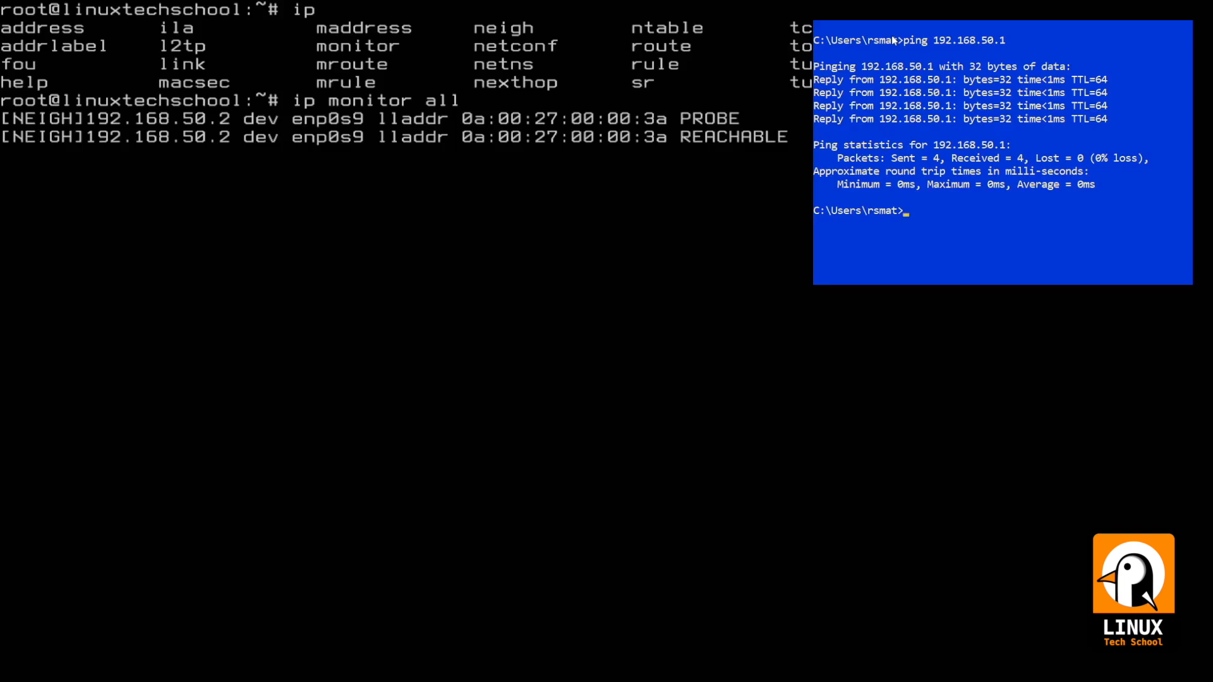
key(ctrl+c)
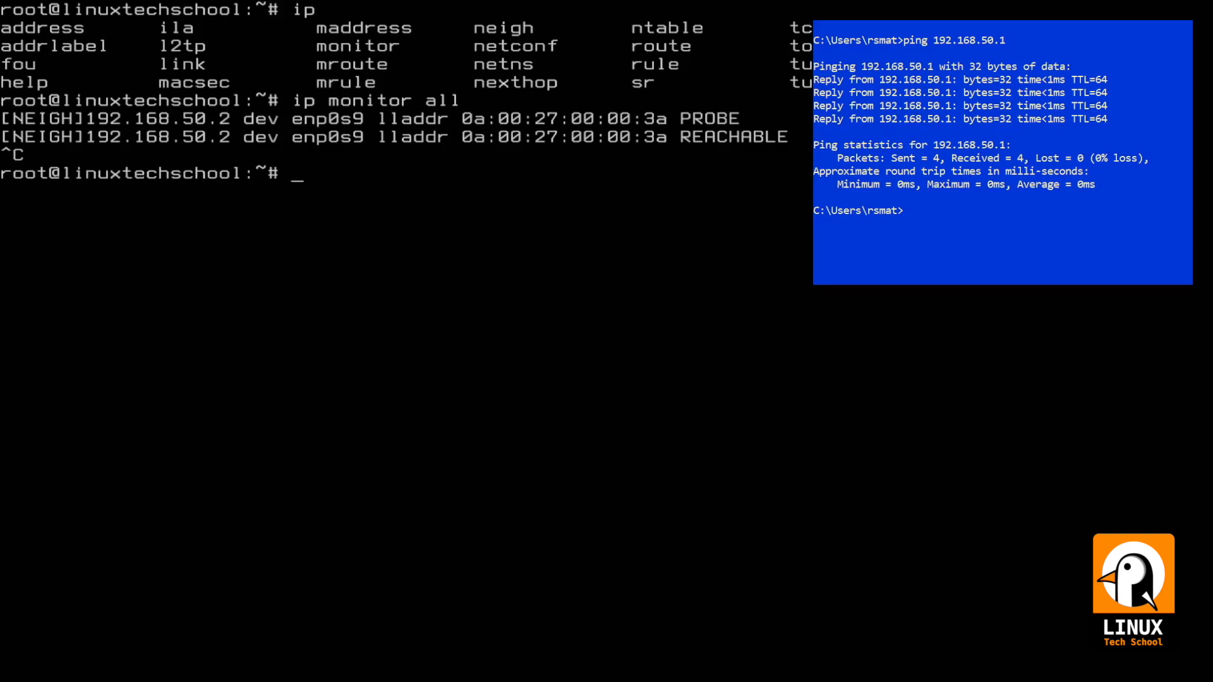
Step: Recheck the ARP entries for interface enp0s9 with arp -e -i
text(arp -)
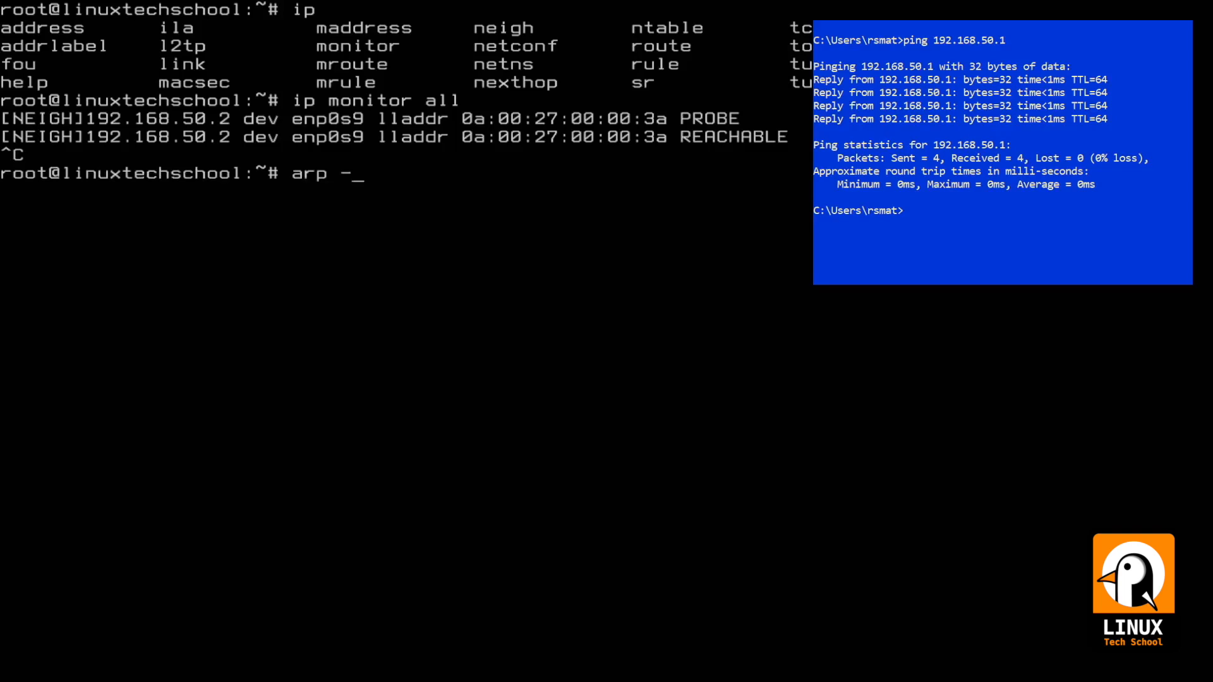
text(e -i enp0s)
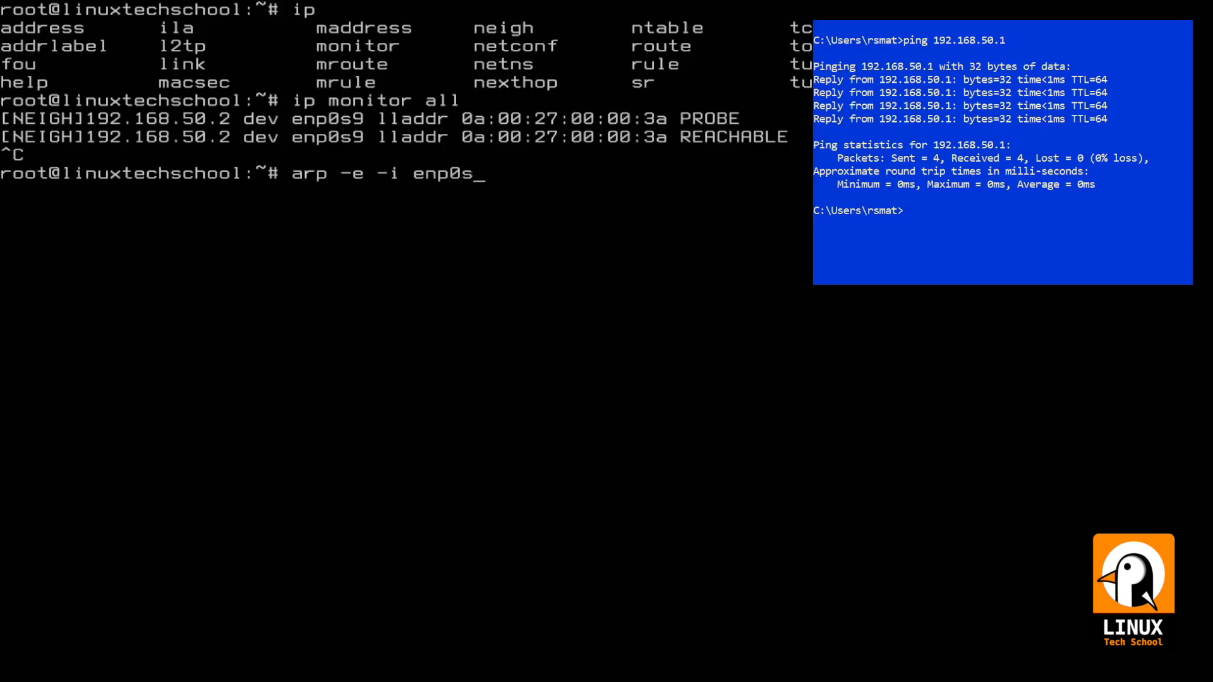
key(Return)
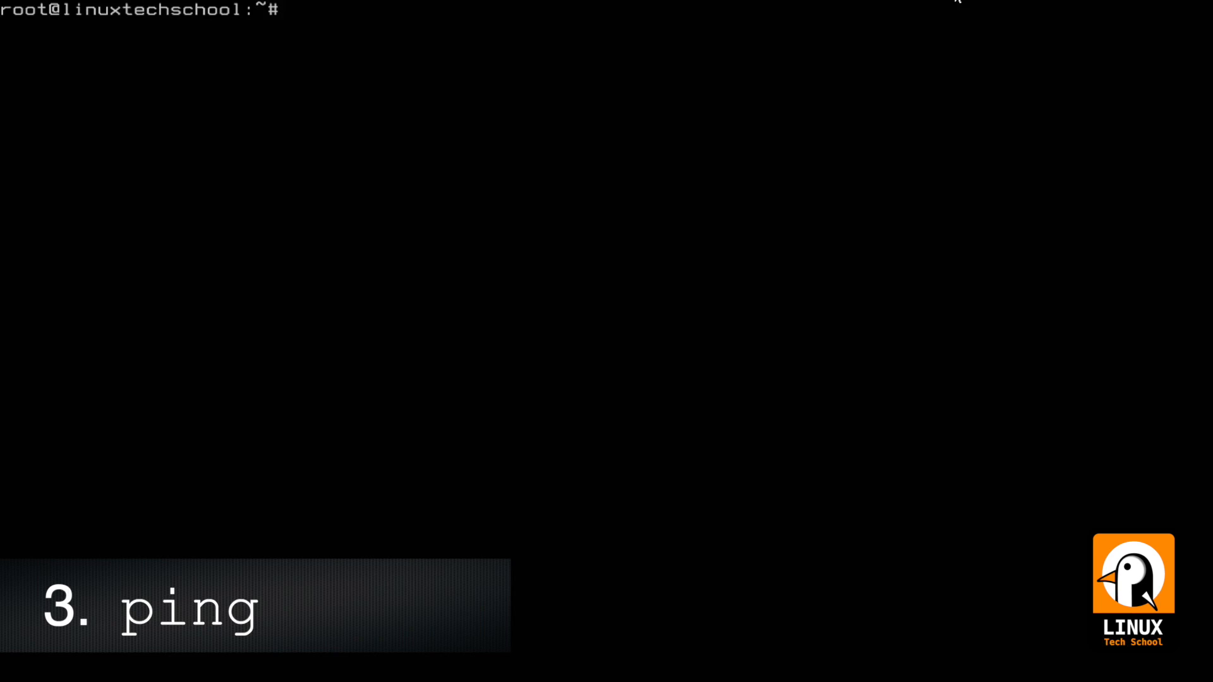
Step: Ping kernel.org continuously until stopped, then send exactly four pings with -c 4
text(ping)
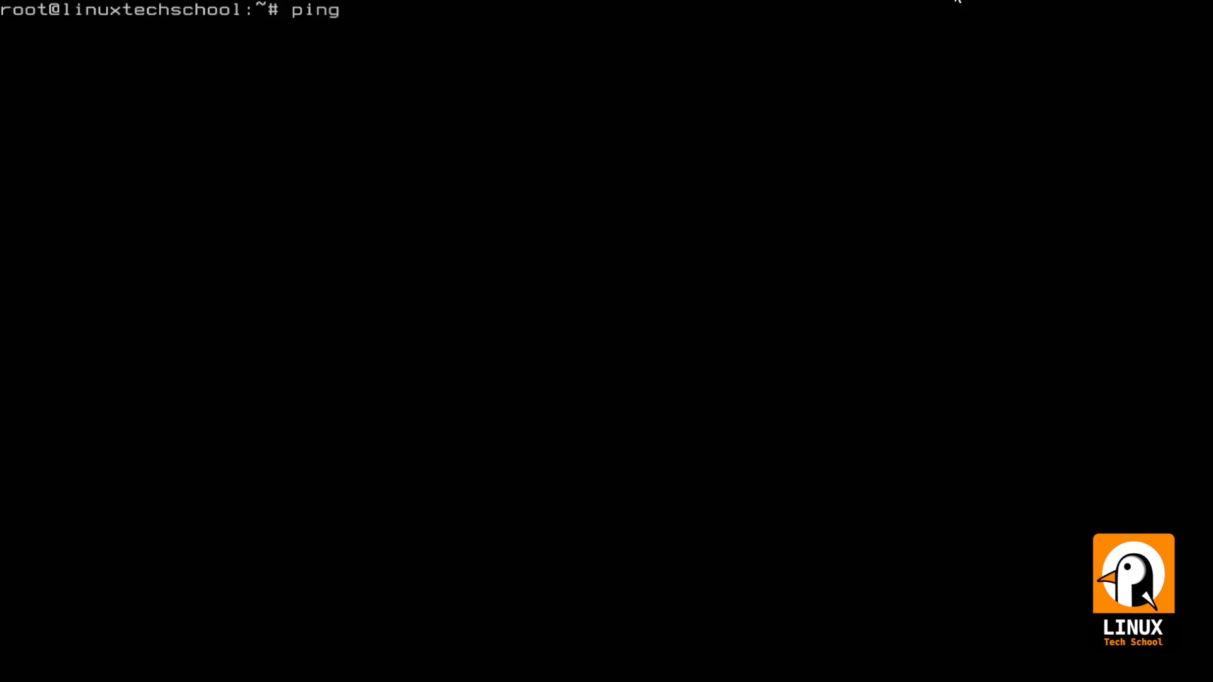
text(kernel.o)
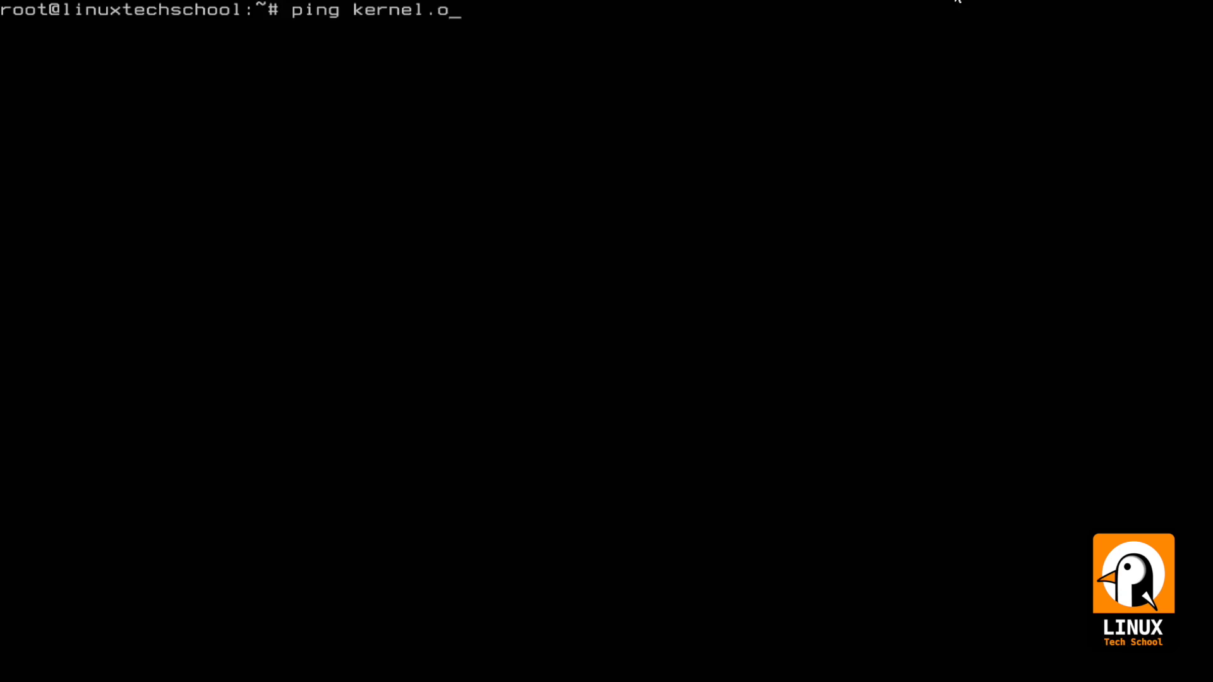
key(Return)
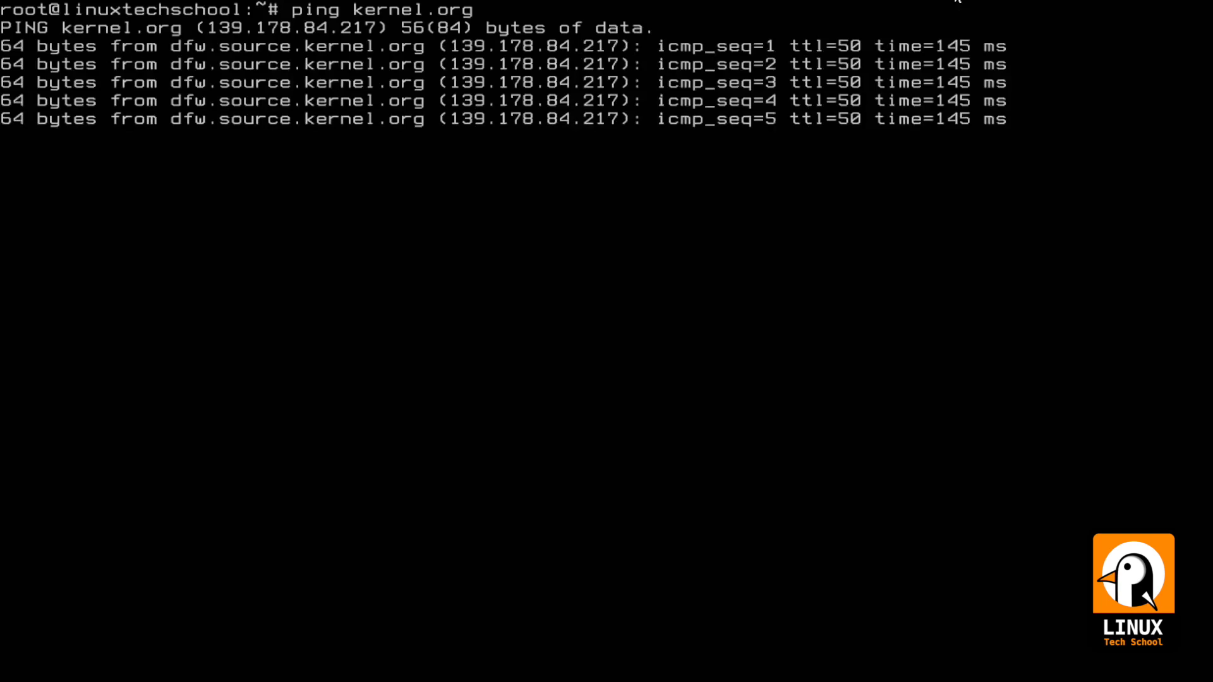
key(ctrl+c)
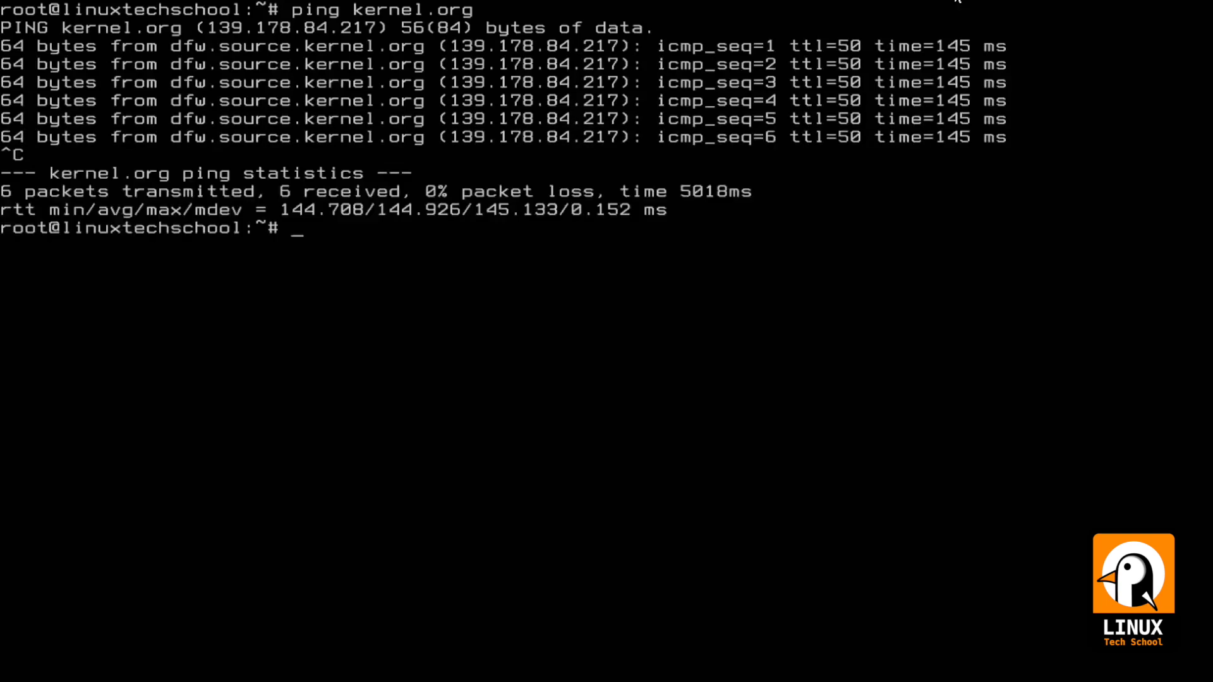
text(ping)
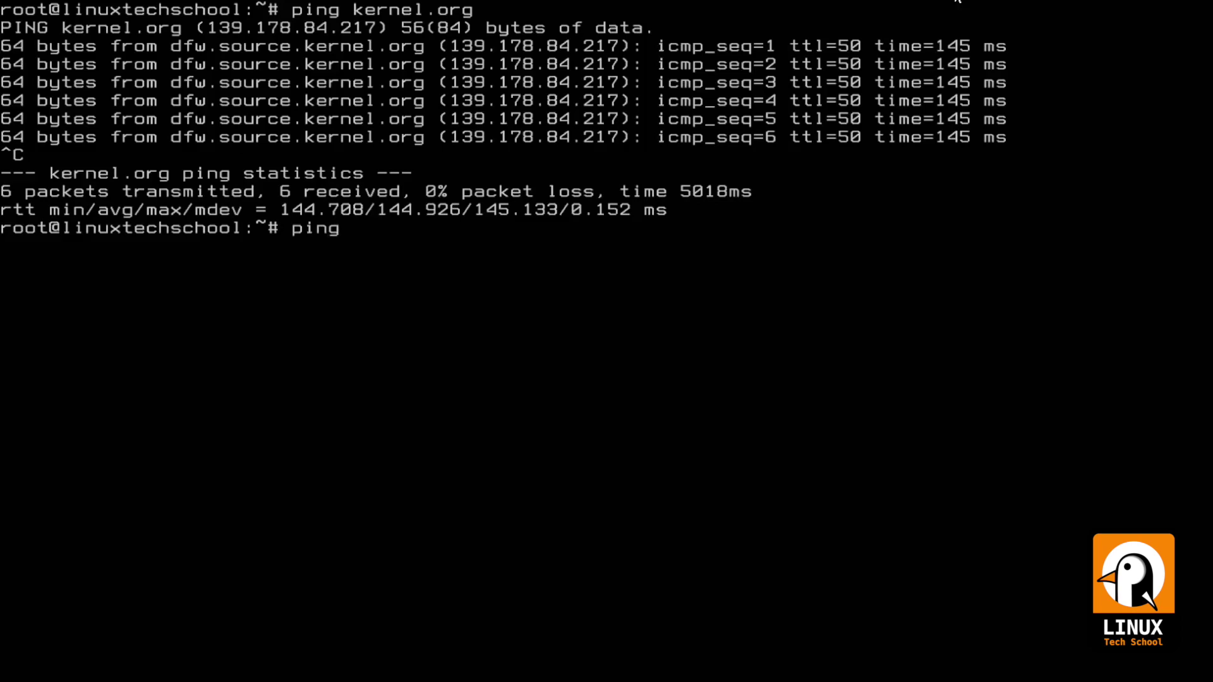
text(-c 4)
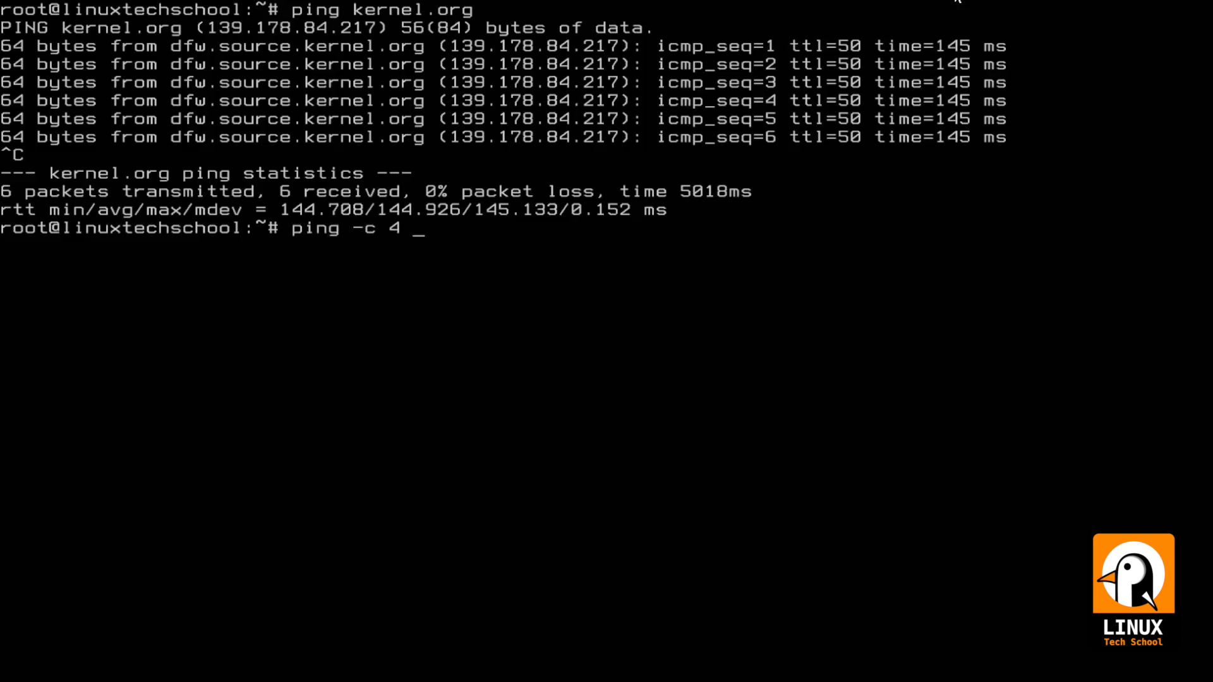
text(kernel.org)
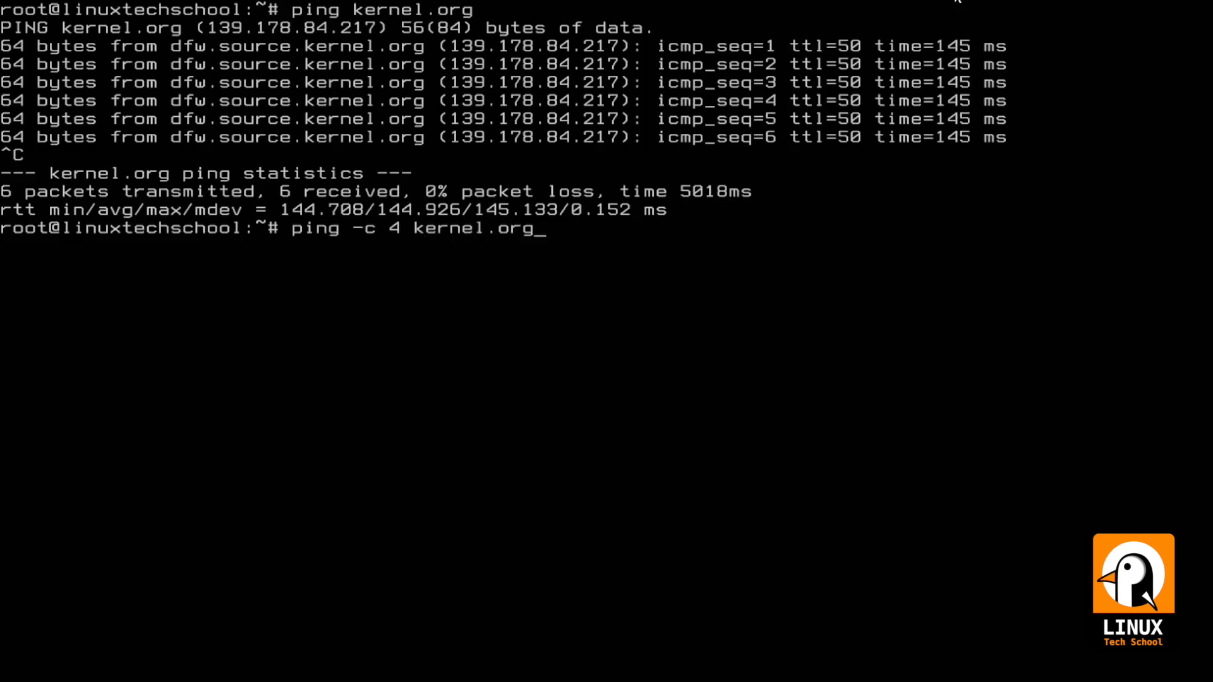
key(Return)
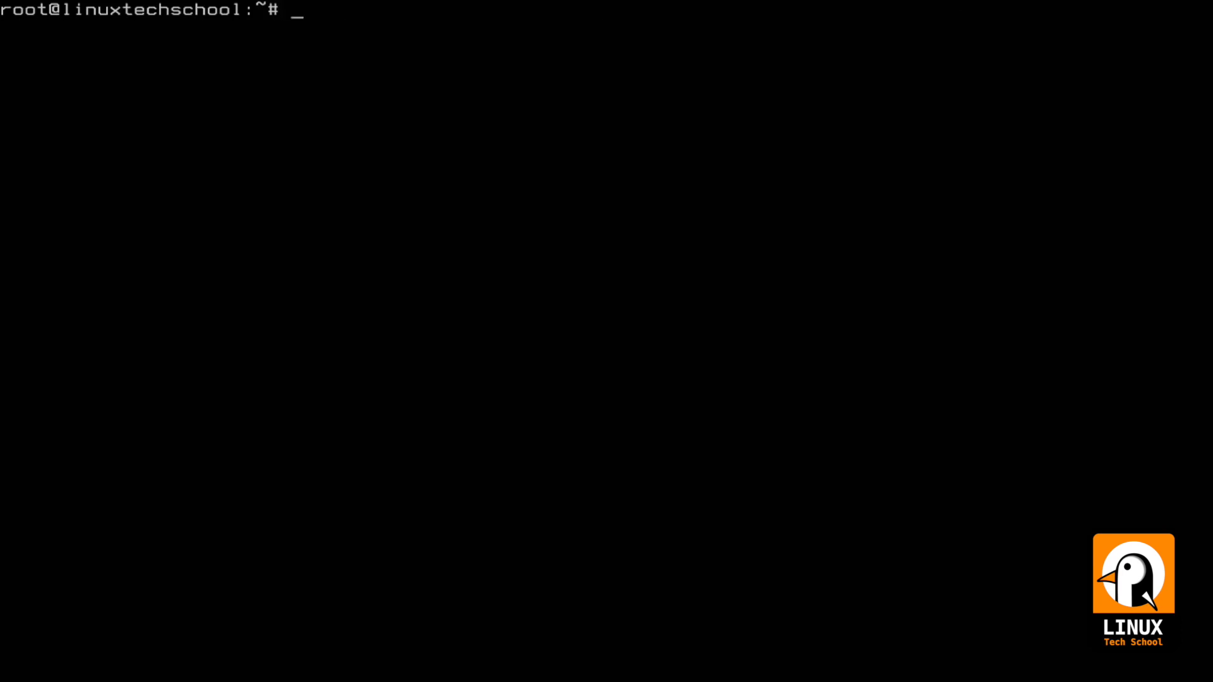
Step: Ping kernel.org four times at 1-second intervals, then twice at 2-second intervals
text(pi)
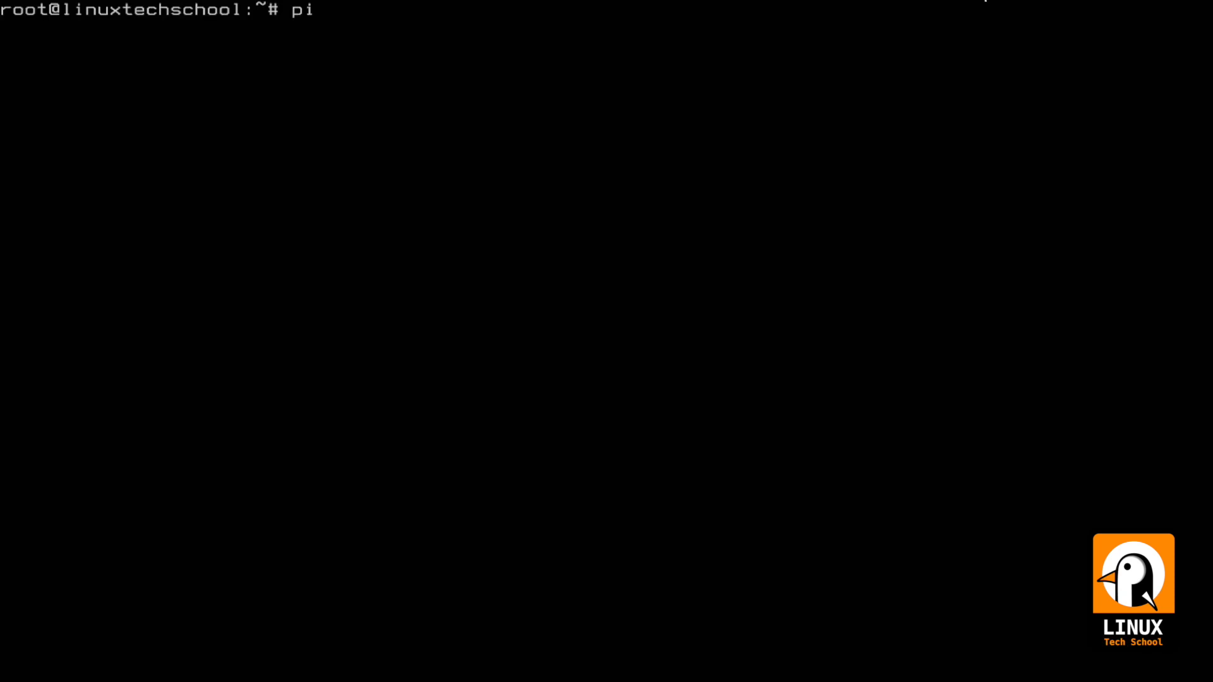
text(ng -)
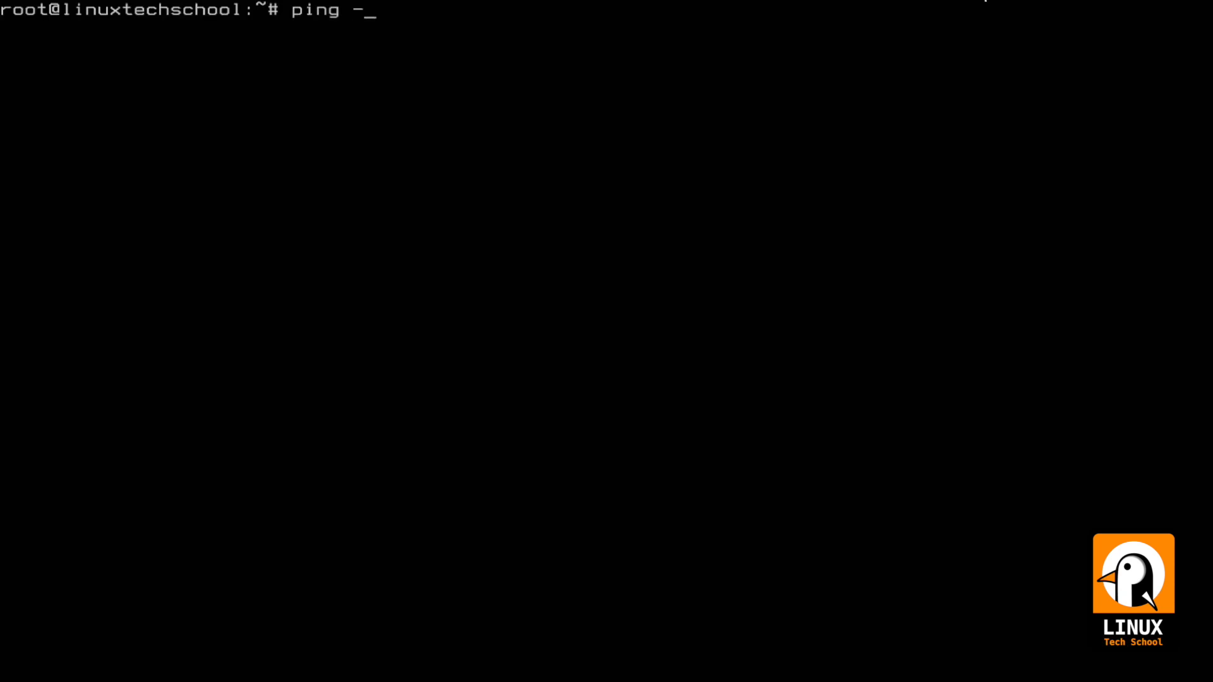
text(i 1)
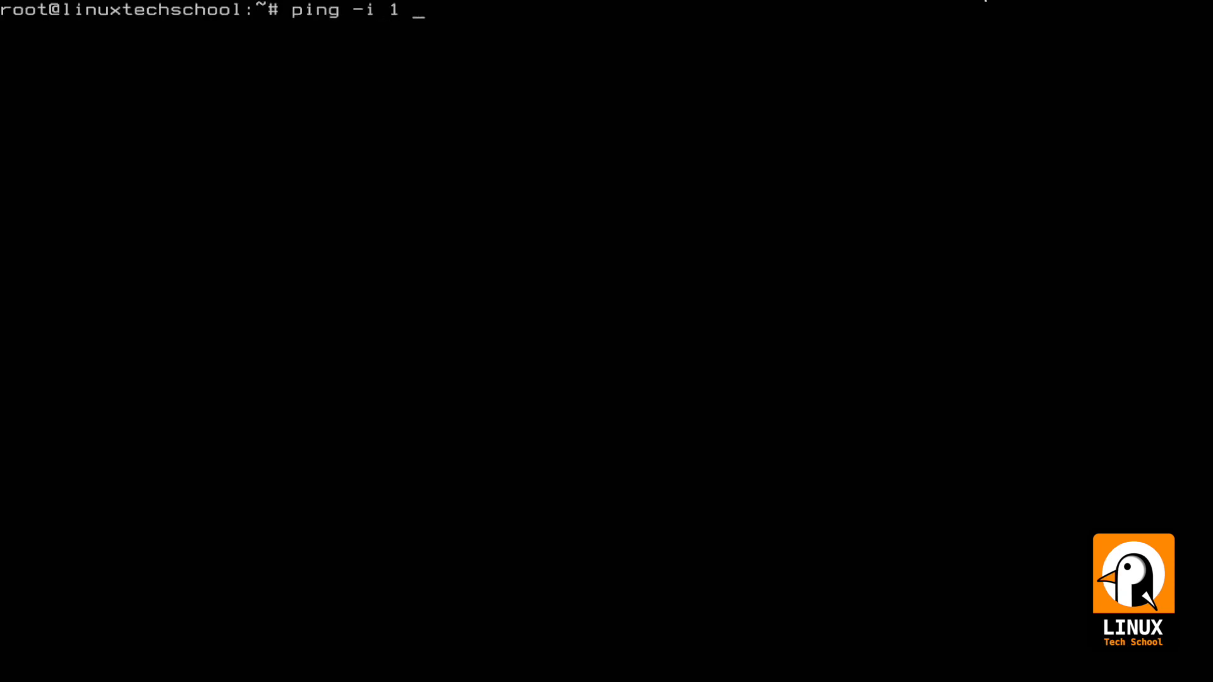
text(-c 4)
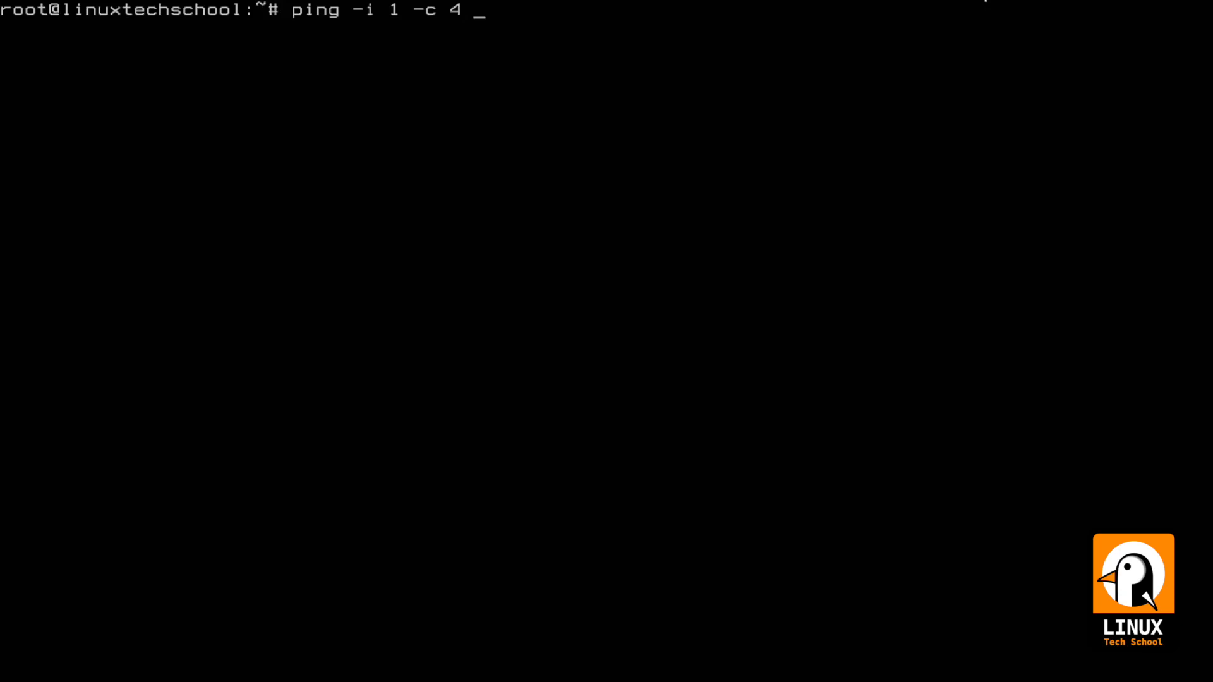
text(kernel.org)
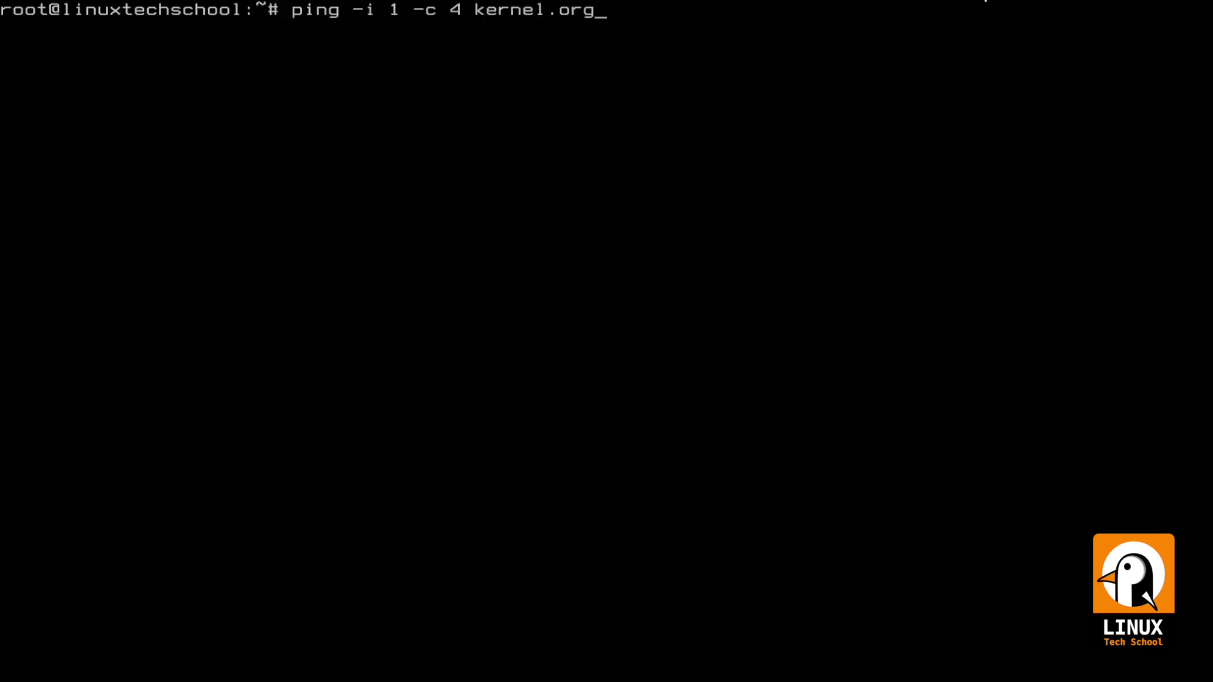
key(Return)
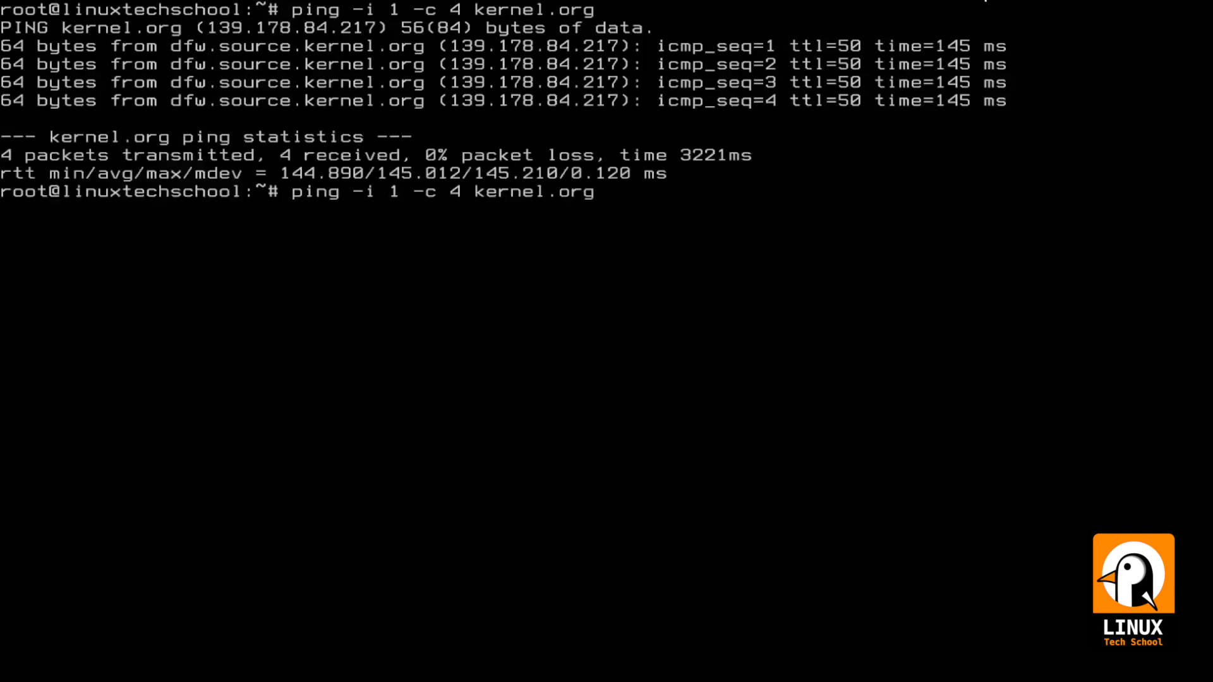
text(2)
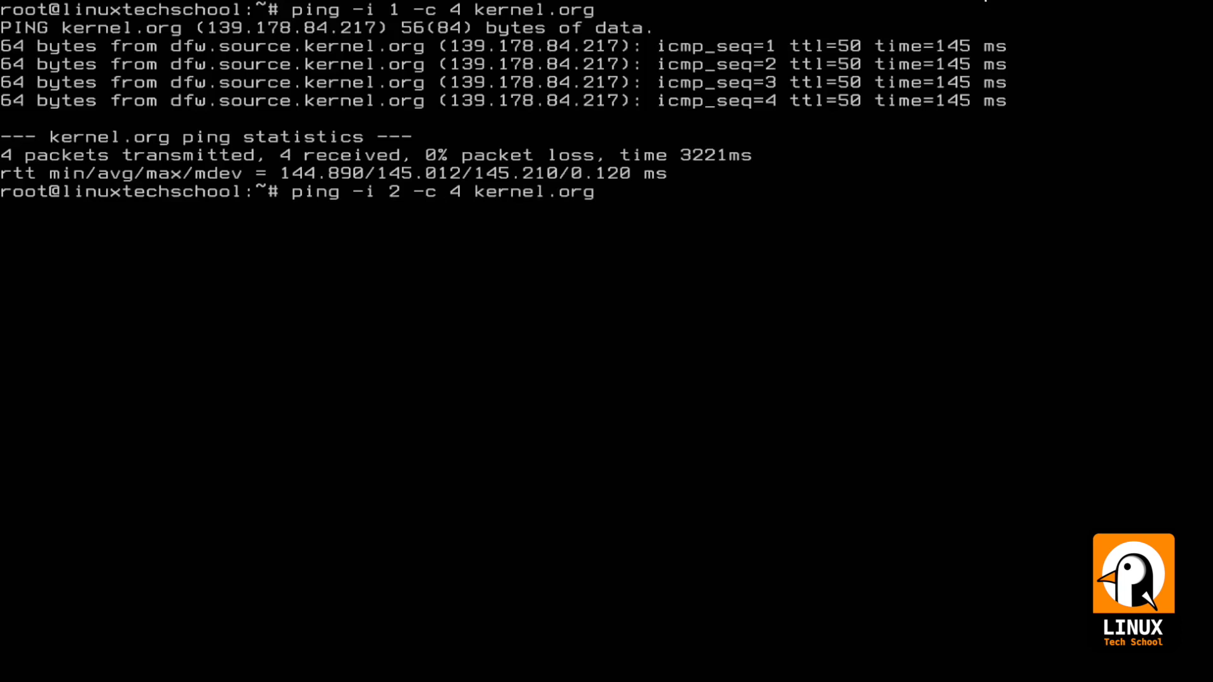
text(2)
key(Return)
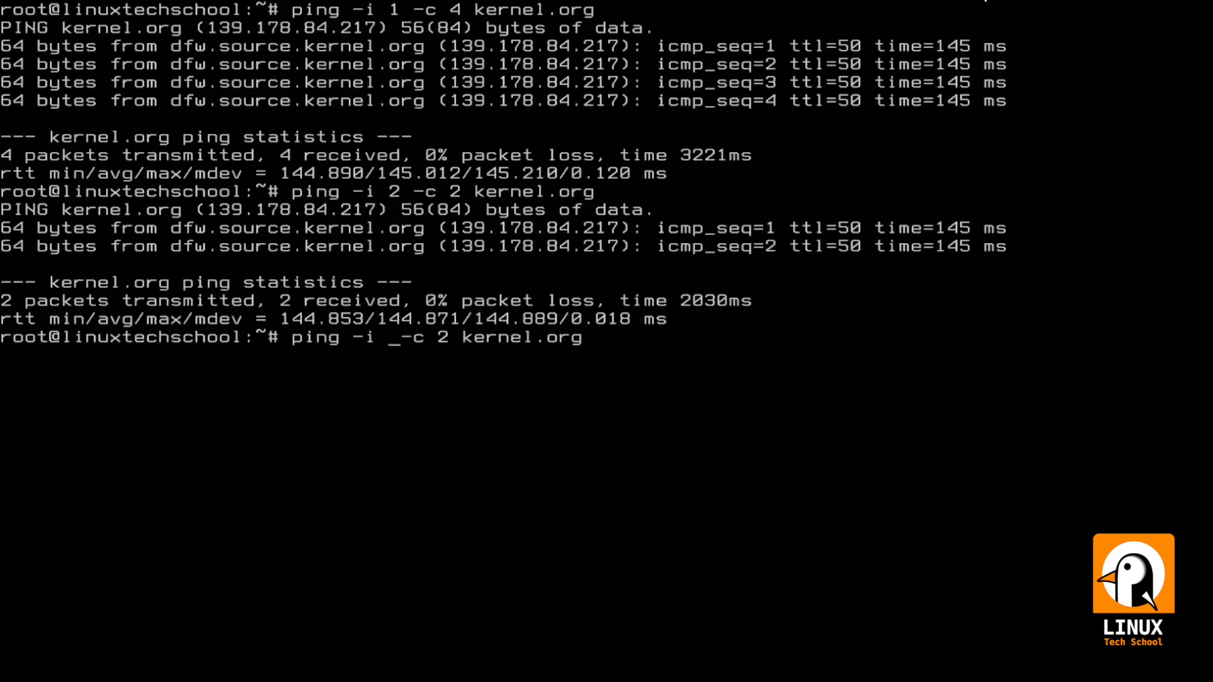
text(0.1)
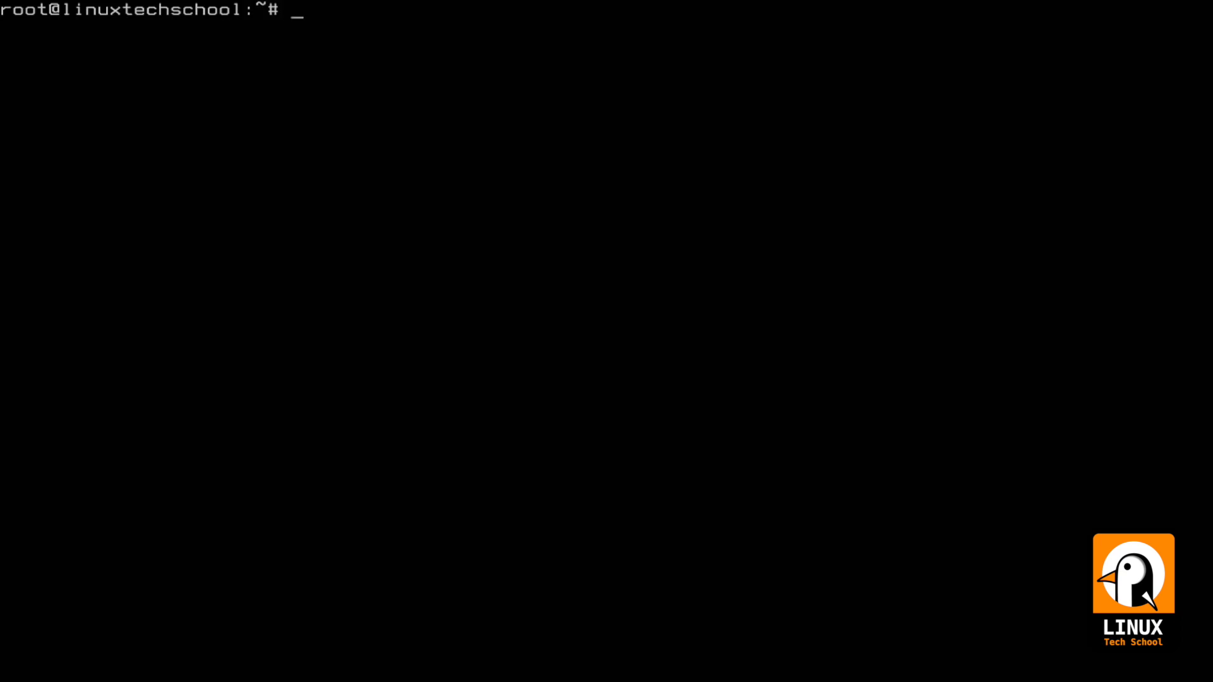
Step: List listening TCP ports with ss -ltn, install apache2, then list listening sockets again
text(ss -ltn)
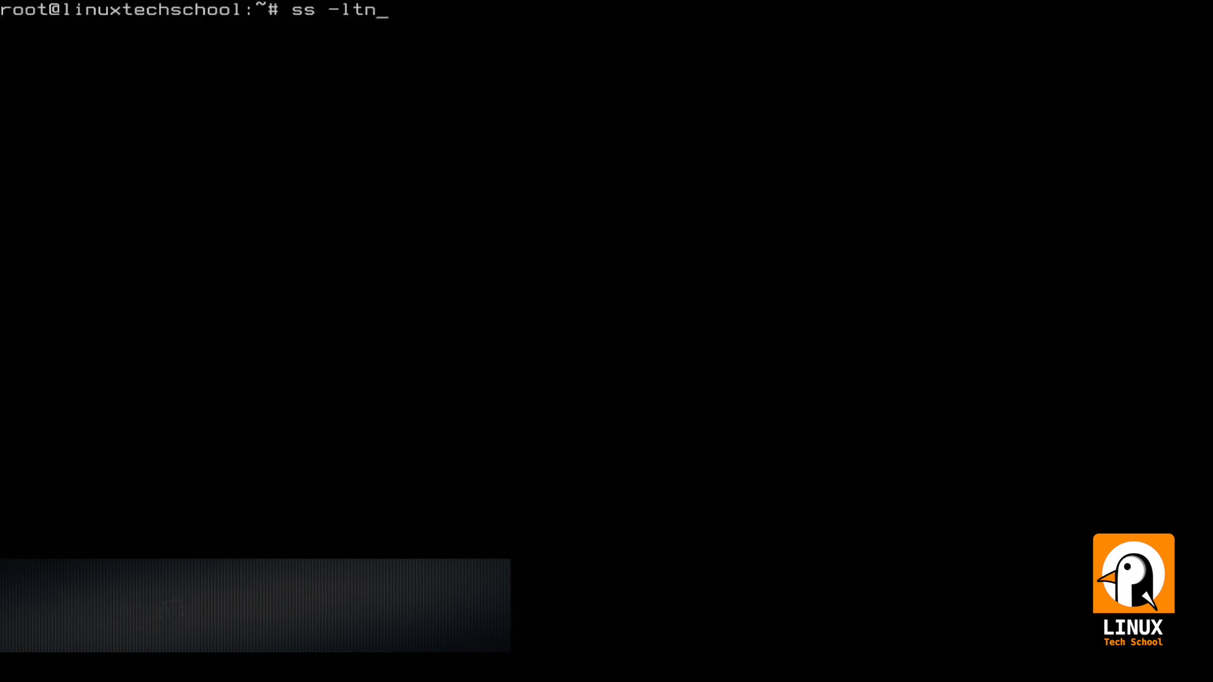
key(Return)
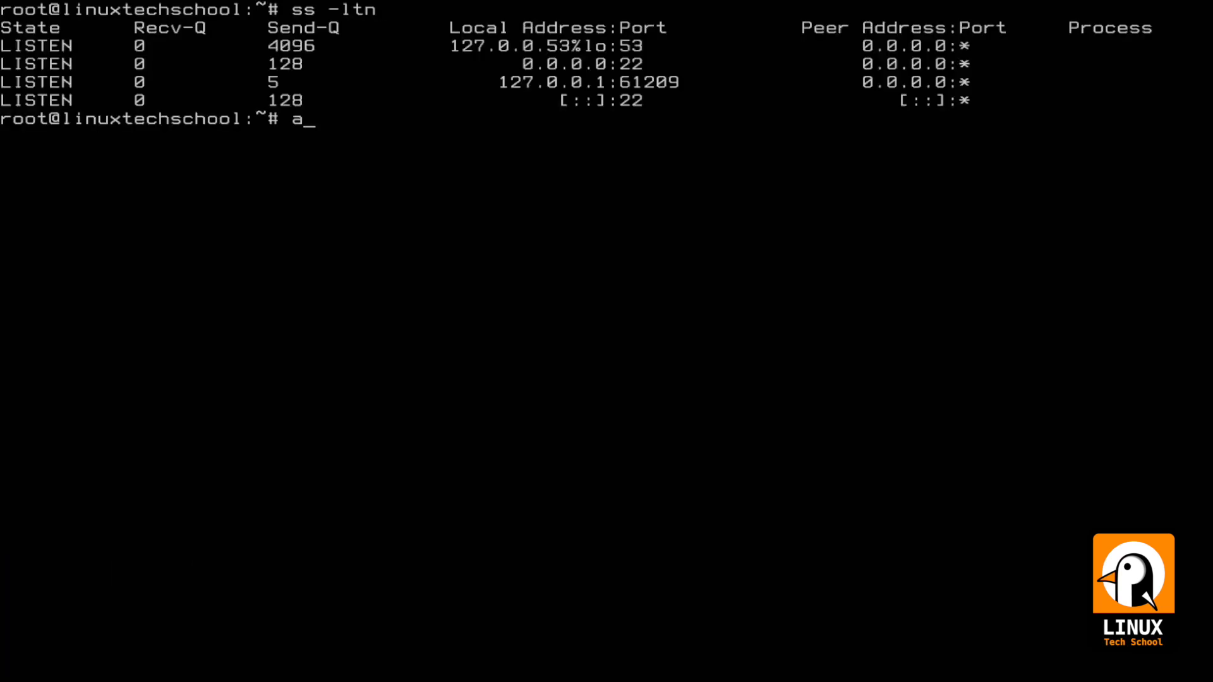
text(pt install a)
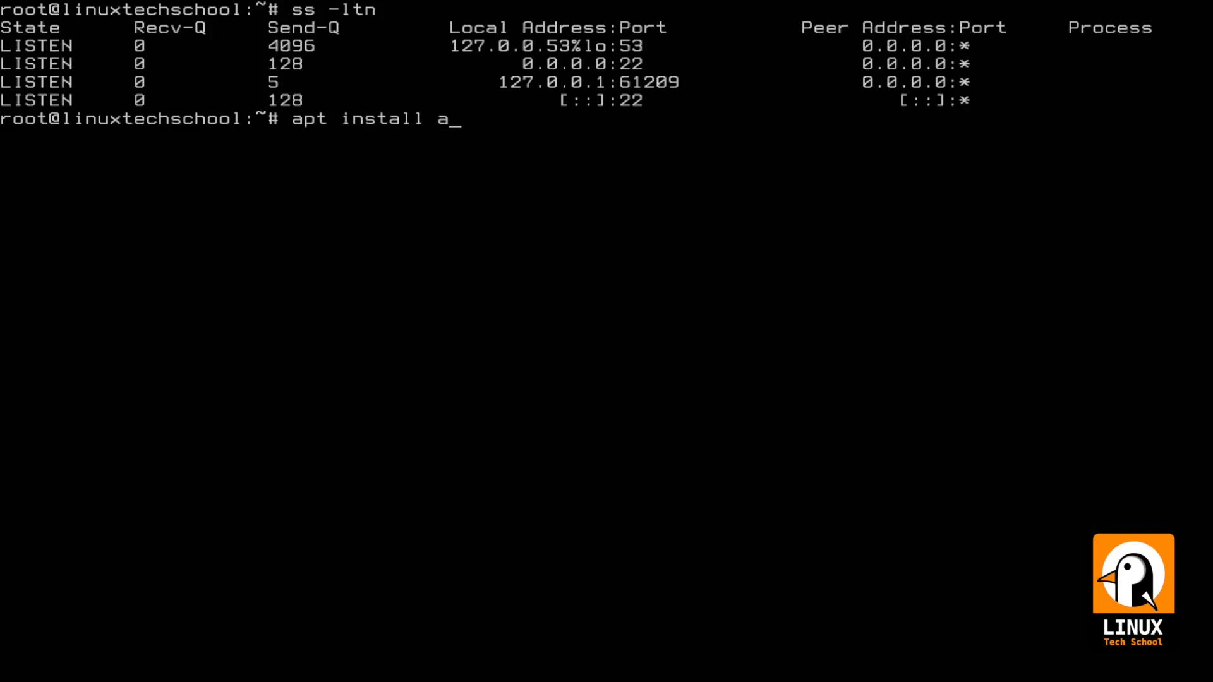
text(pache2)
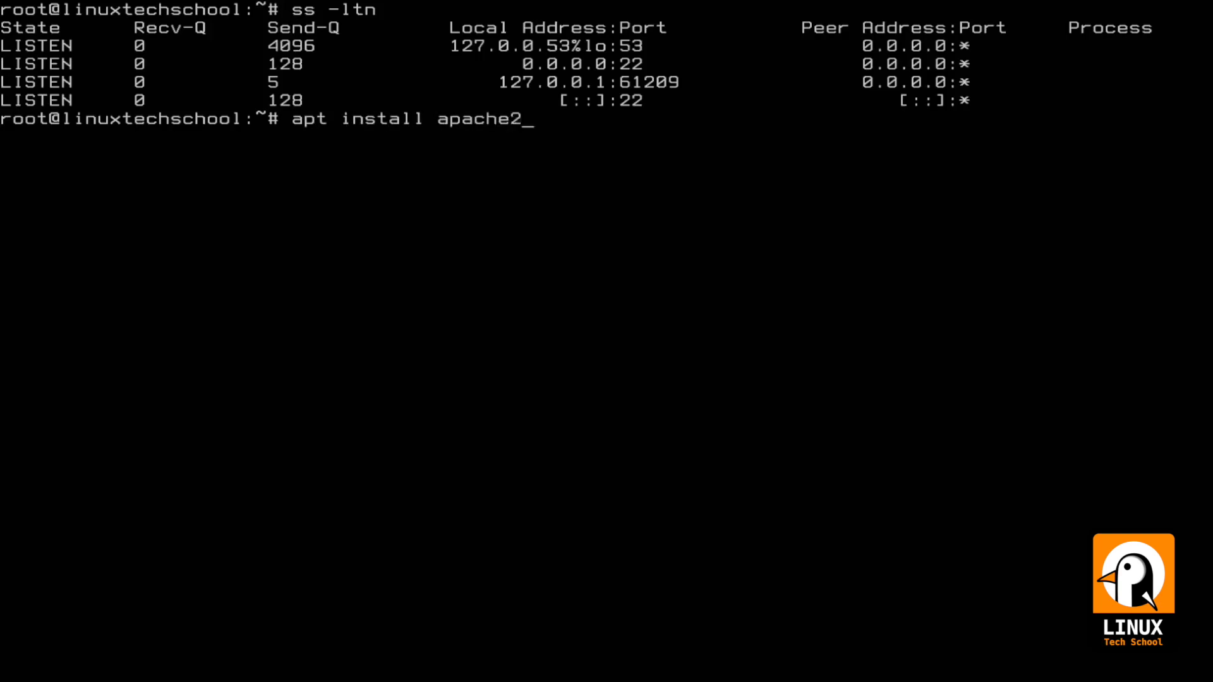
key(Return)
text(ss -)
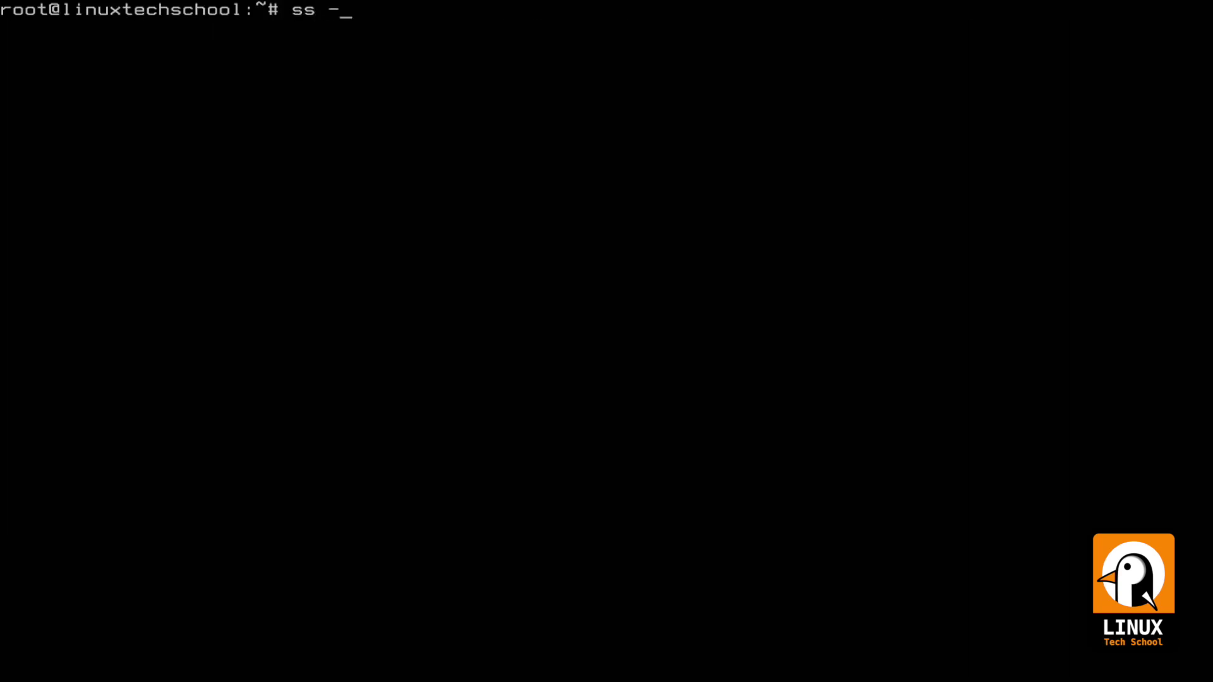
text(l)
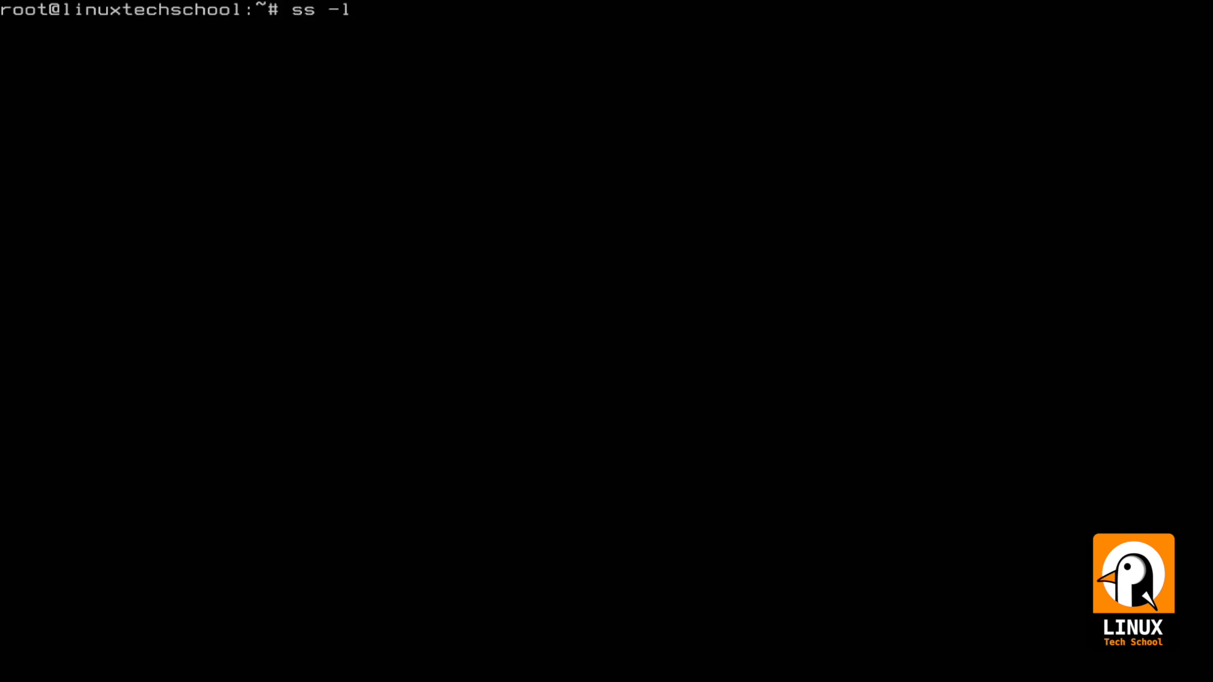
key(Return)
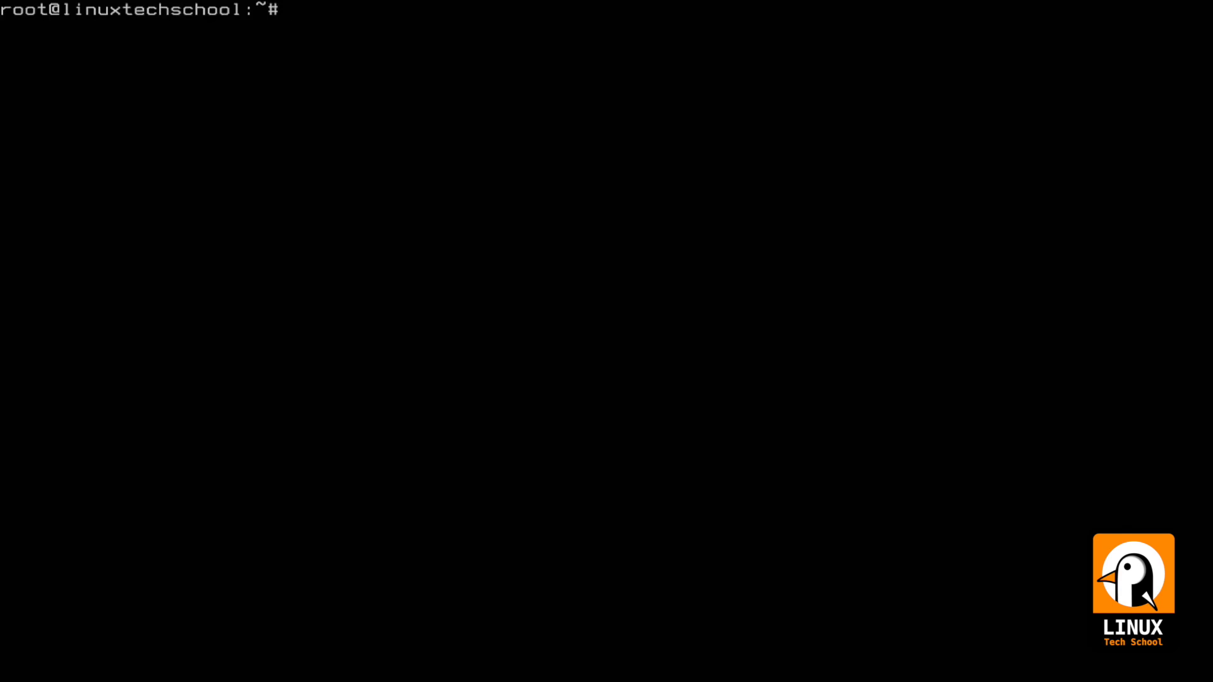
Step: Run a verbose nmap scan of kernel.org, finding ports 80, 119, 443 and 9418 open
text(nmap)
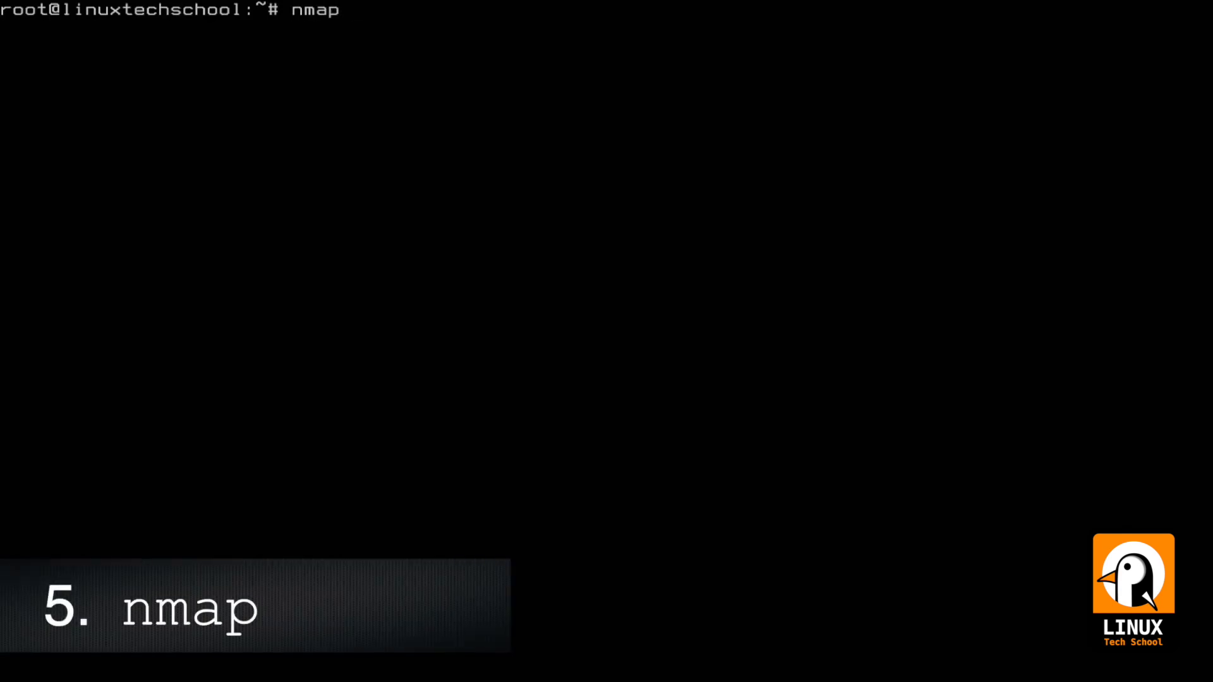
text(-v kern)
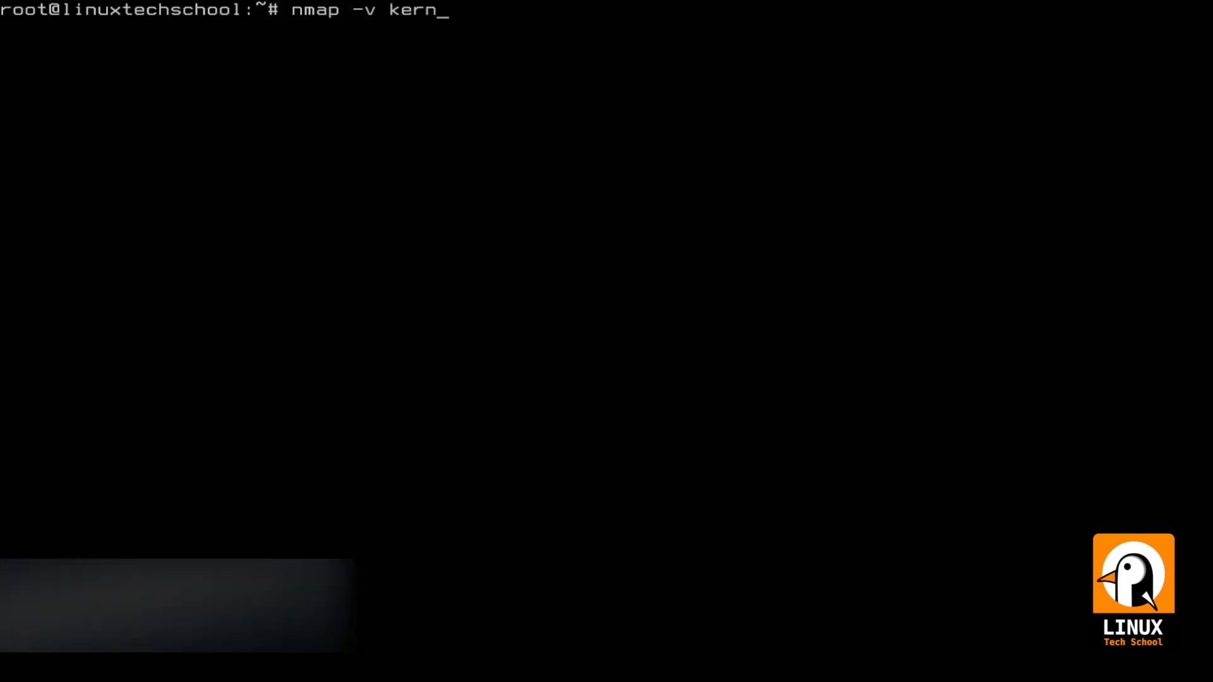
key(Return)
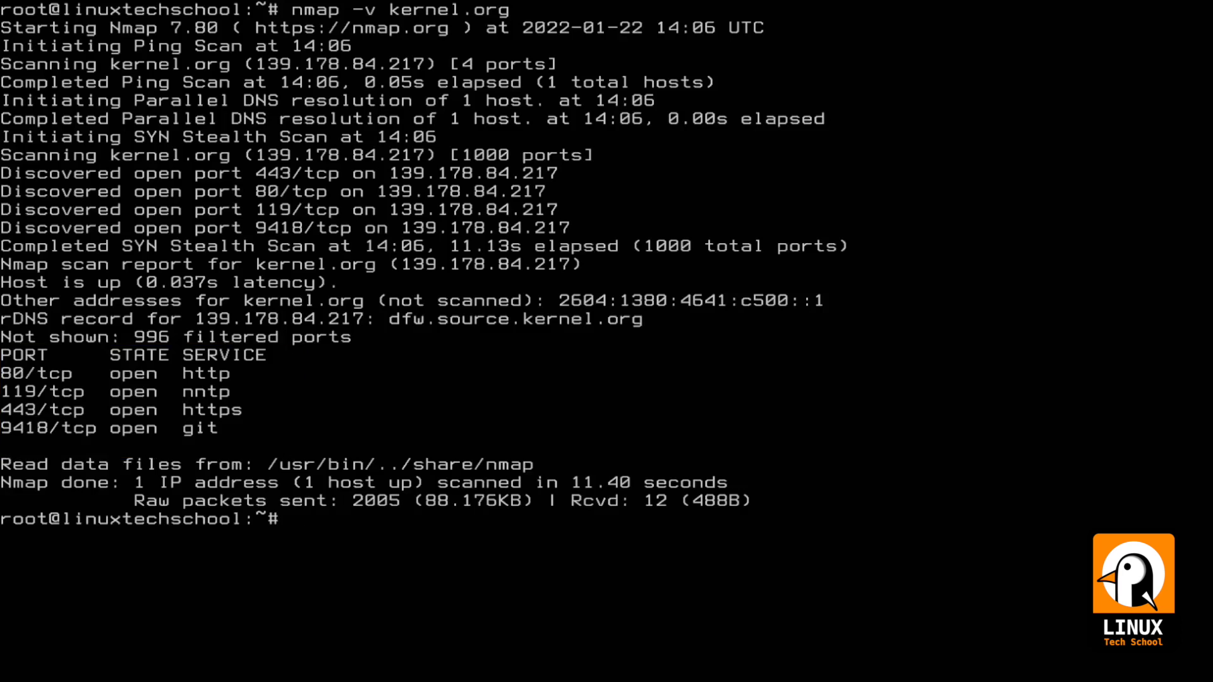
Step: Scan the 192.168.50.0/24 network verbosely with nmap and scroll through the discovered hosts
text(nmap)
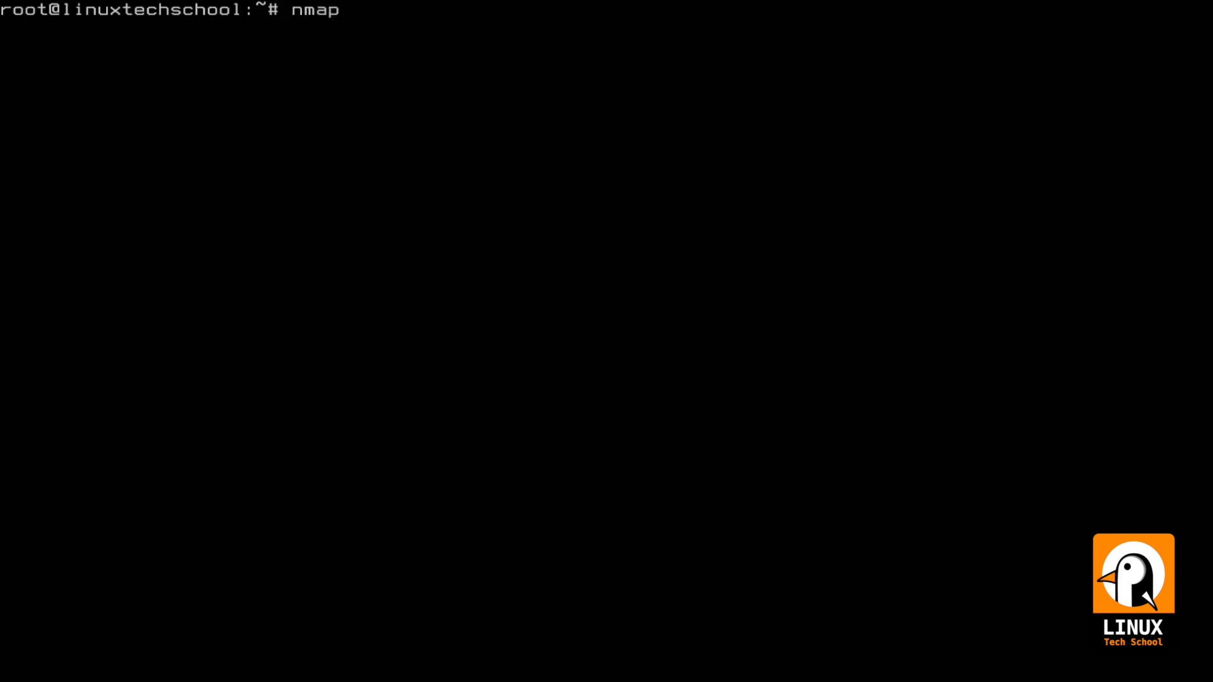
text(-v 192.1)
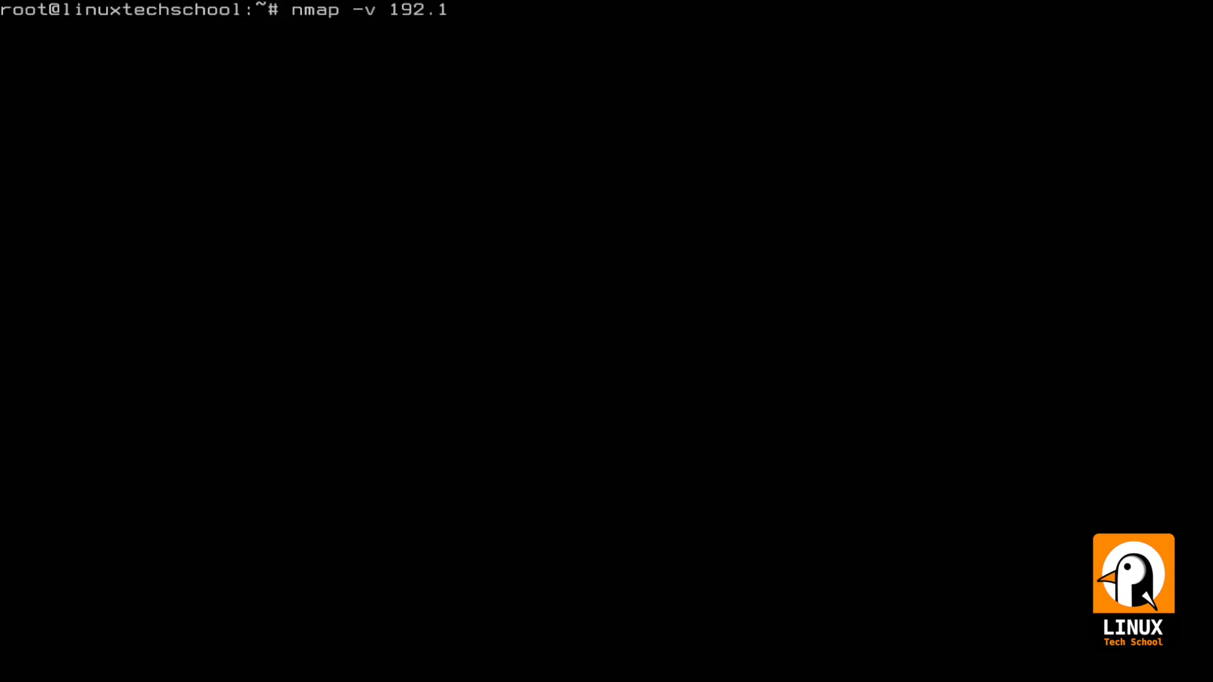
text(68.50.)
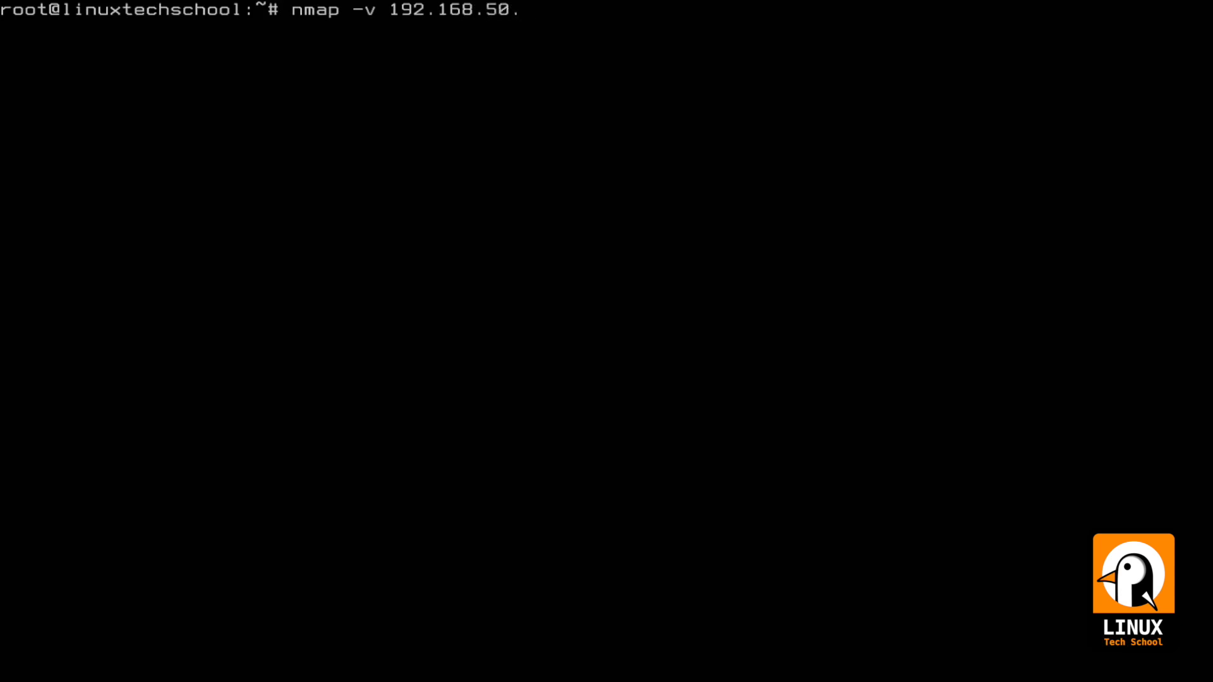
text(0/)
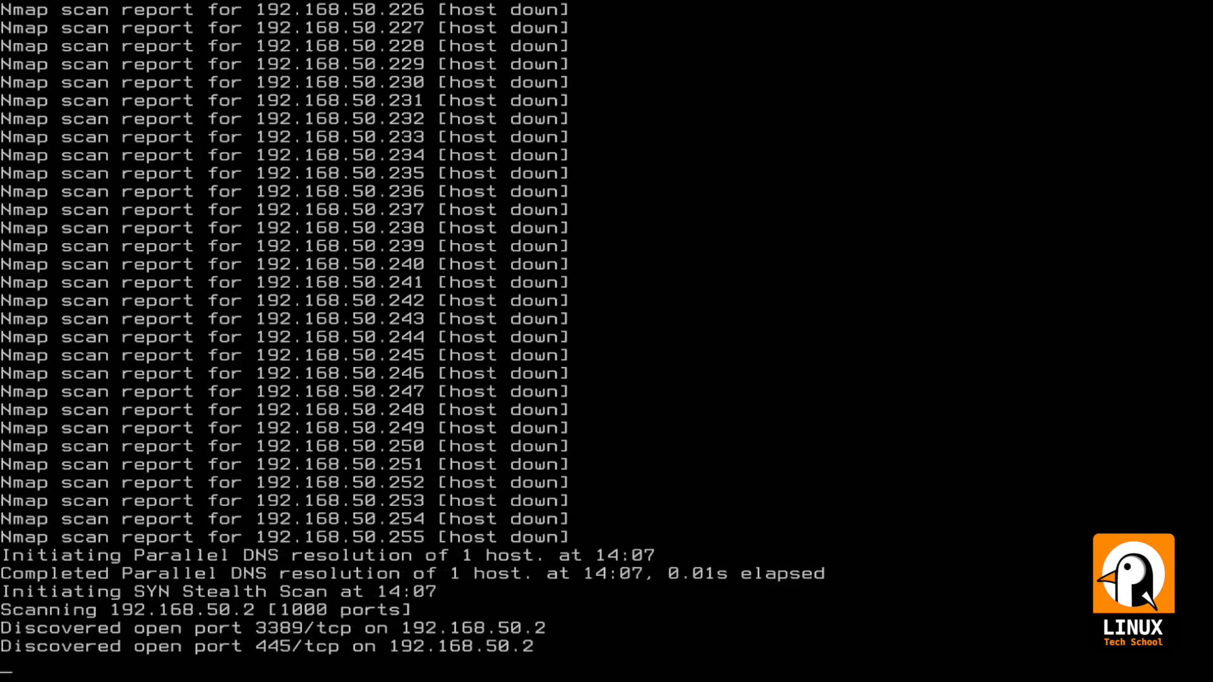
scroll(down, 3)
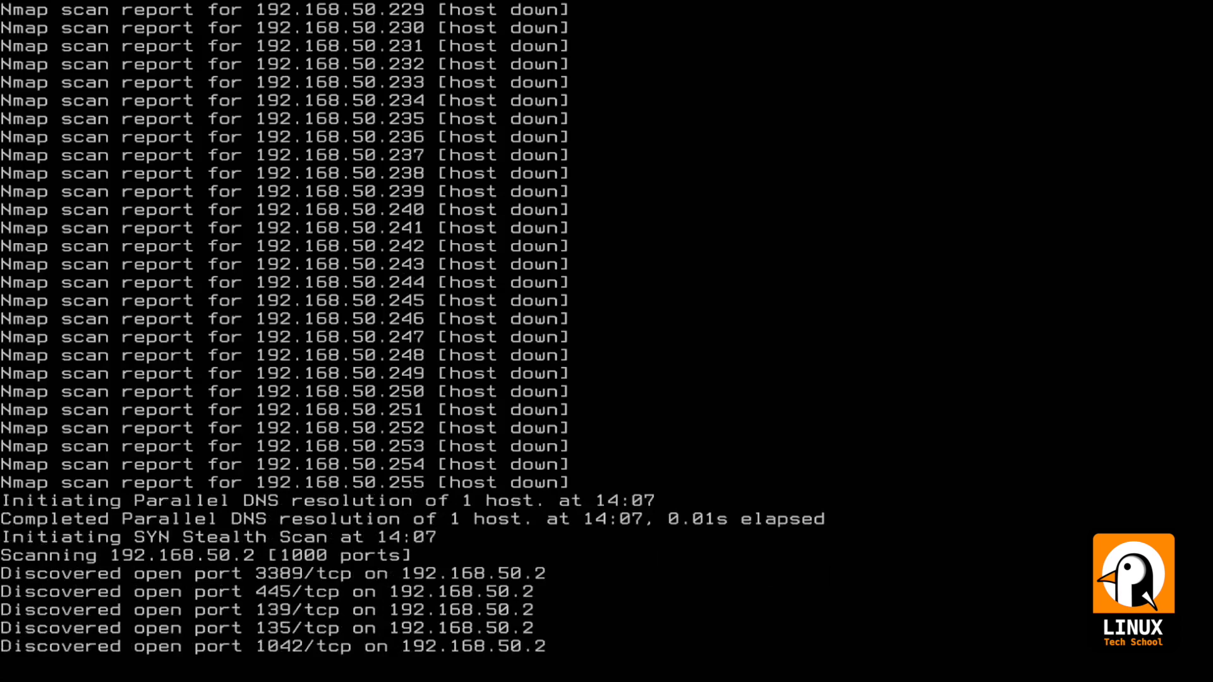
scroll(down, 3)
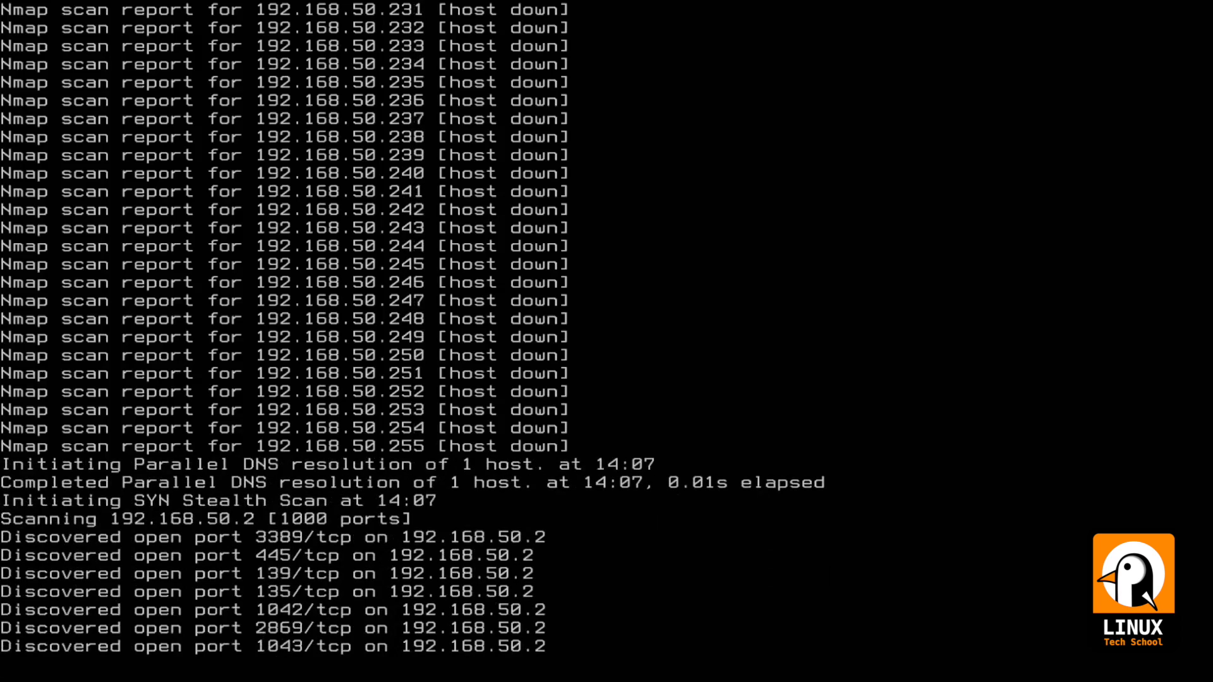
scroll(down, 3)
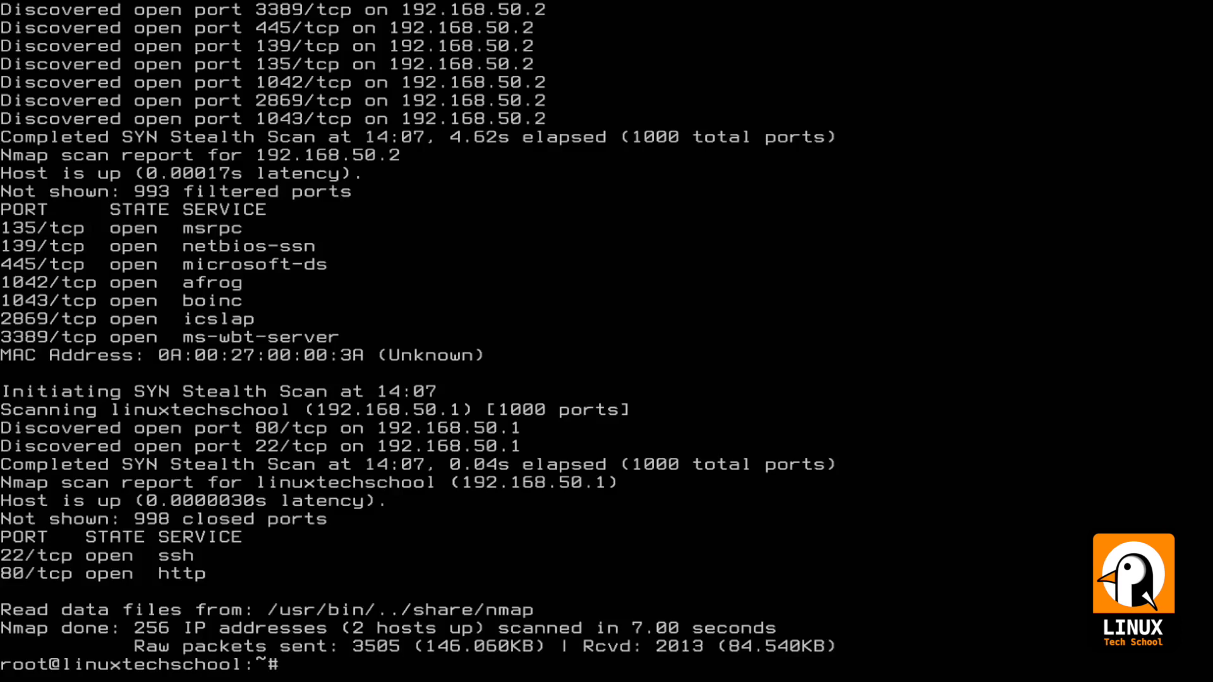
Step: Scan host 192.168.50.1, showing ssh and http open, then clear the screen
text(nmap -v 192.168.50.0/2)
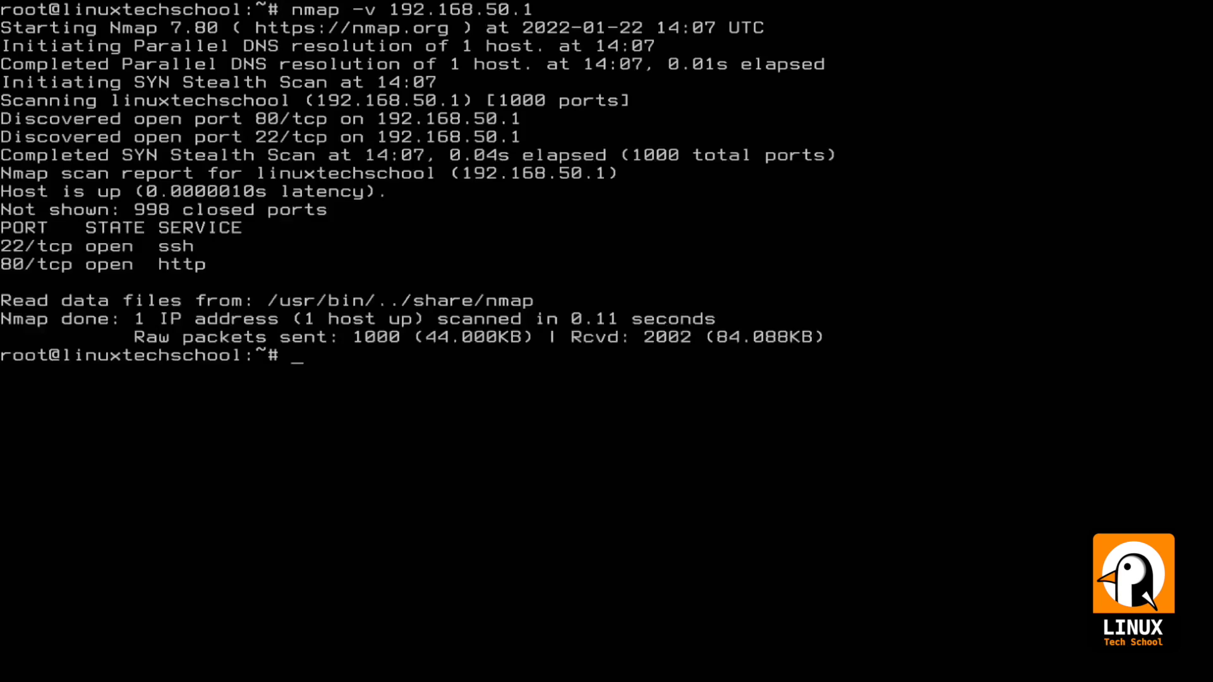
text(ss -ltn)
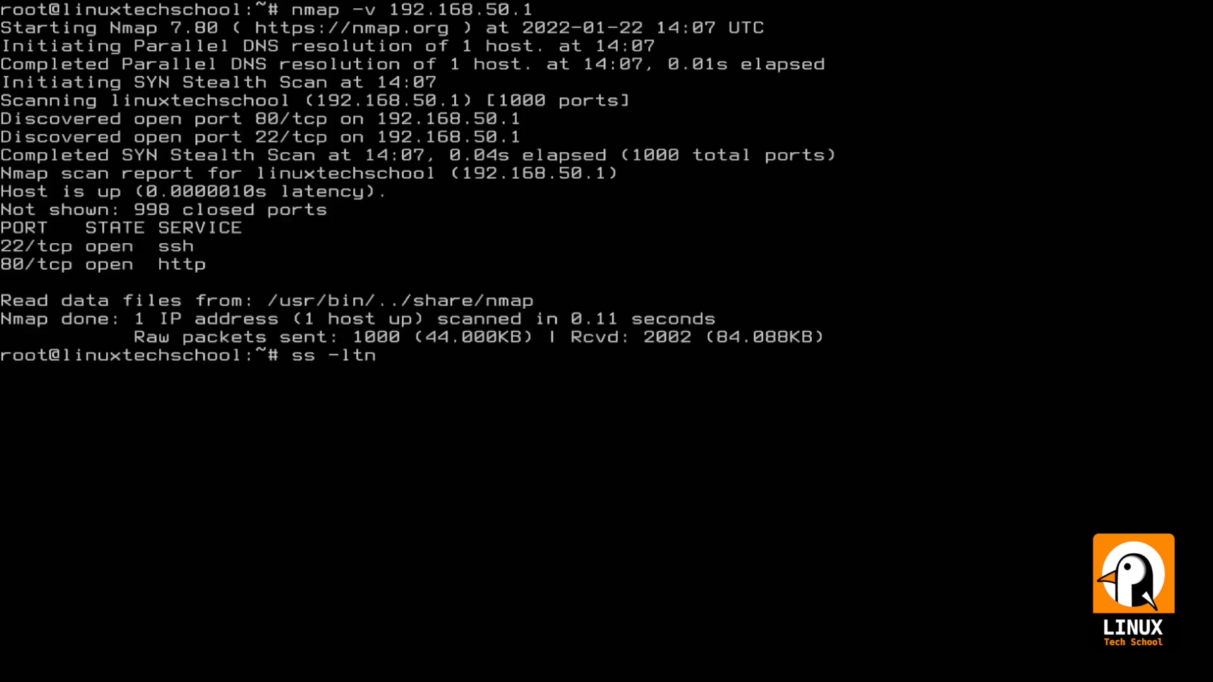
key(Return)
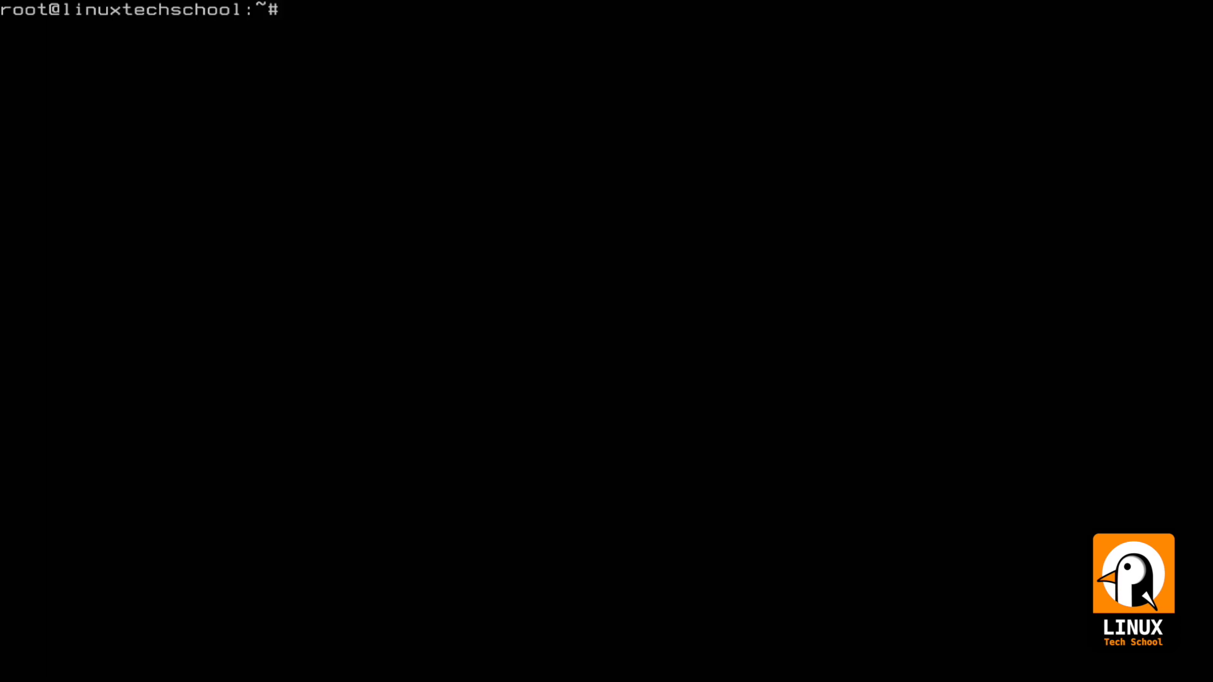
Step: Look up kernel.org with dig, resolving to 139.178.84.217
text(dig)
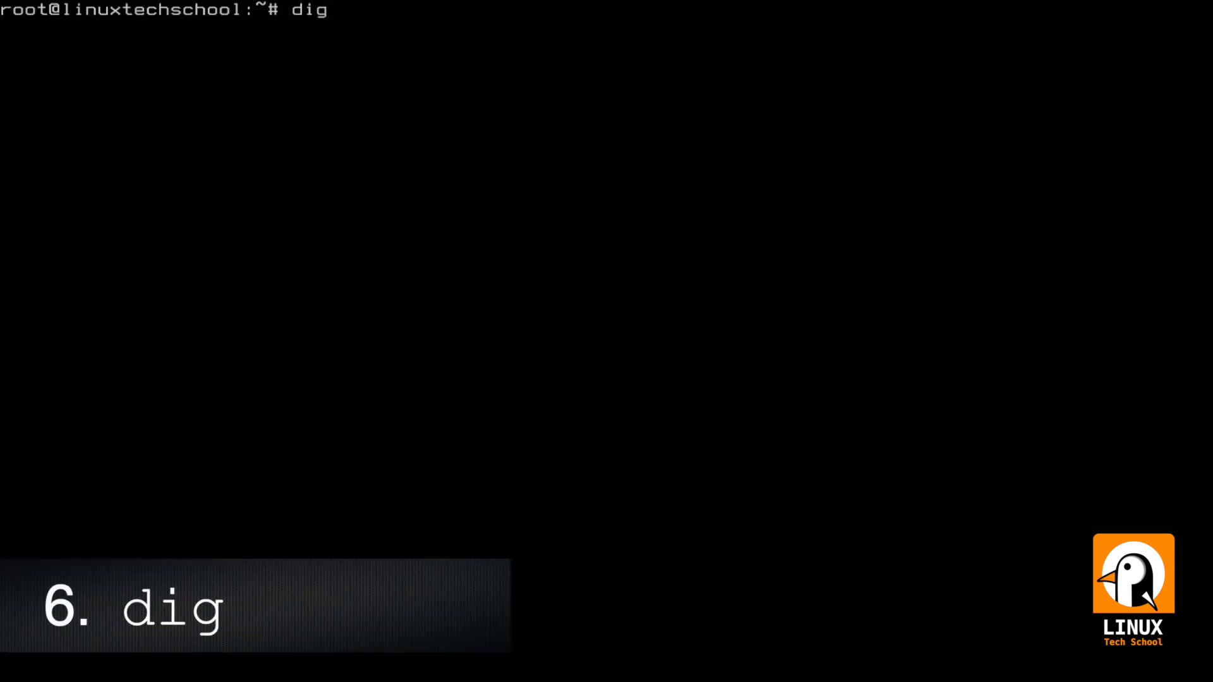
text(kernel.)
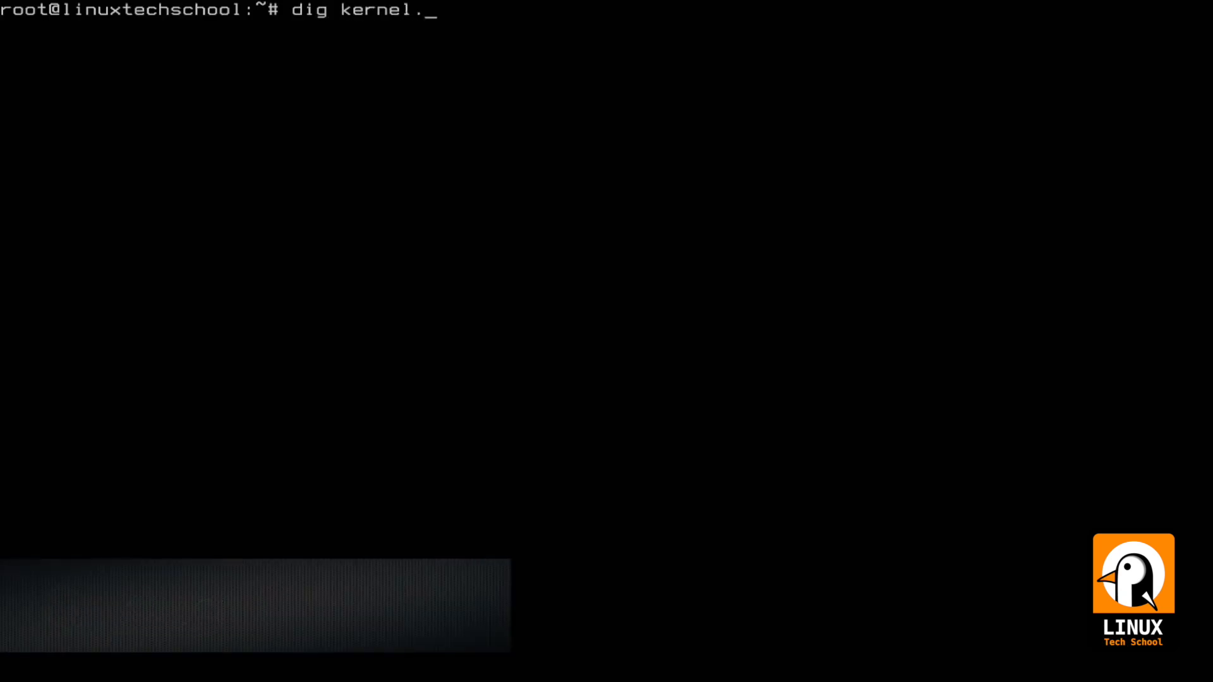
key(Return)
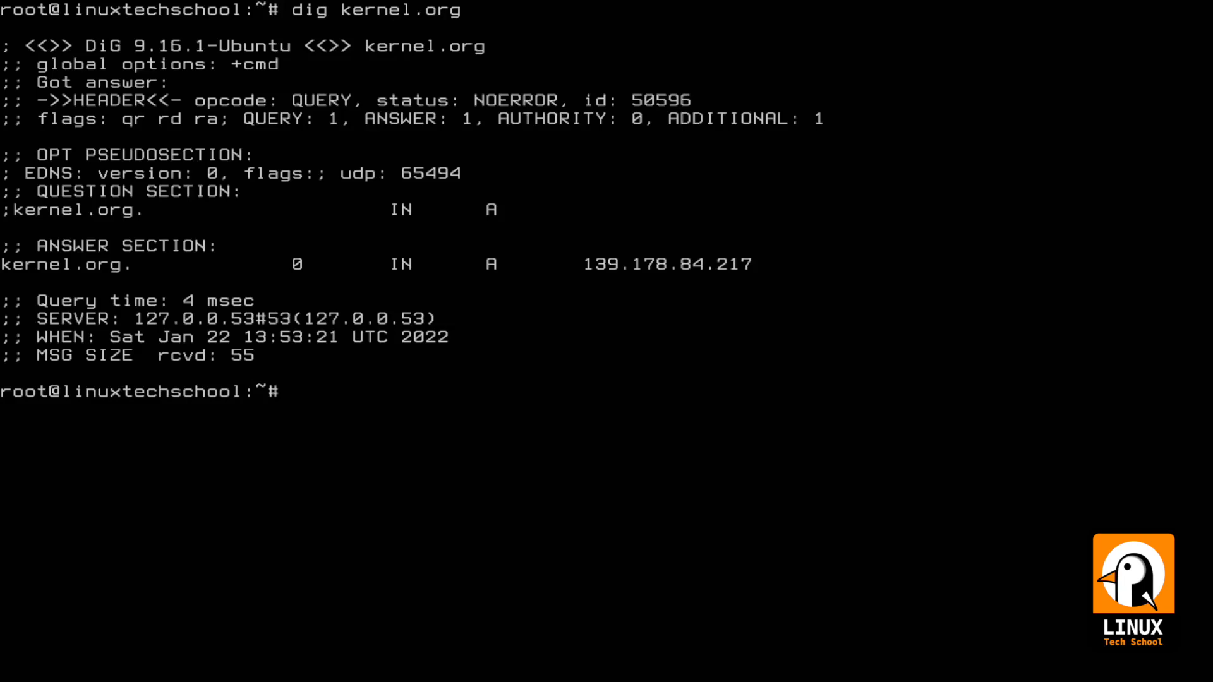
Step: Begin a reverse lookup with dig -x 139.178.84.217
text(d)
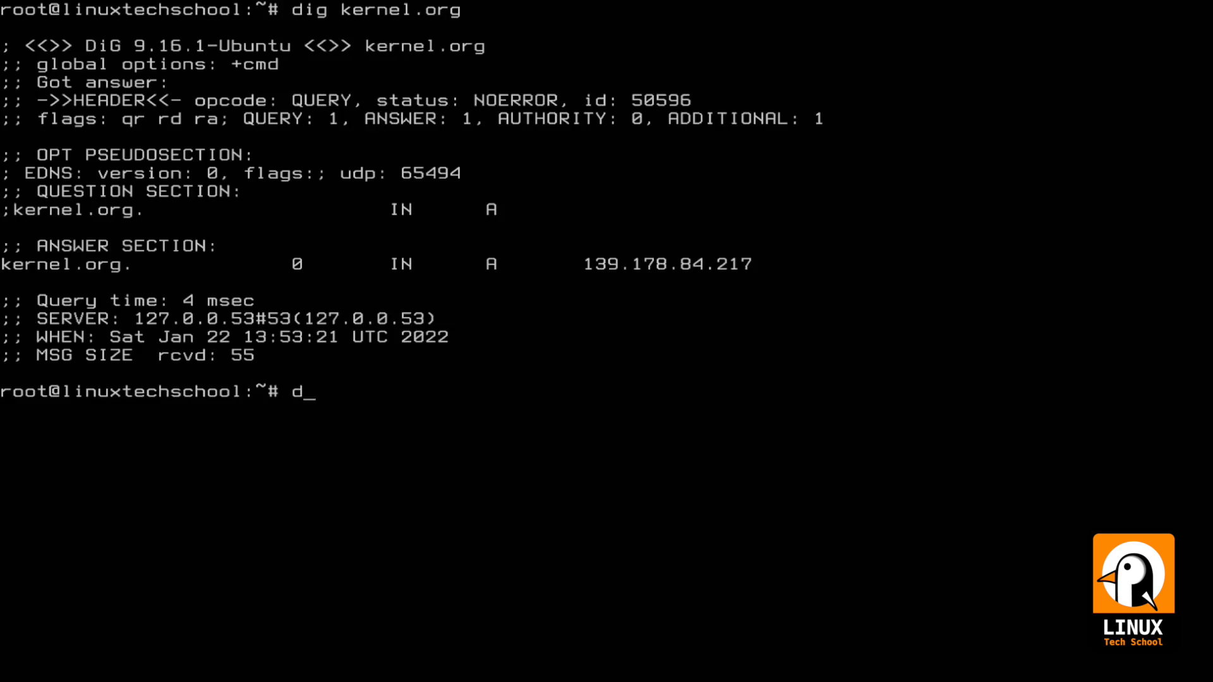
text(ig -)
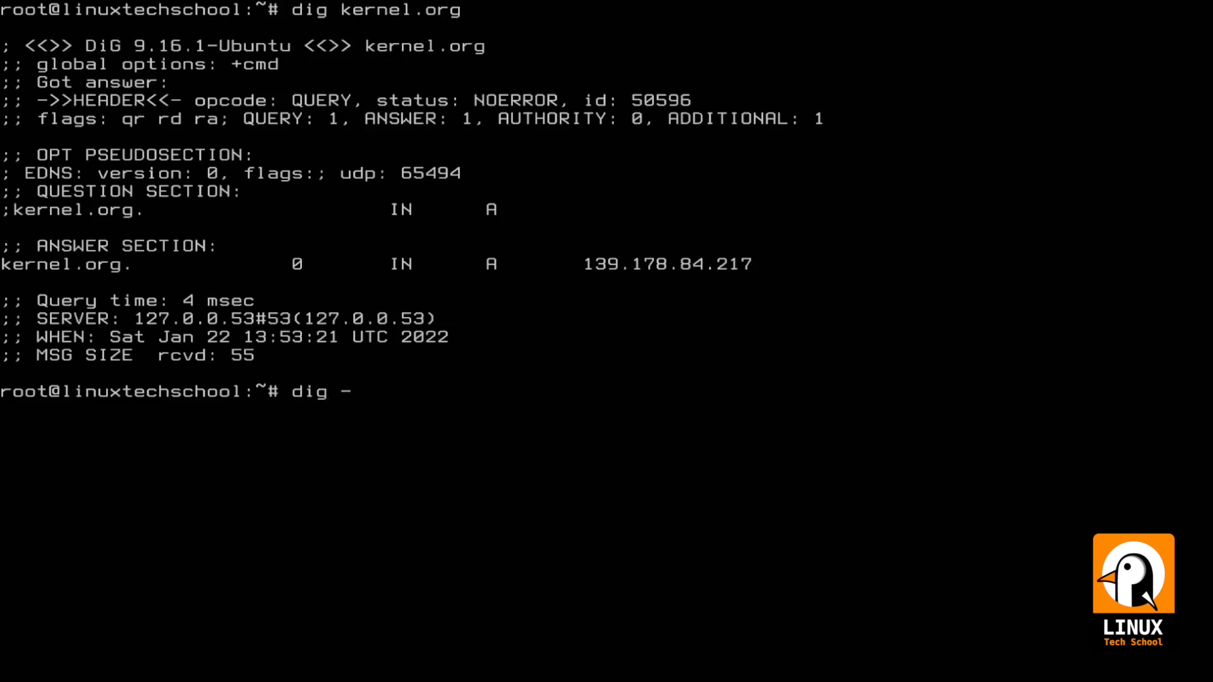
text(x)
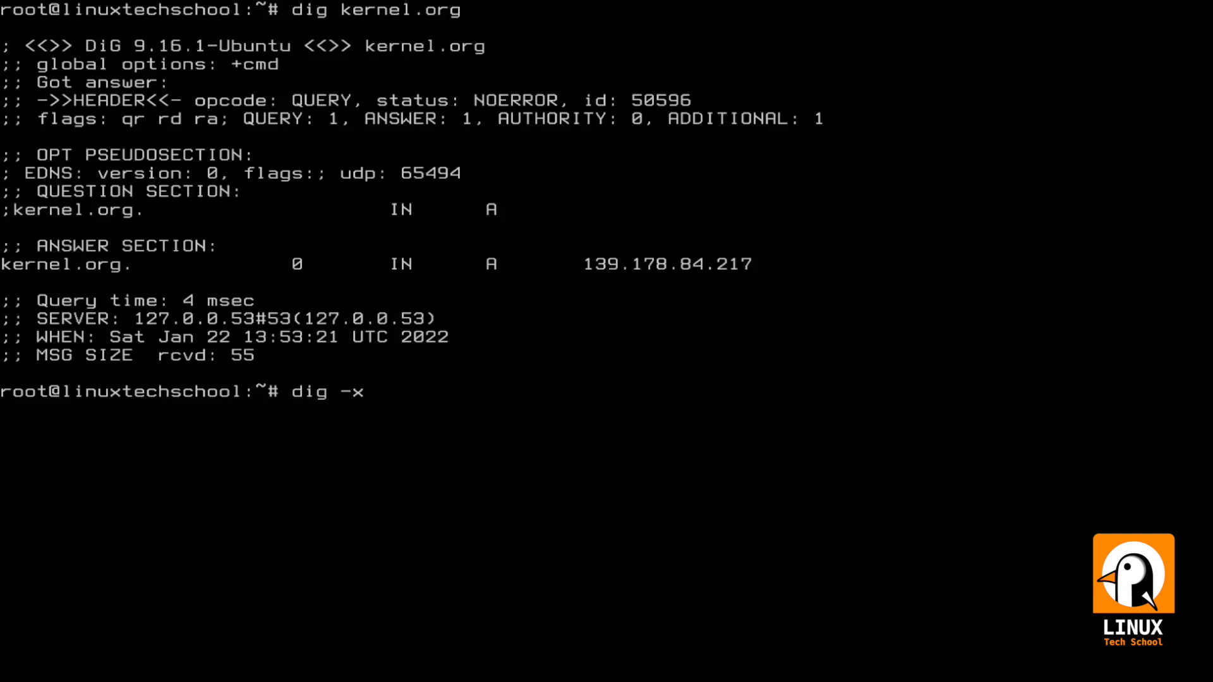
text(1)
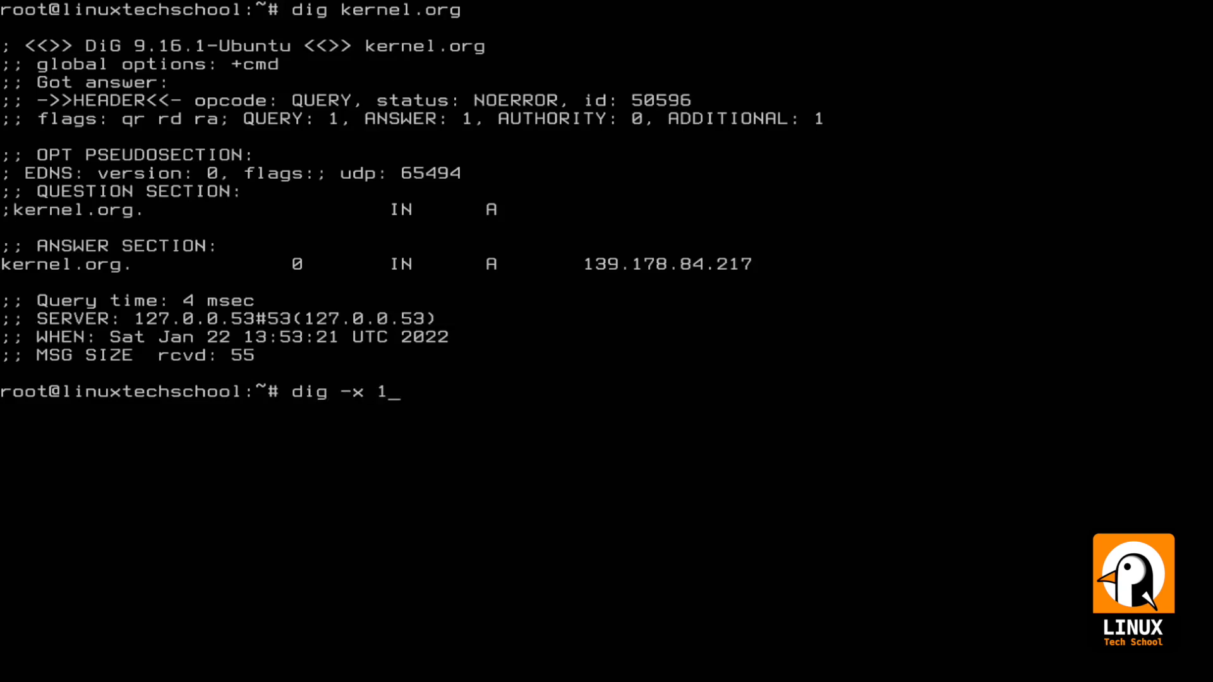
text(39.17)
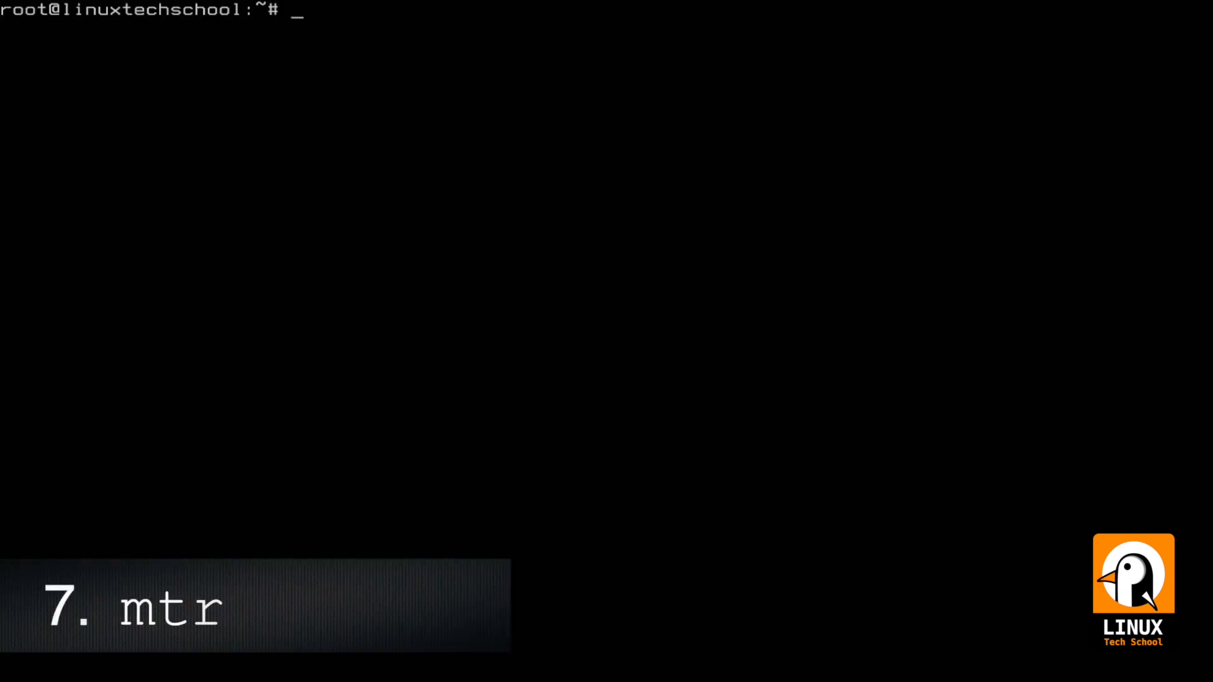
Step: Trace the live route to kernel.org with mtr showing hop host names, then quit
text(mtr kernel)
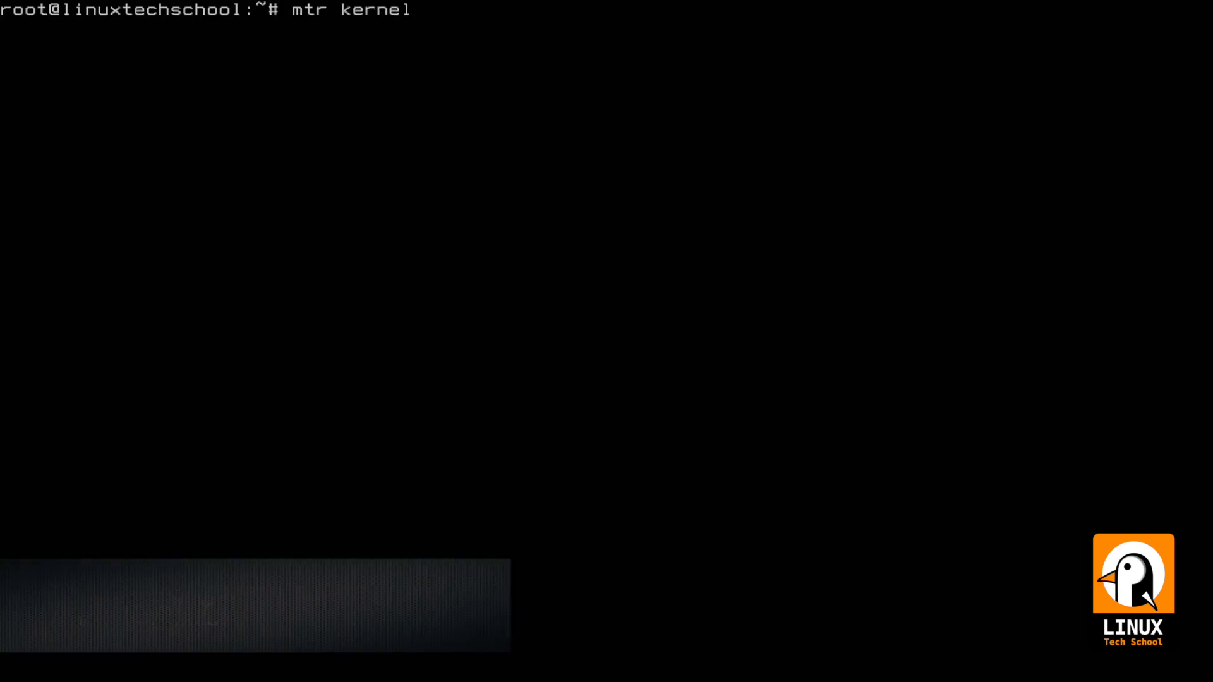
key(Return)
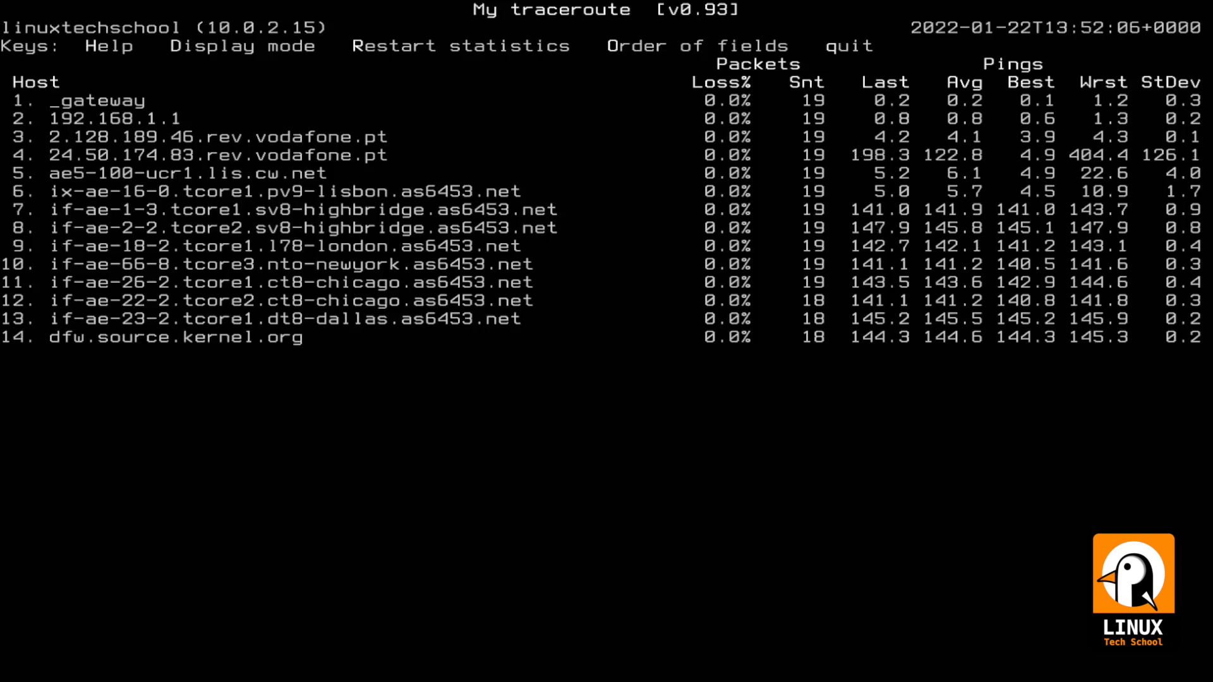
key(q)
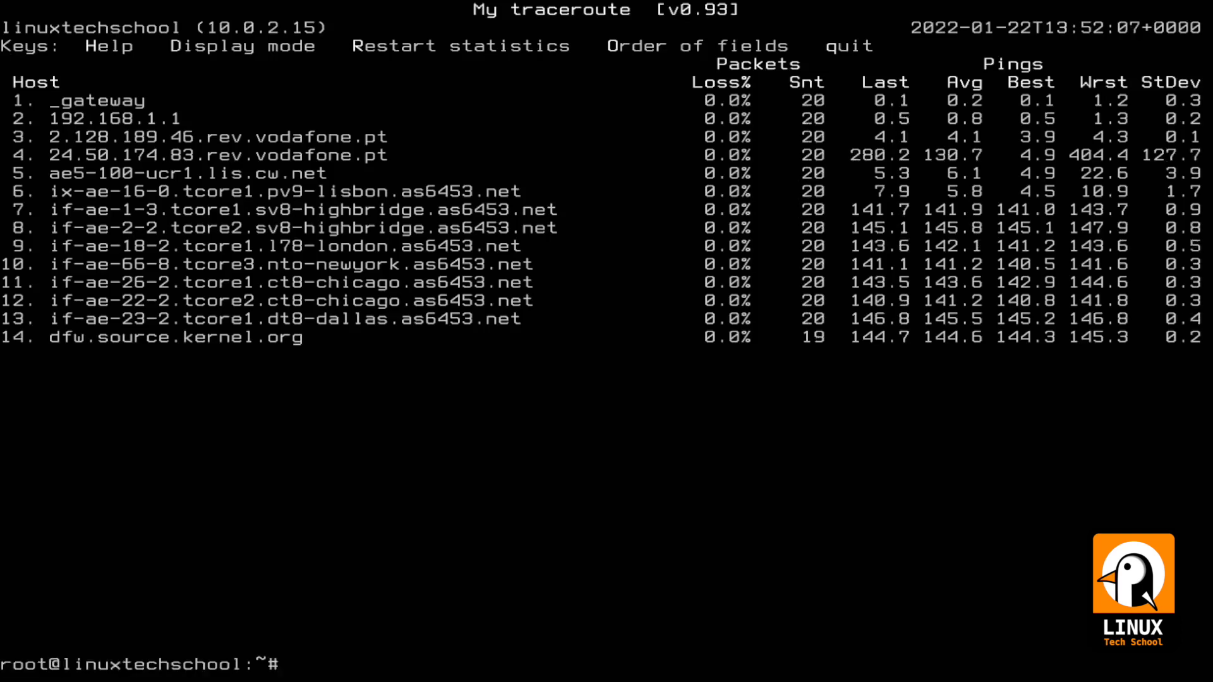
key(q)
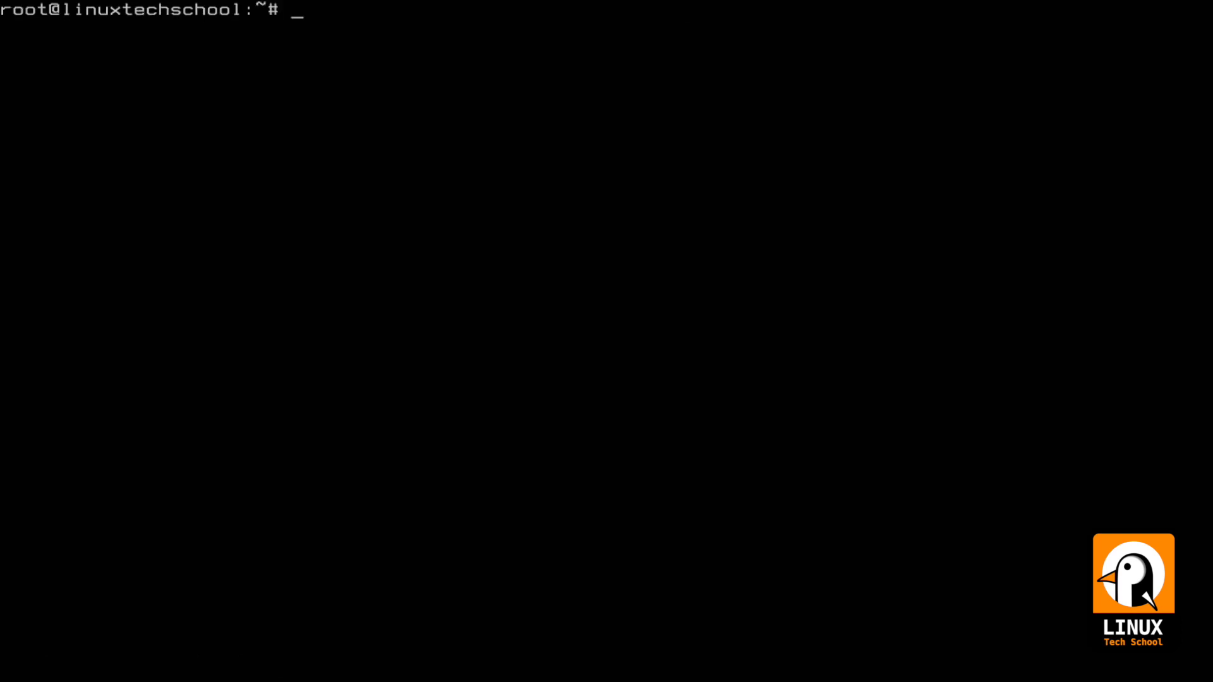
Step: Rerun mtr kernel.org with numeric hop addresses ending at 139.178.84.217, then quit
text(man_mtr)
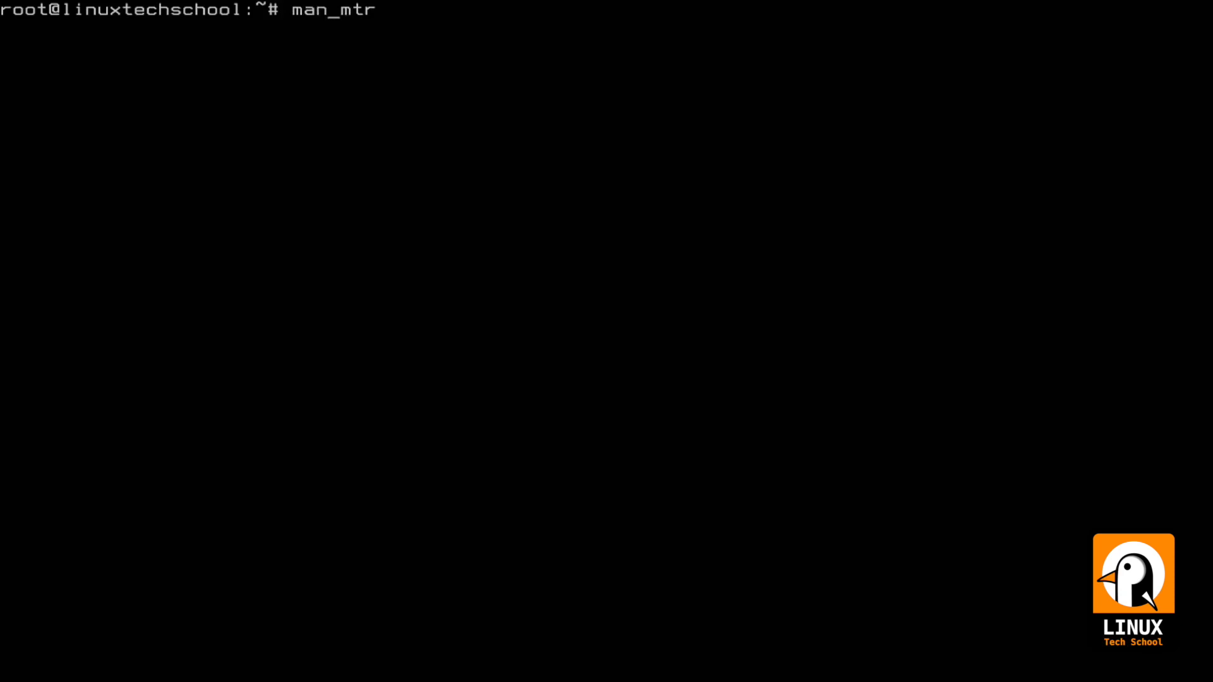
text(mtr kernel.org)
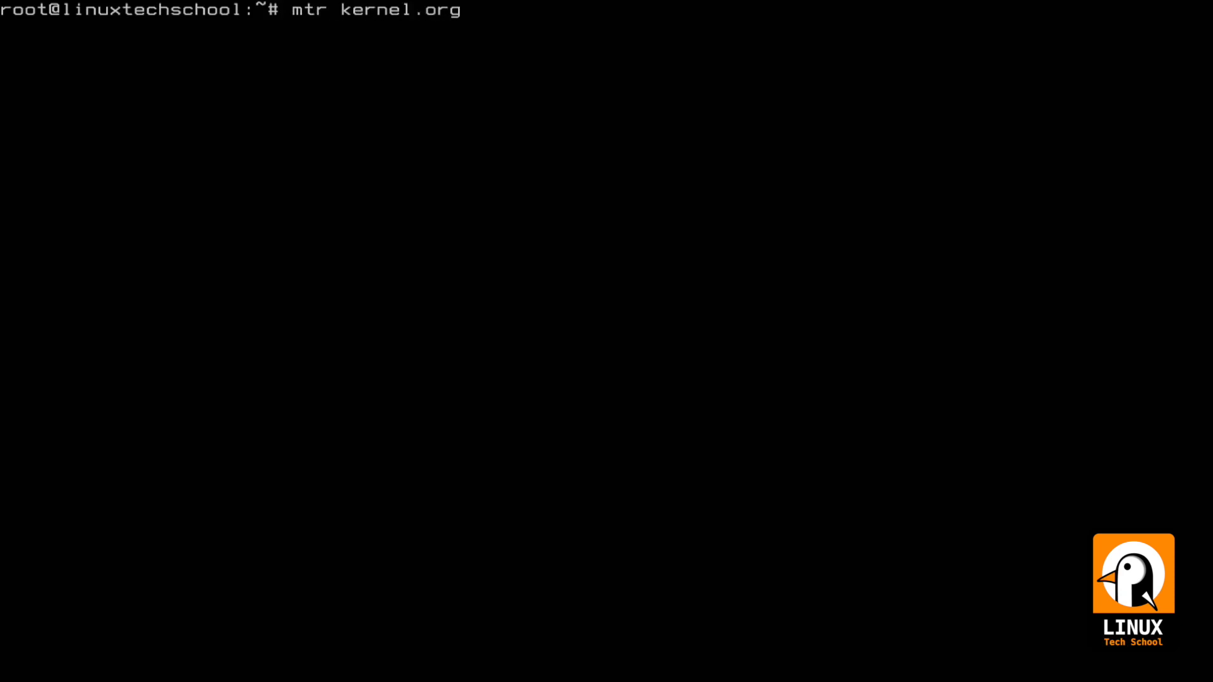
key(Return)
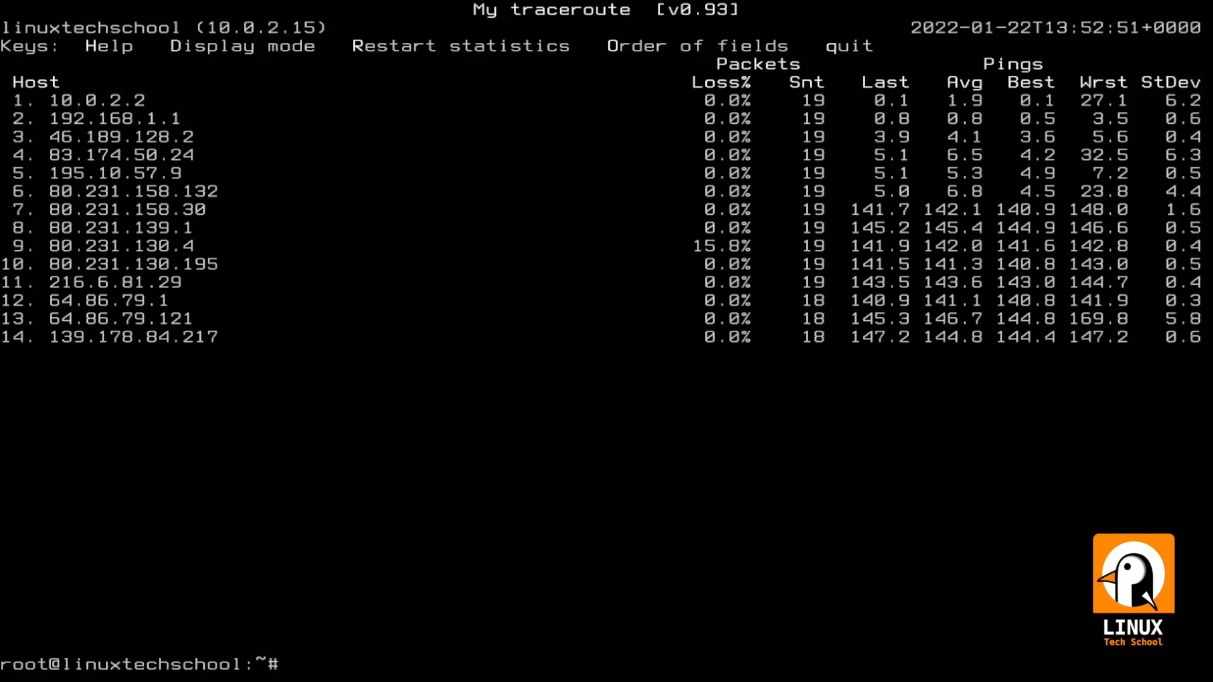
key(q)
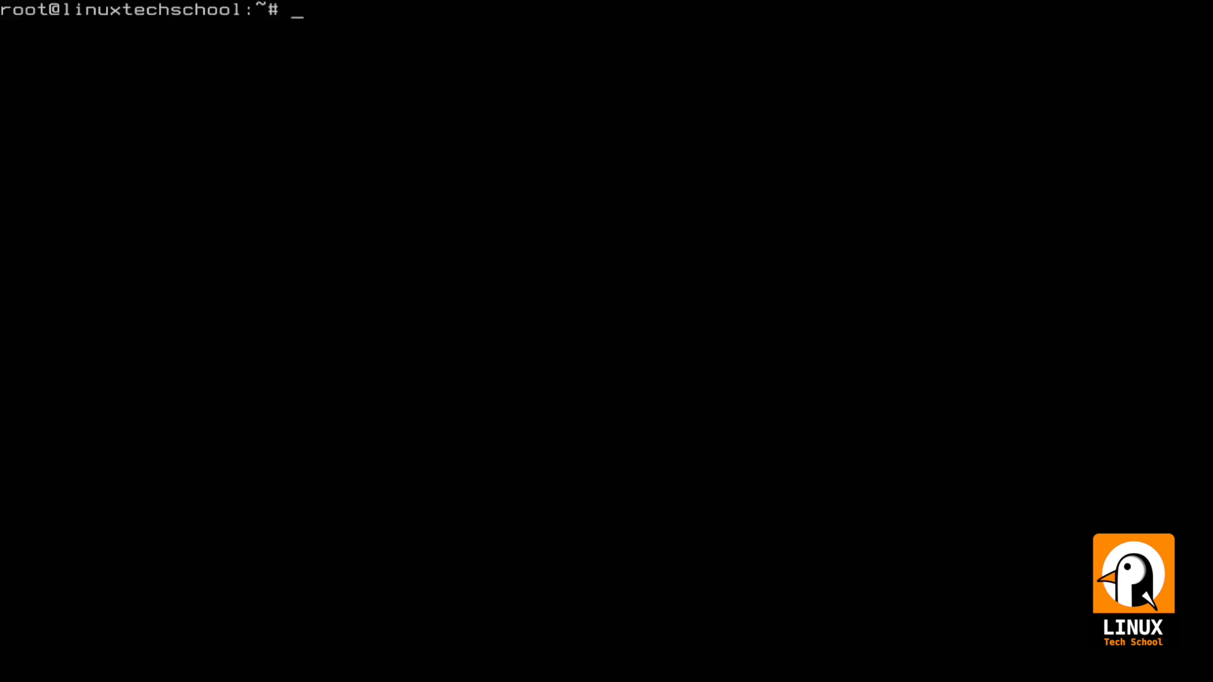
Step: Trace the route to kernel.org; only gateway 10.0.2.2 replies before hops time out
text(tra)
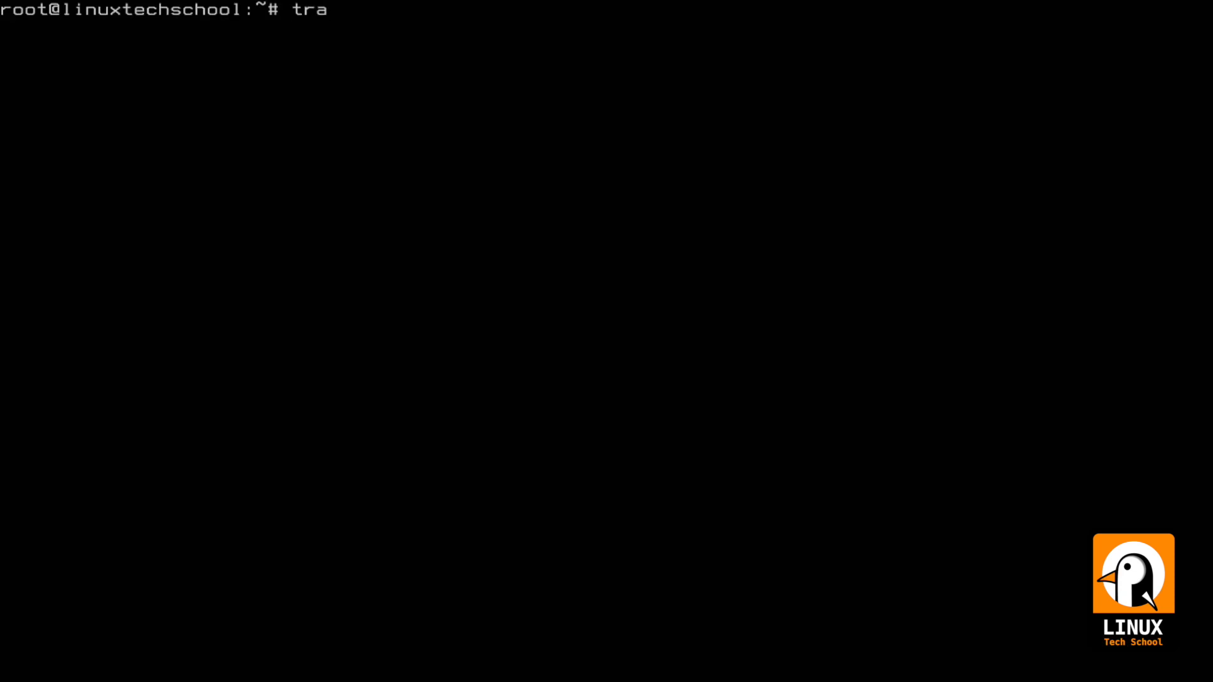
text(ceroute kernel.org)
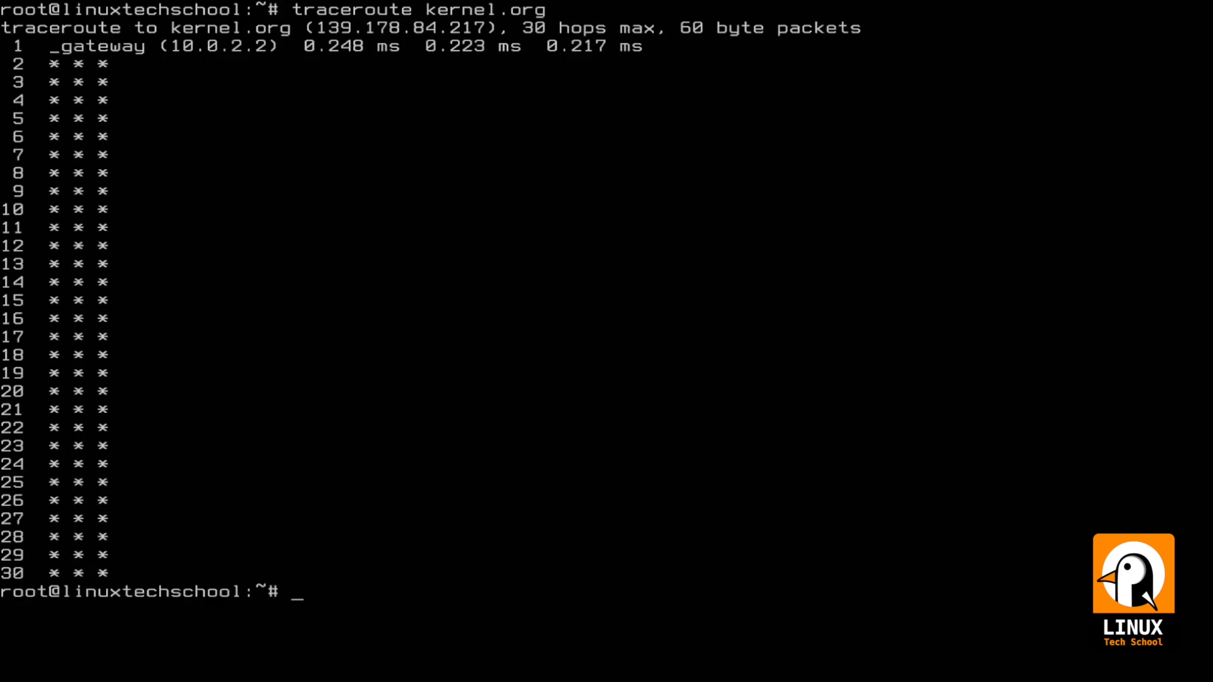
text(trace)
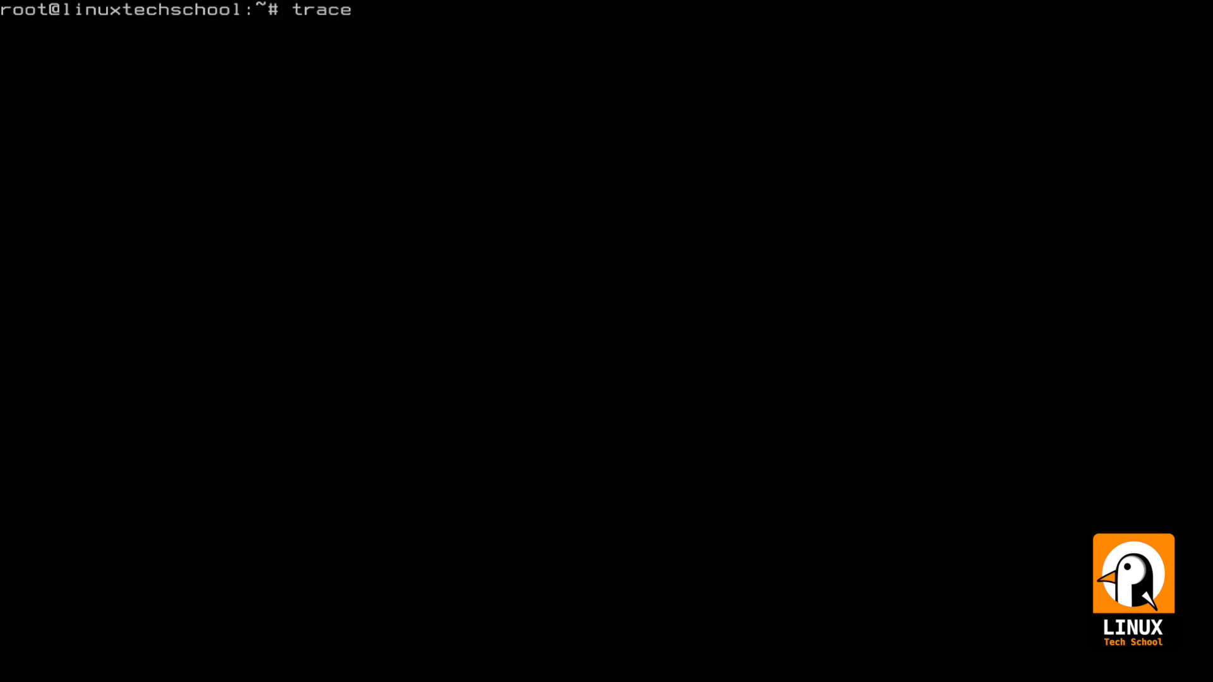
Step: Run an ICMP traceroute -I to kernel.org, reaching dfw.source.kernel.org at hop 14
text(route -I)
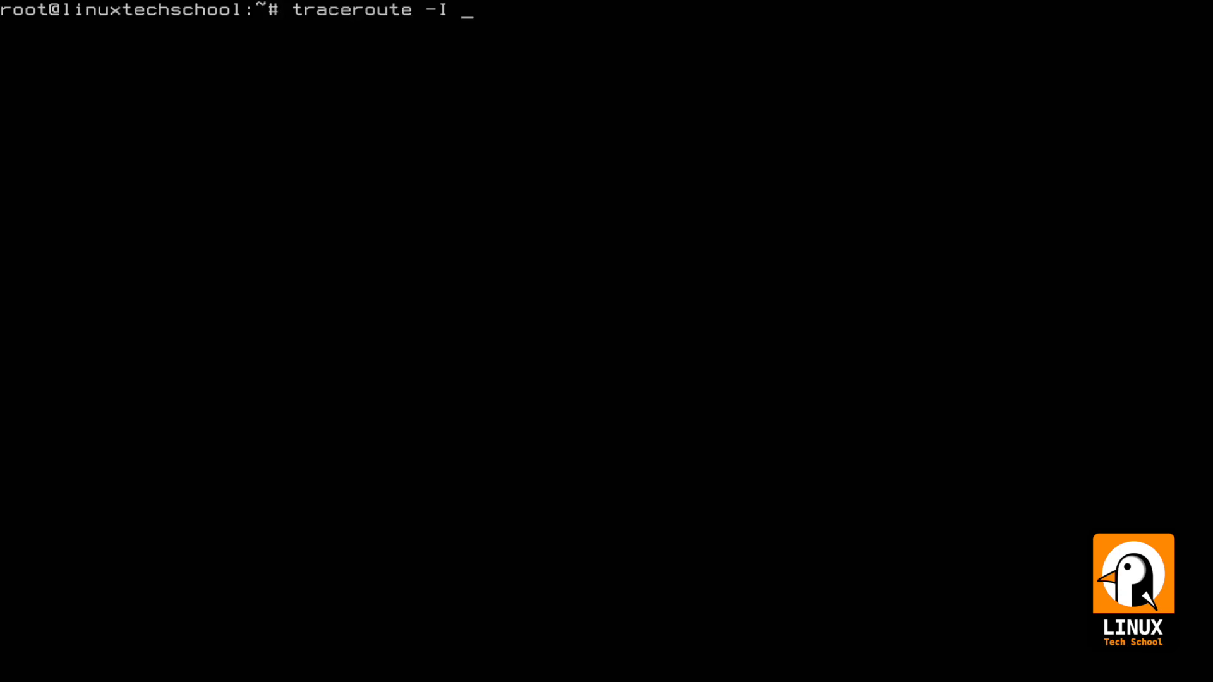
text(kernel)
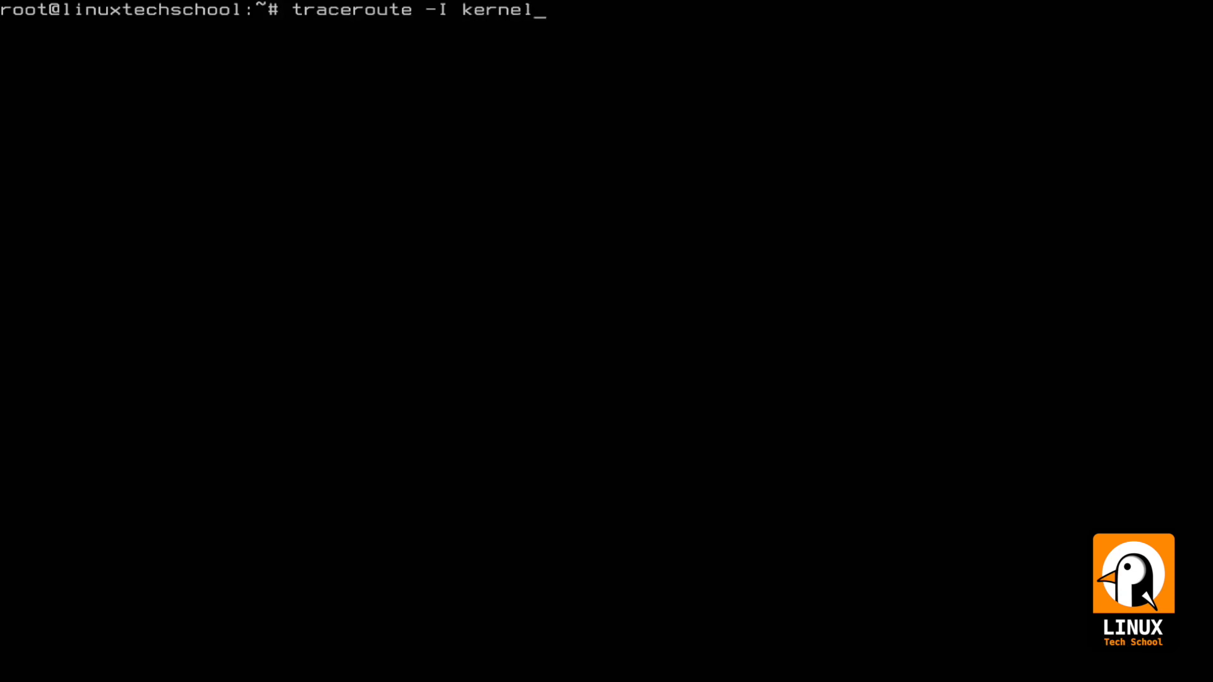
text(.org)
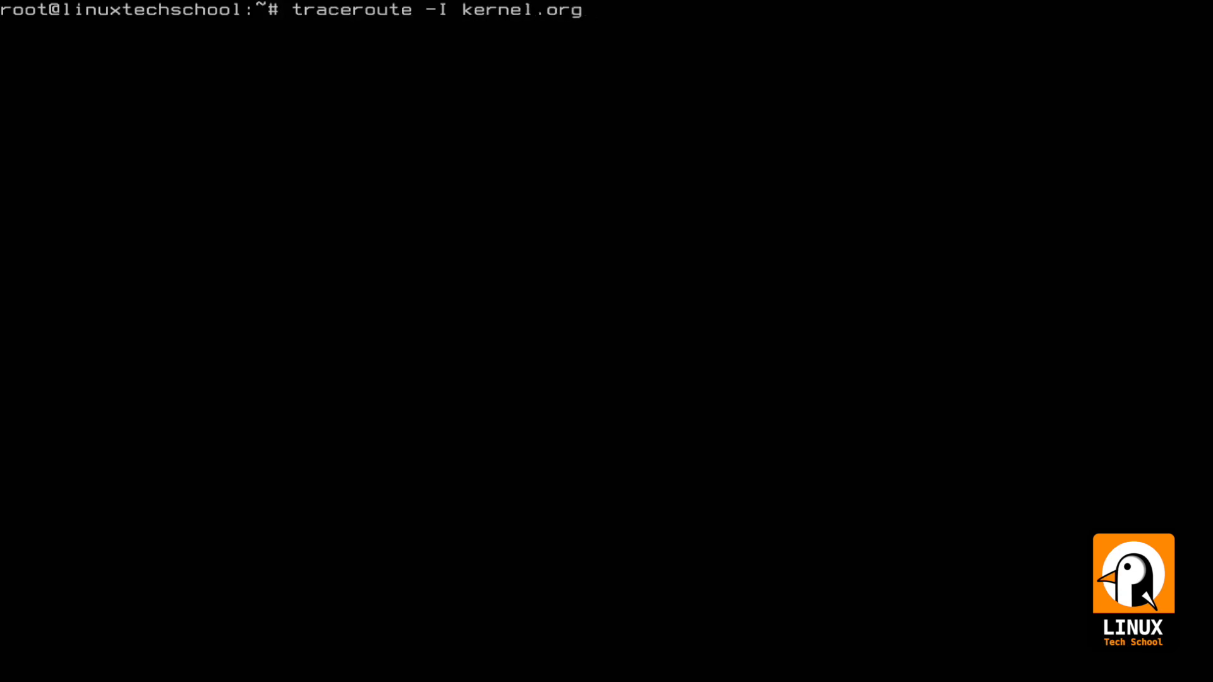
key(Return)
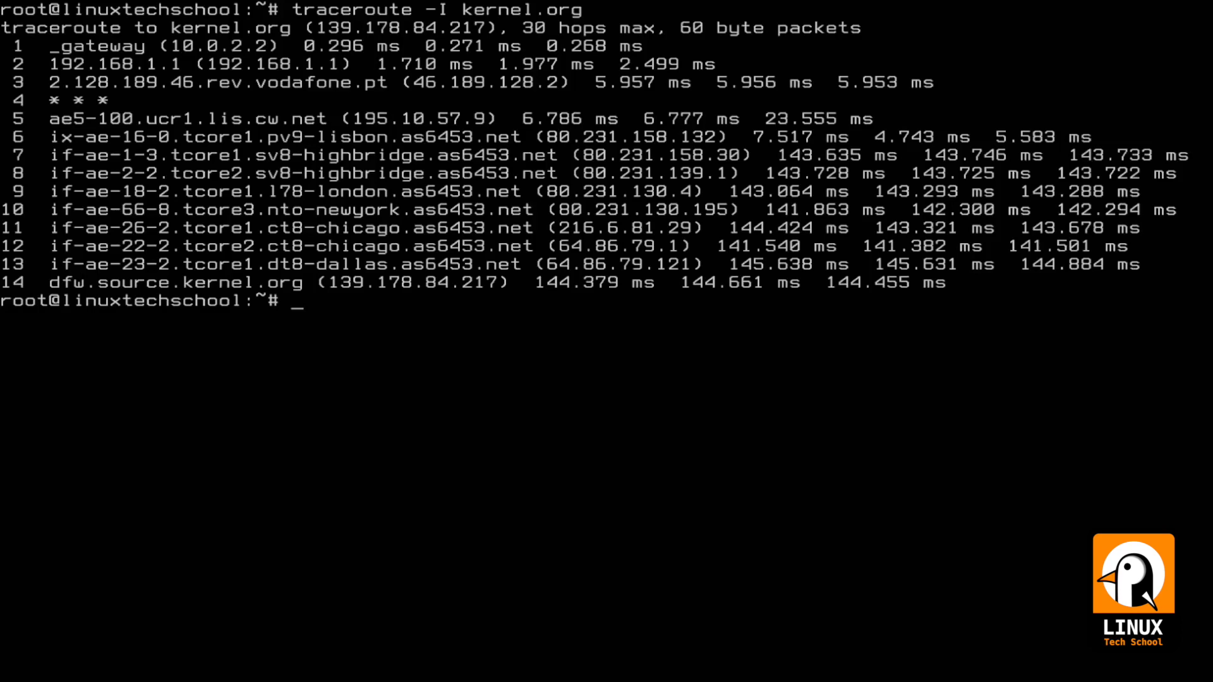
Step: Start an mtr trace to kernel.org
text(mt)
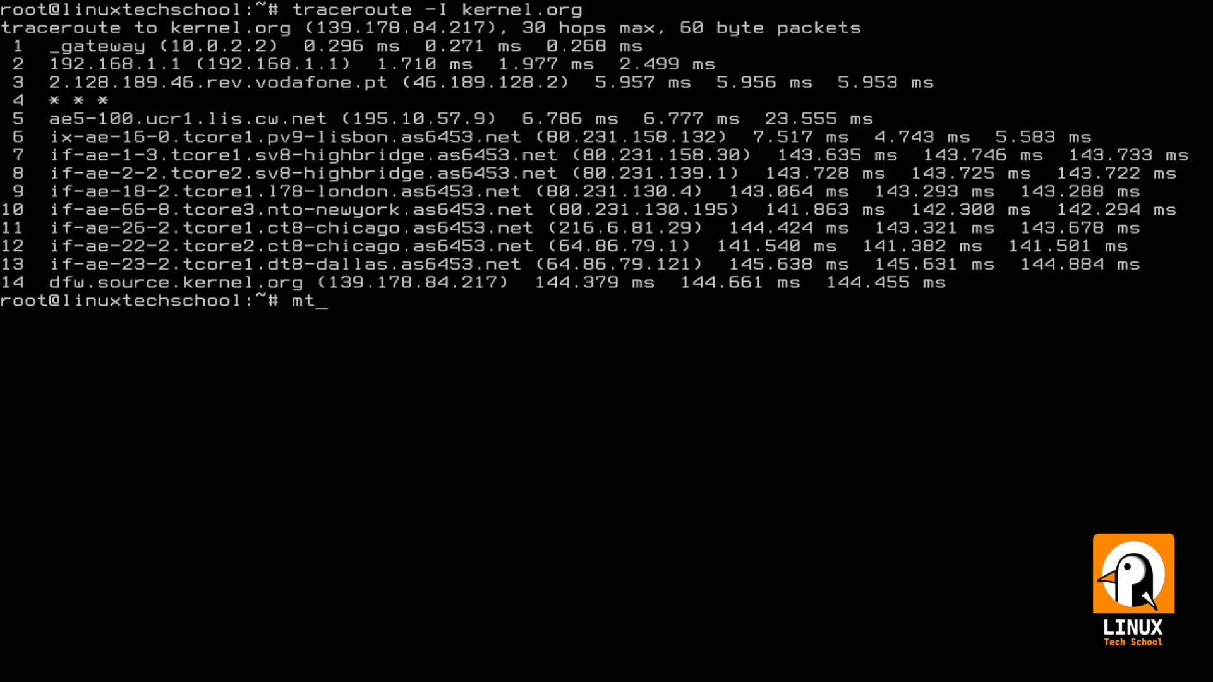
text(r kernel.)
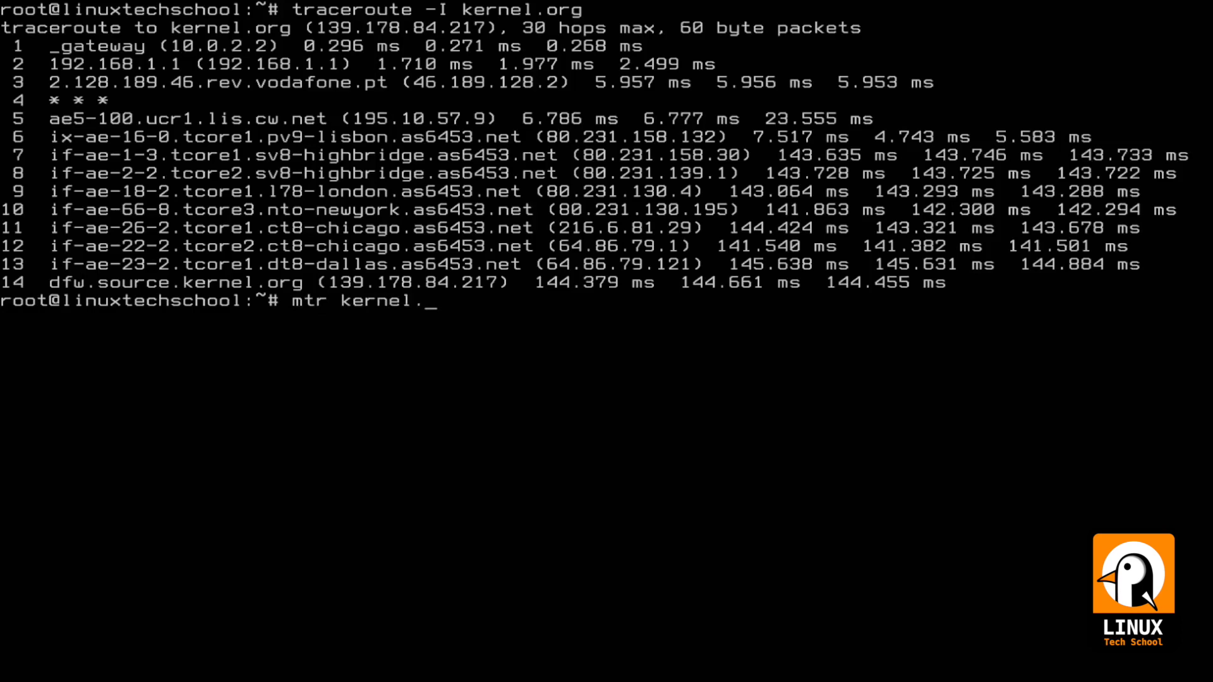
key(Return)
text(t)
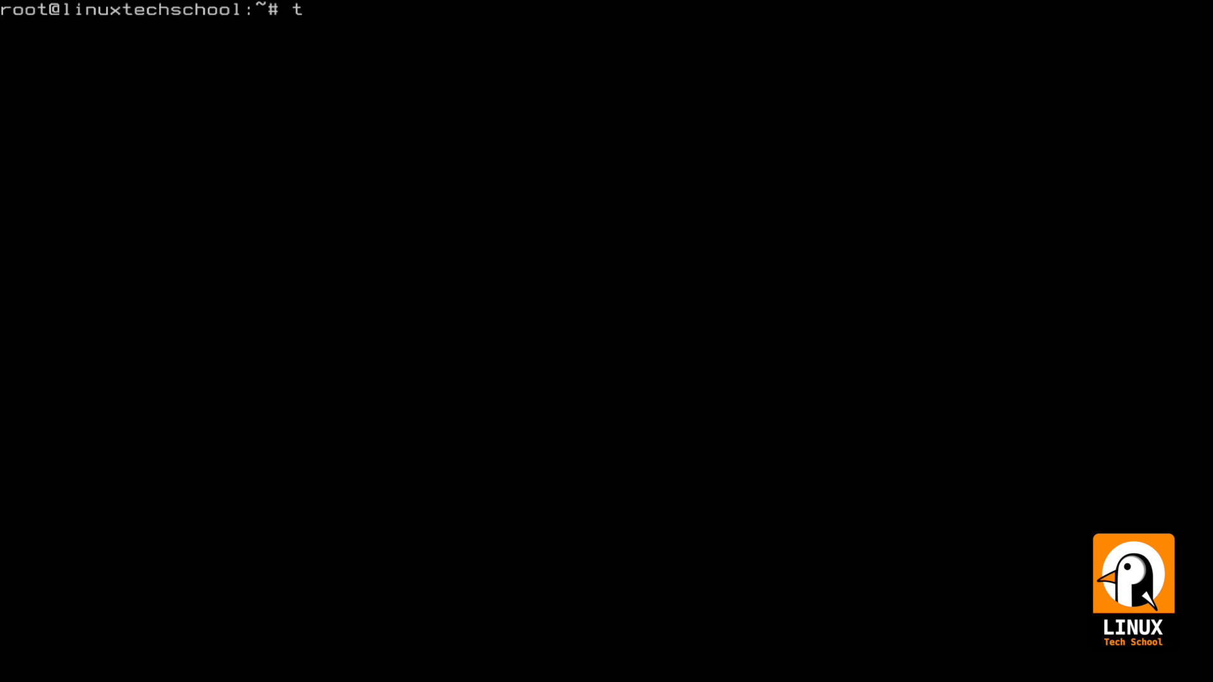
Step: Run tcpdump -vv on enp0s3 filtering port 80 until it reports listening
text(cpdump)
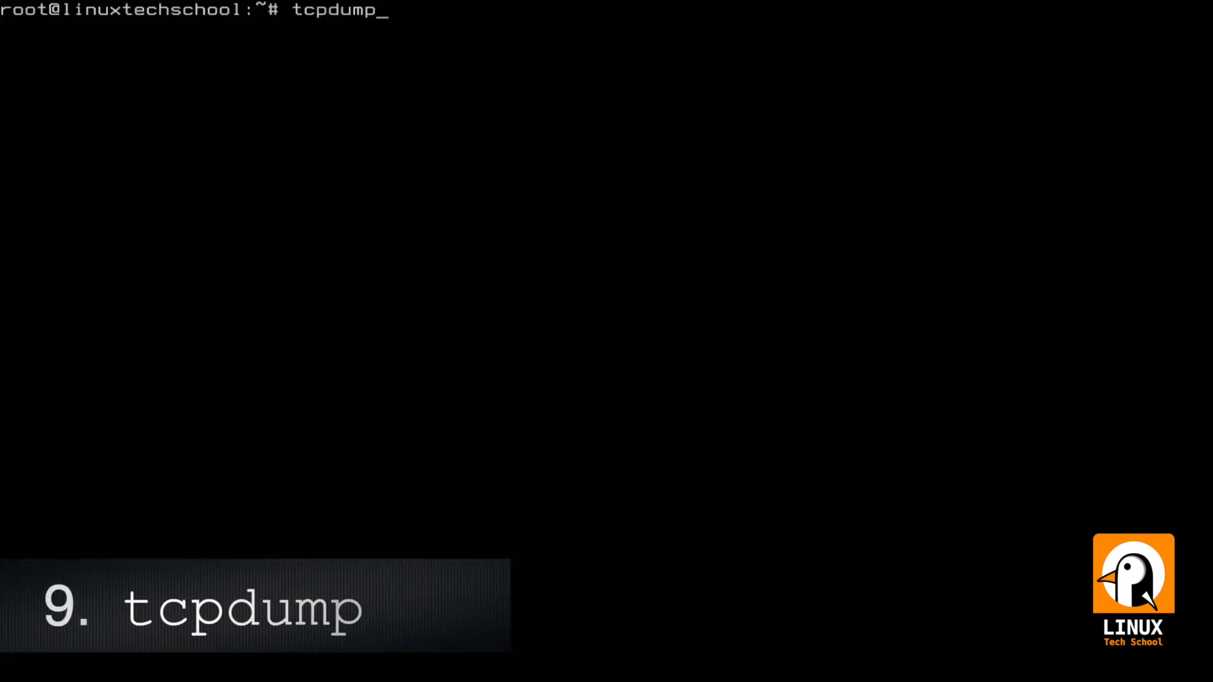
text(-vv)
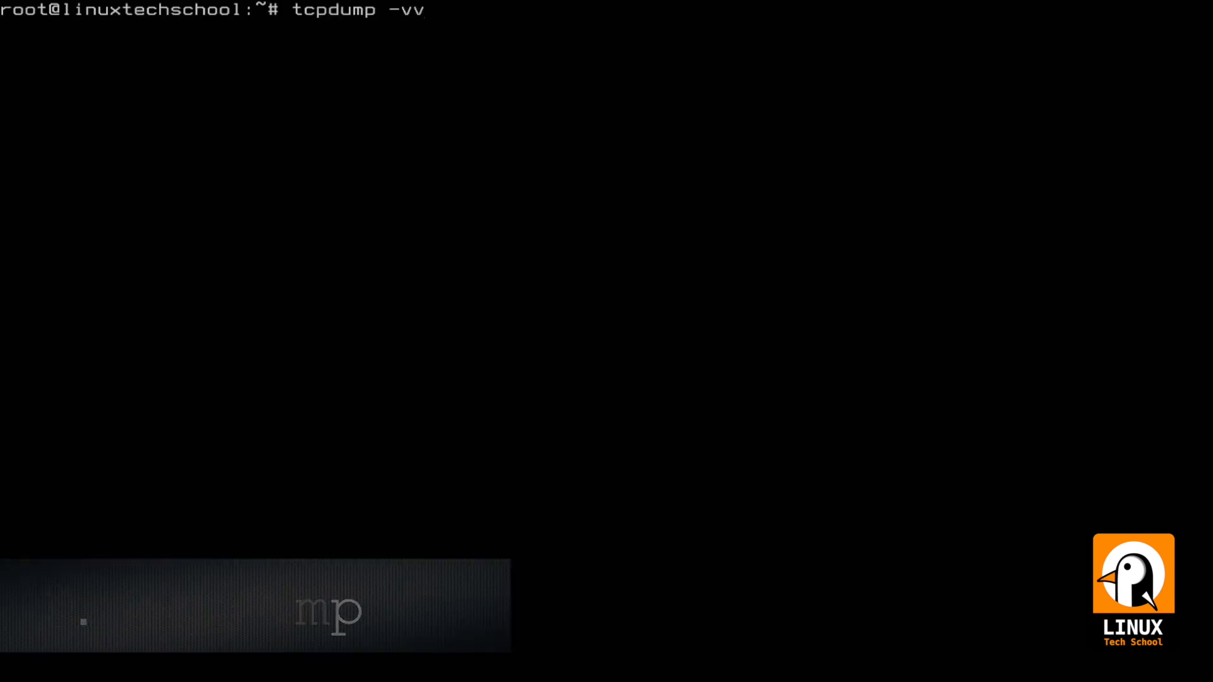
text(-i enp0s)
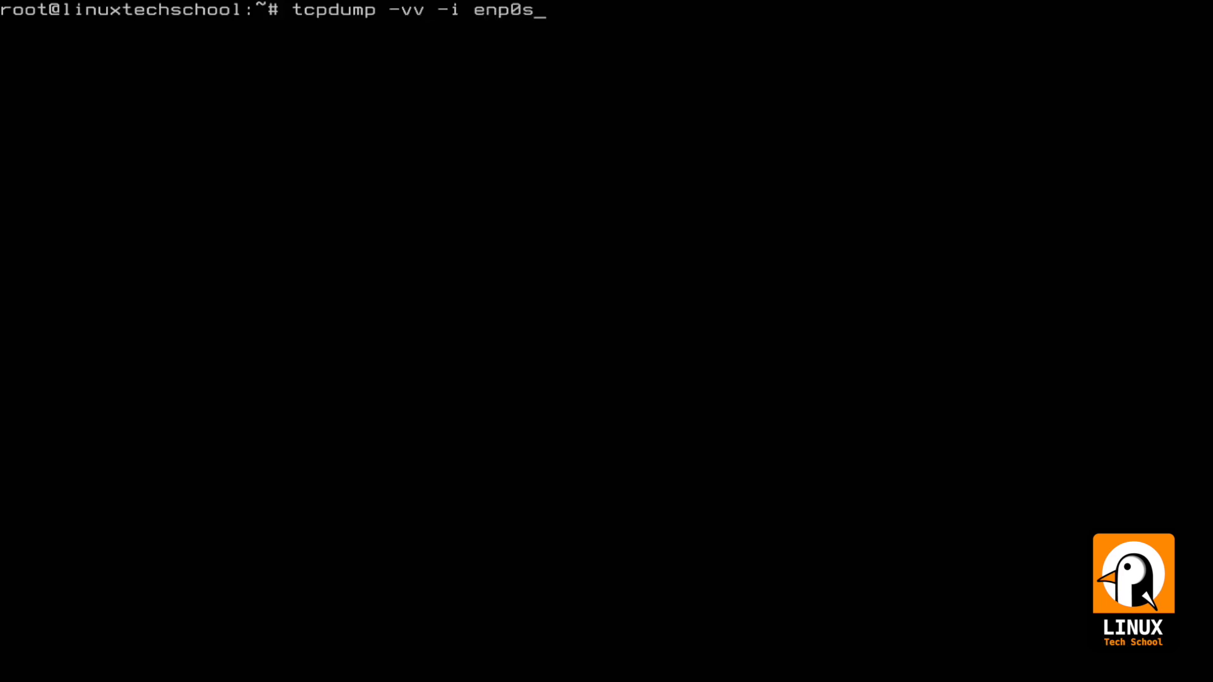
text(3 port 80)
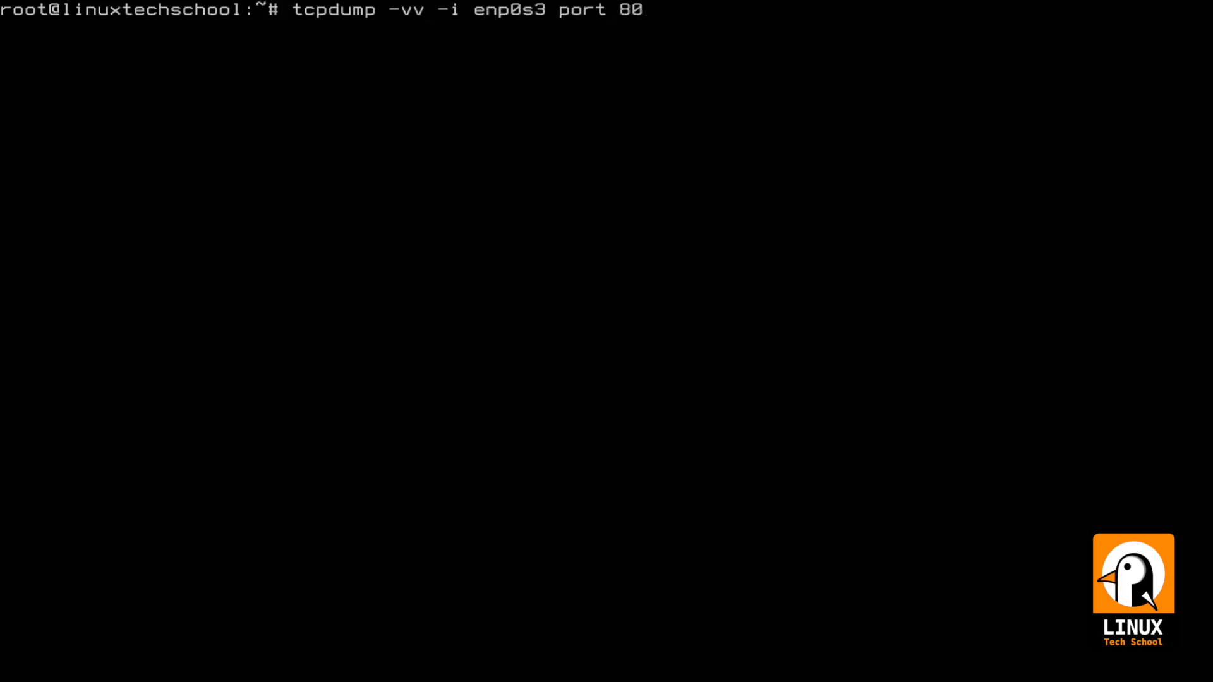
key(Return)
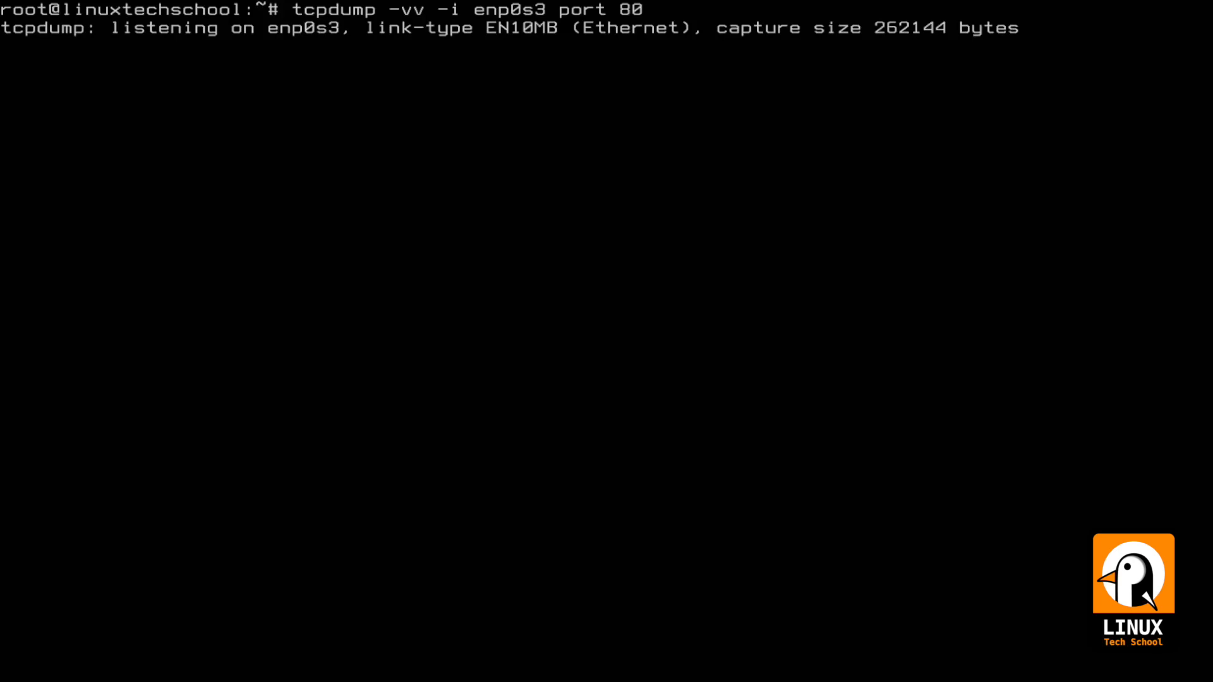
key(ctrl+c)
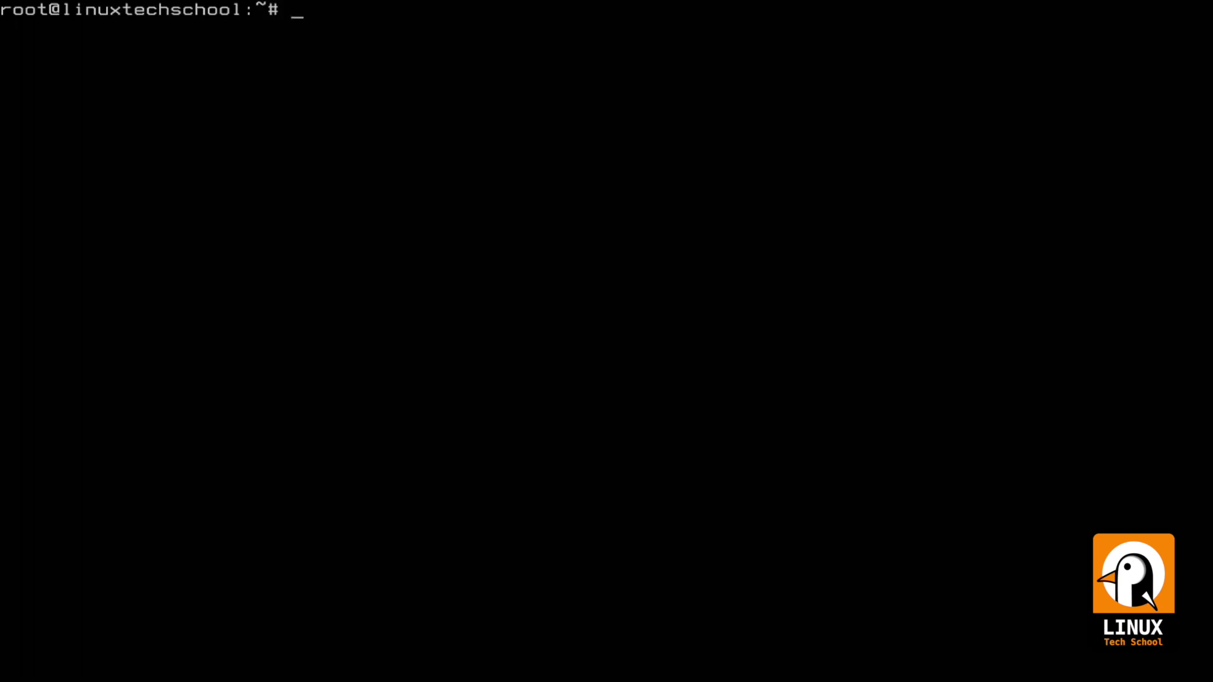
text(wget)
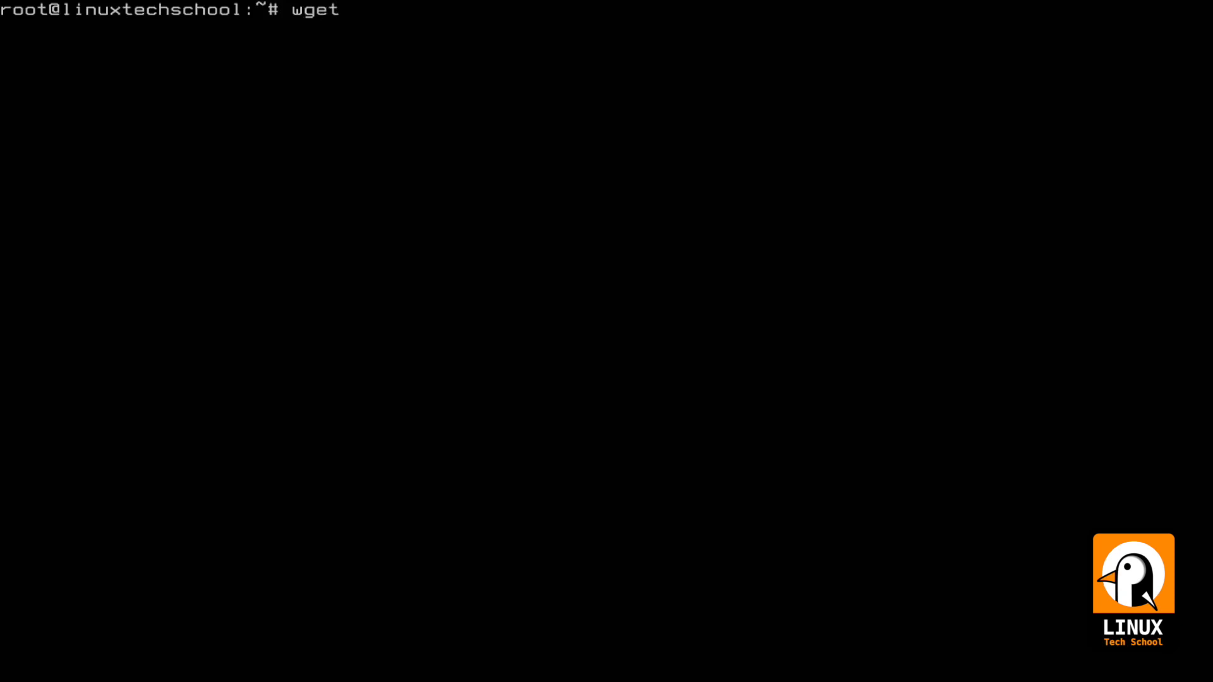
Step: Fetch a page with wget so tcpdump logs the HTTP 301 exchange, then stop the capture
text(lin)
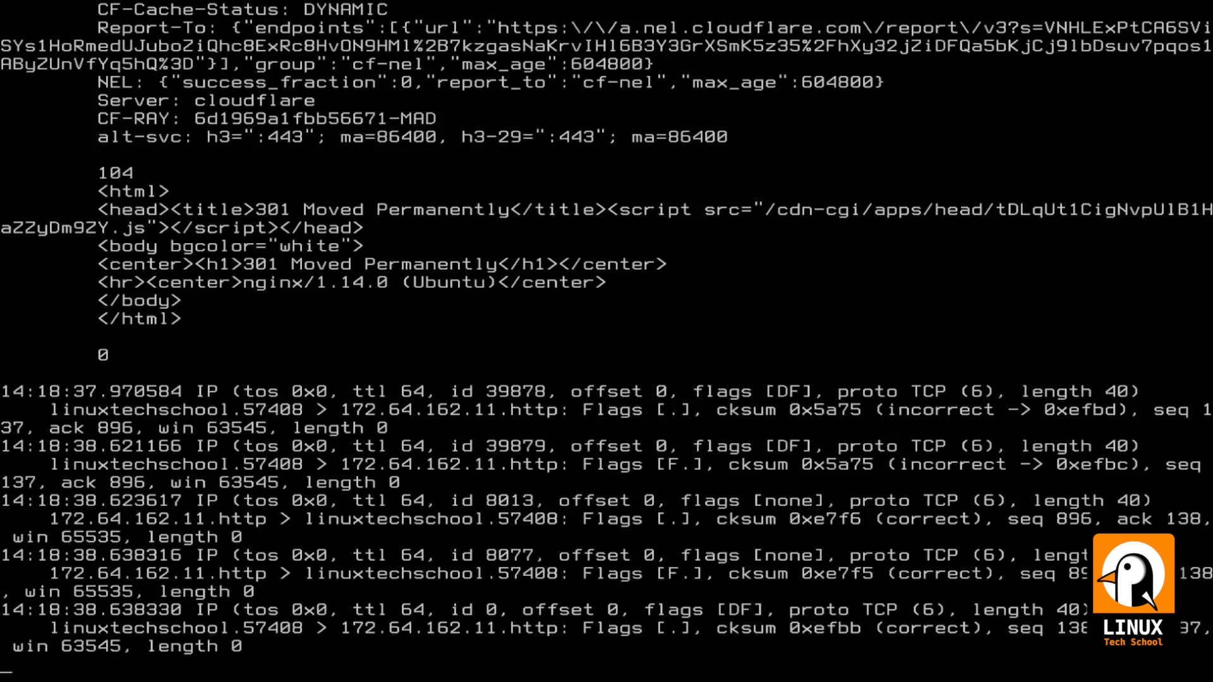
key(ctrl+c)
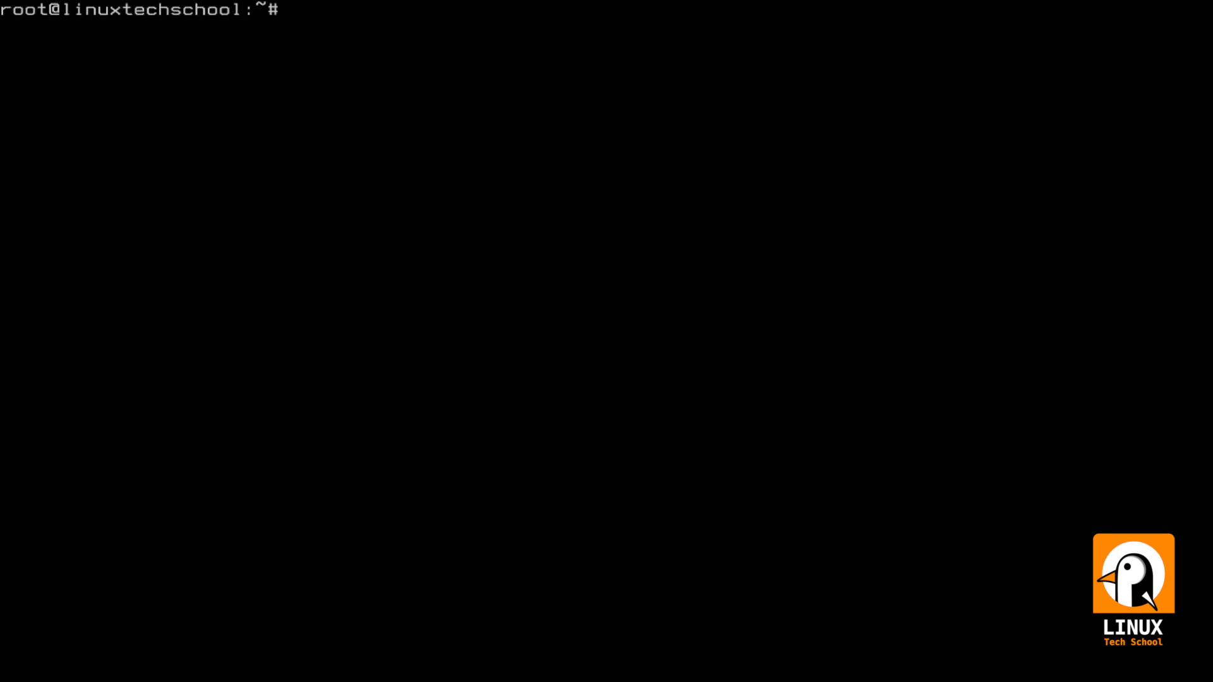
text(term)
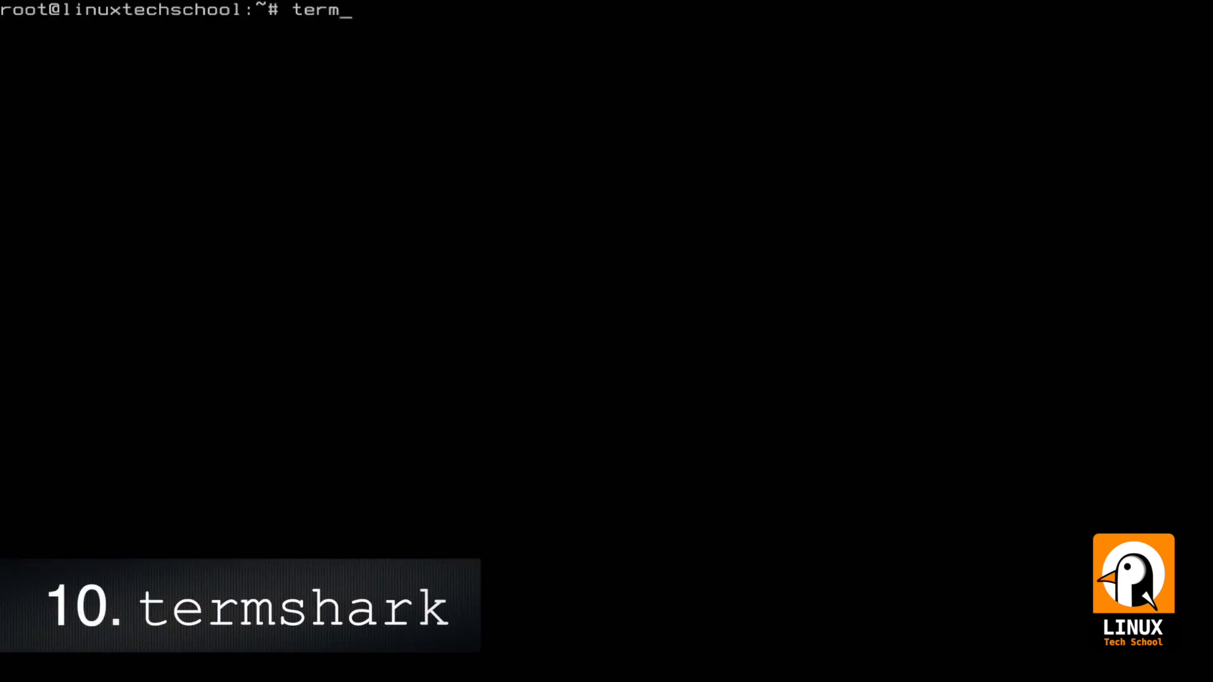
Step: Launch termshark -i enp0s9, enter an icmp display filter, and close the PSML error
text(shark)
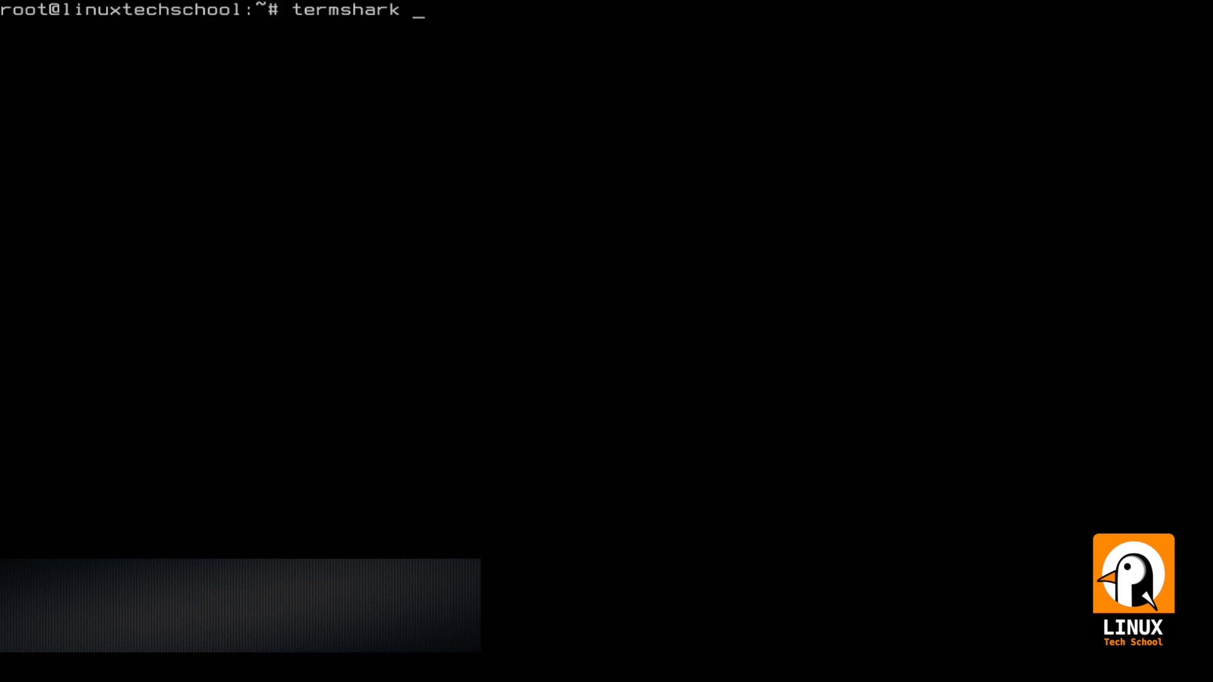
text(-i enp)
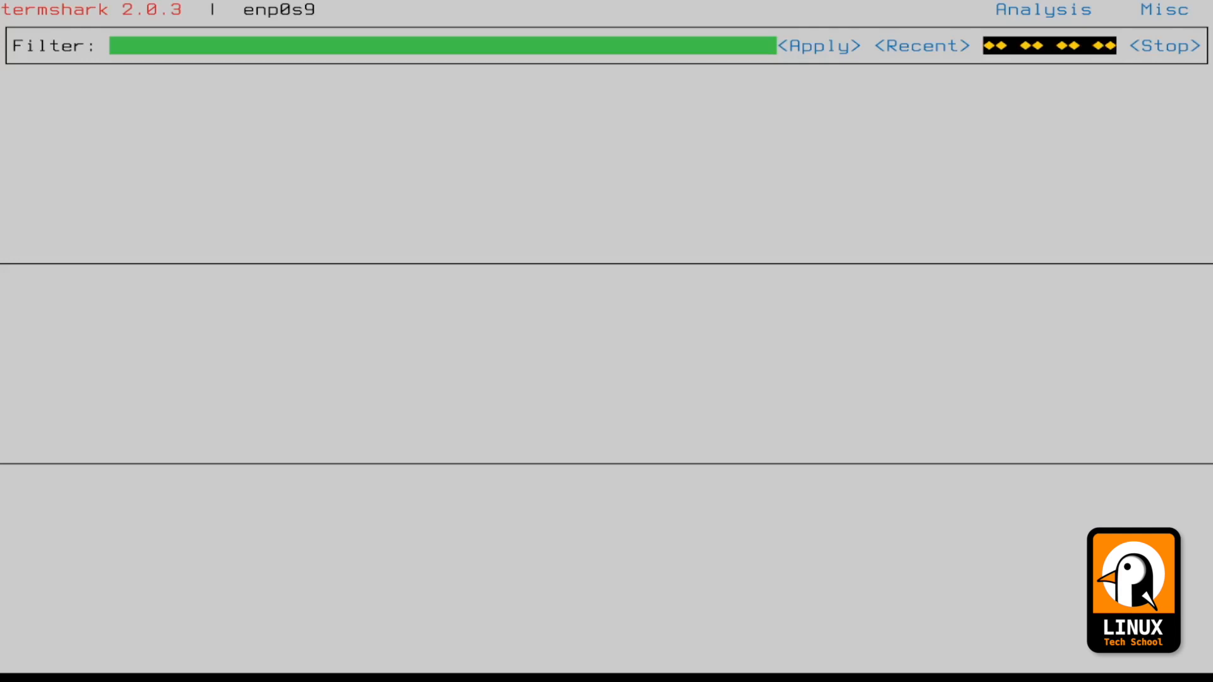
click(1042, 10)
text(icmp)
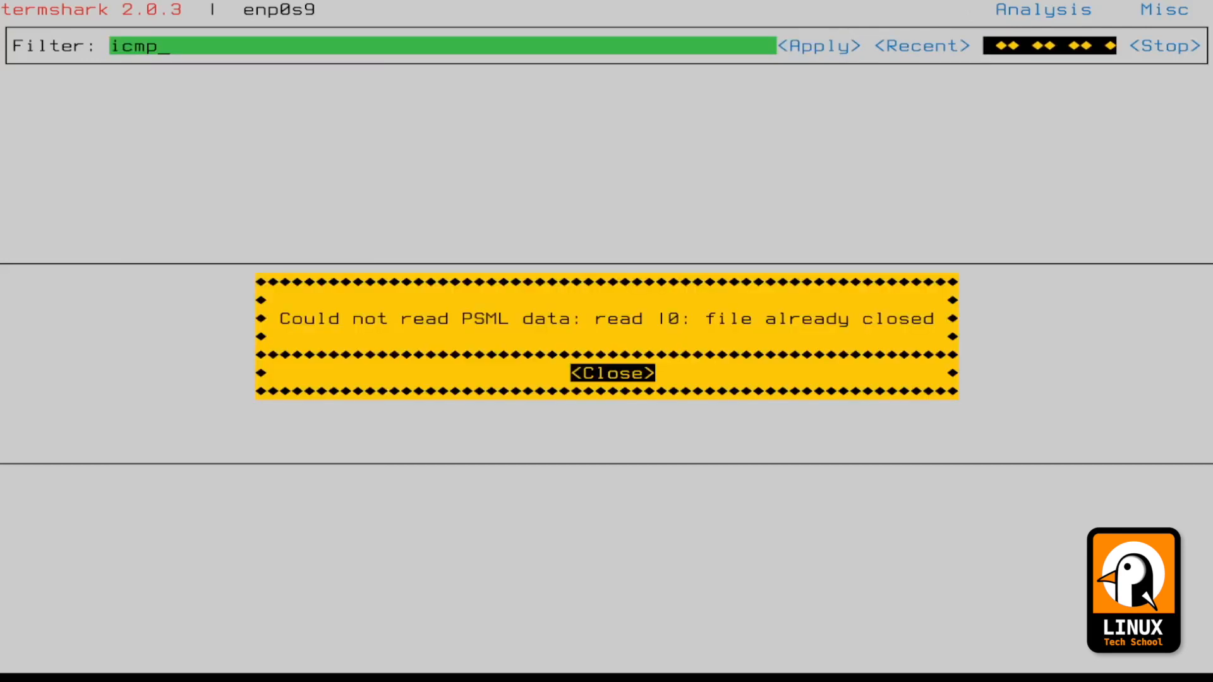
click(611, 372)
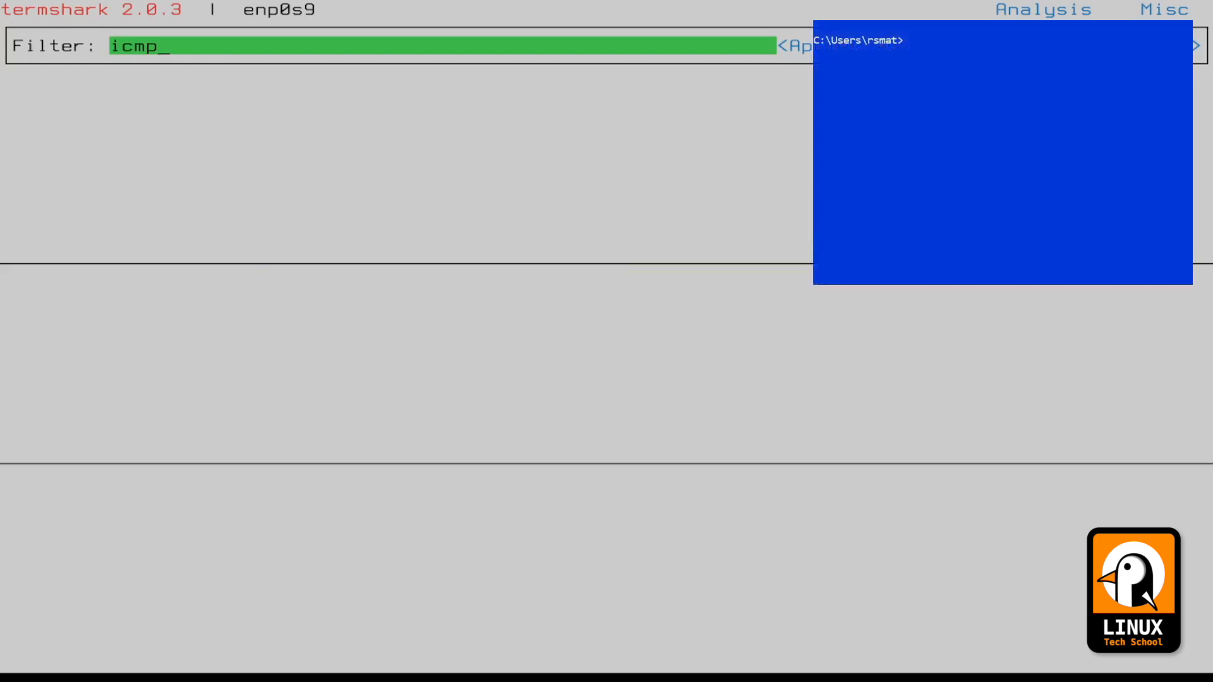
Step: Ping 192.168.50.1 from the Windows command prompt
text(ping)
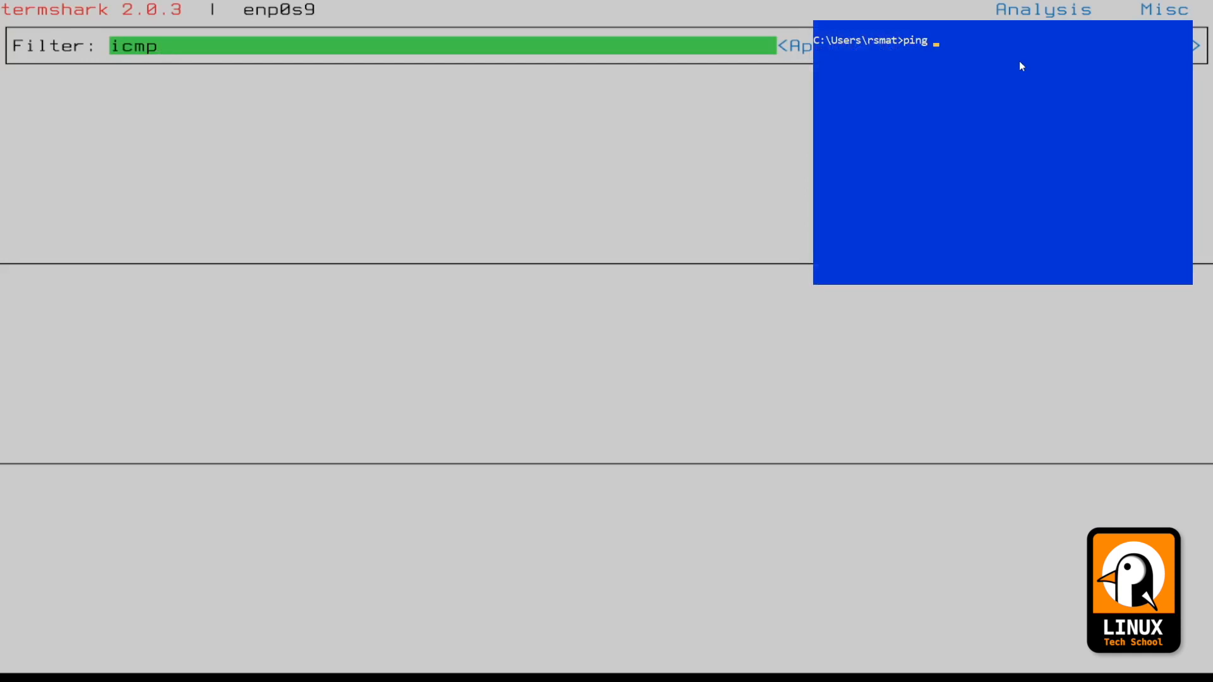
text(192.168.50.1)
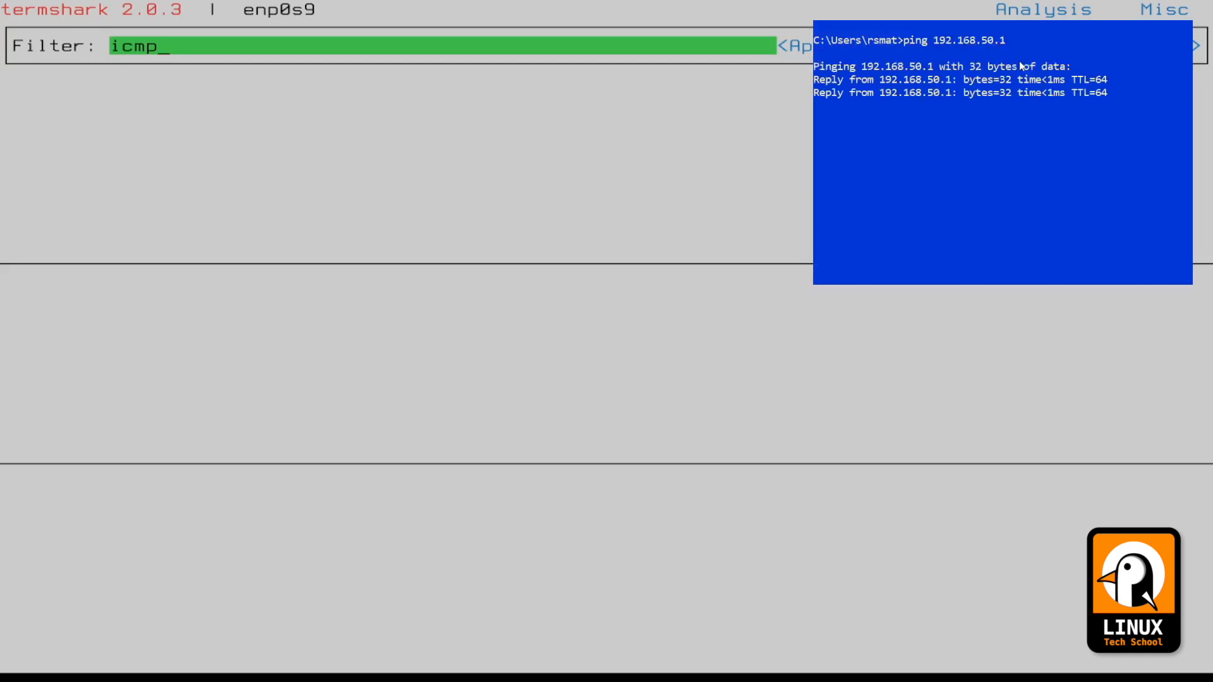
key(Return)
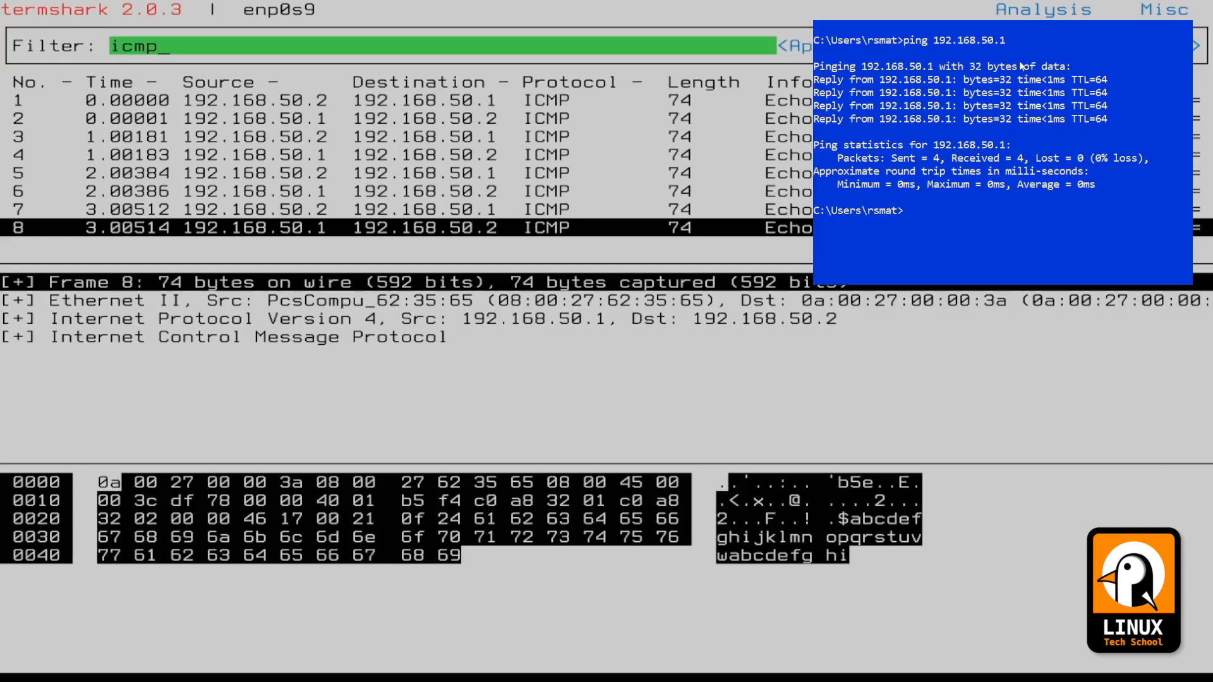
Step: Run ping -c 100 192.168.50.1 and watch termshark list the ICMP echo packets
text(ping 192.168.50.1)
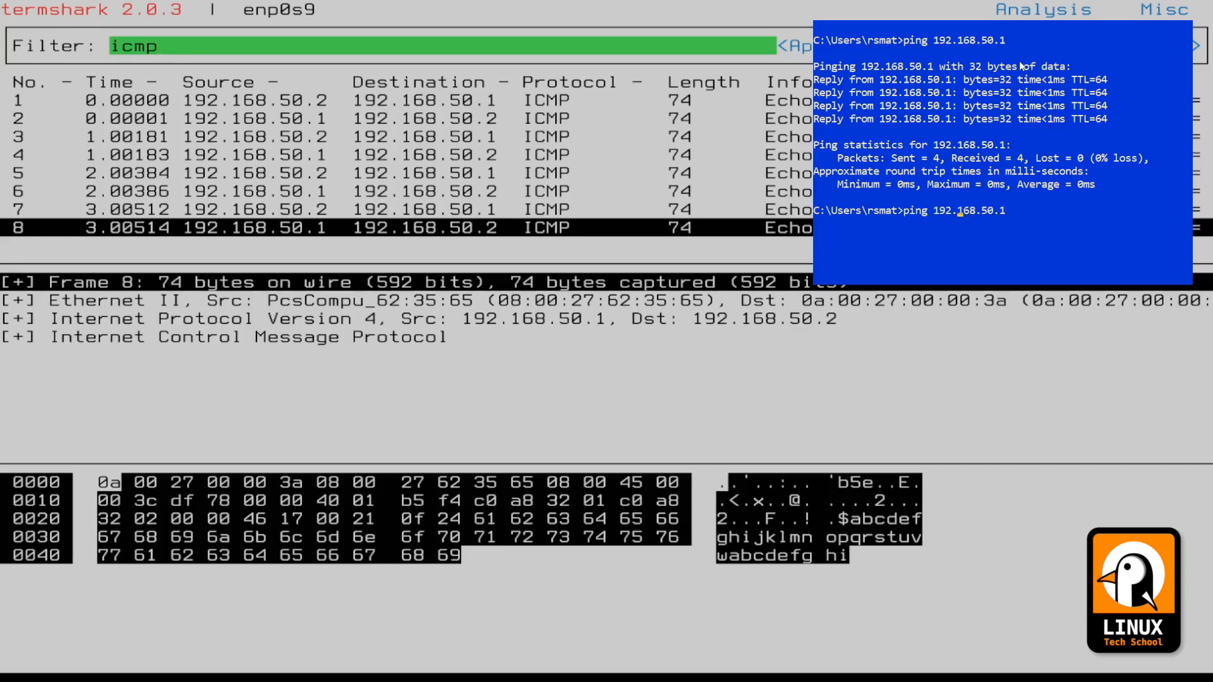
text(-c)
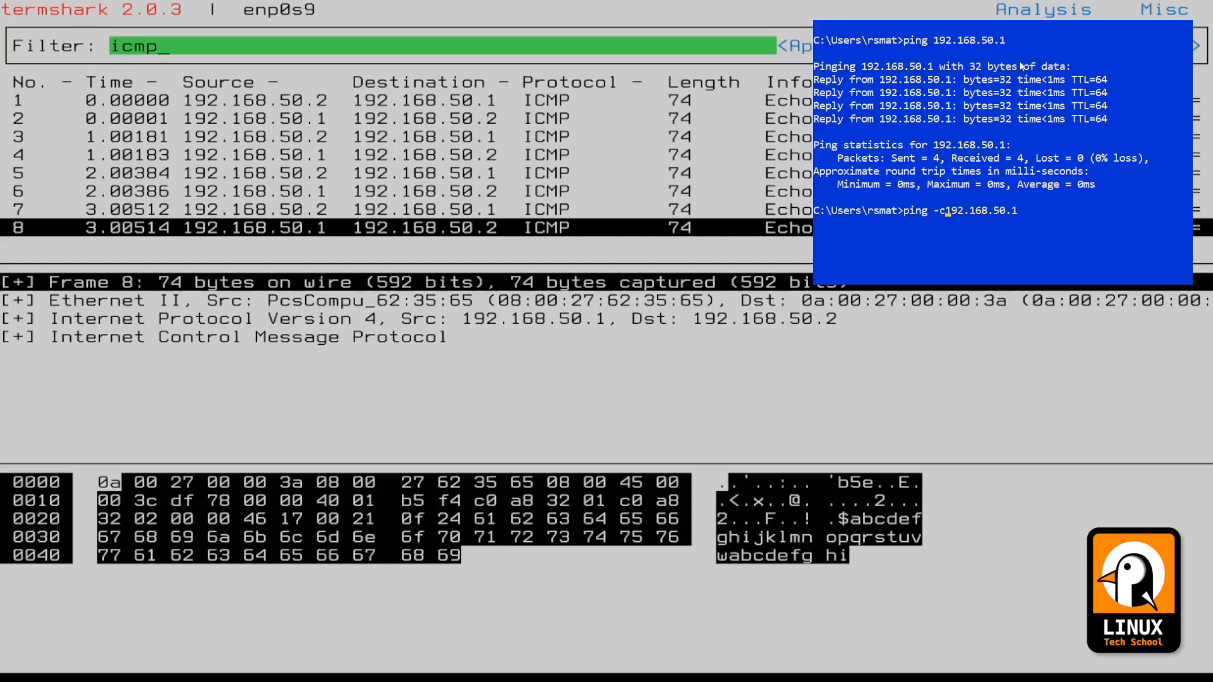
key(Return)
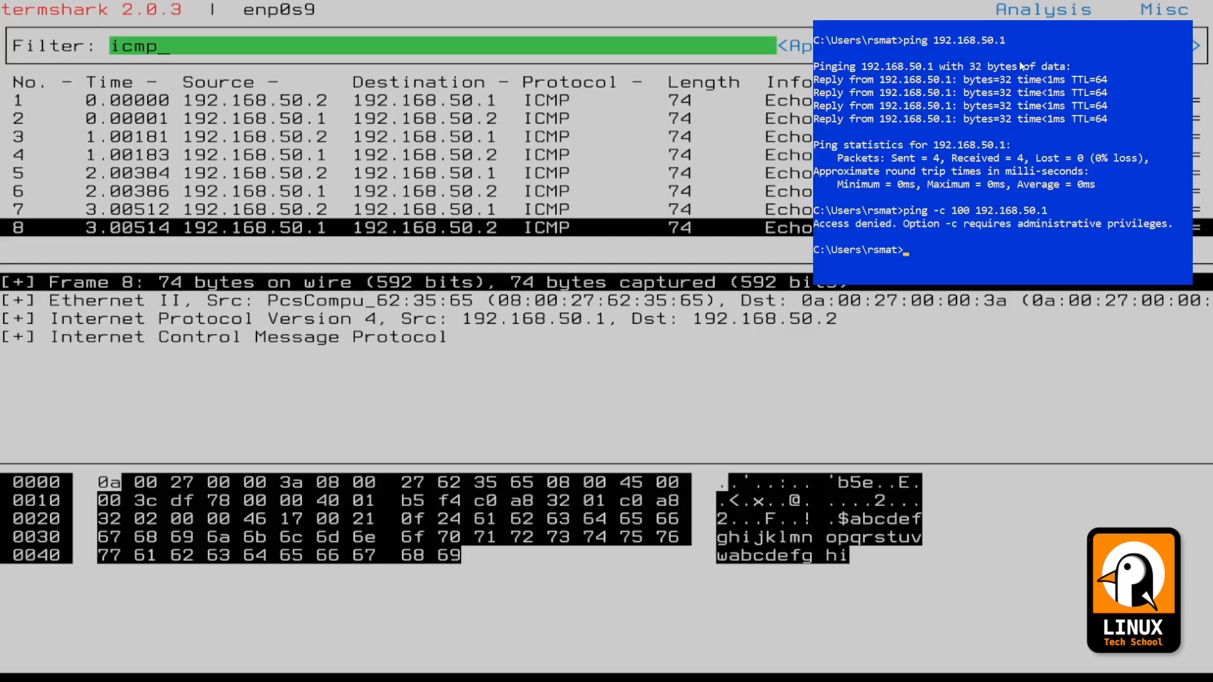
text(ping -c 100 192.168.50.1)
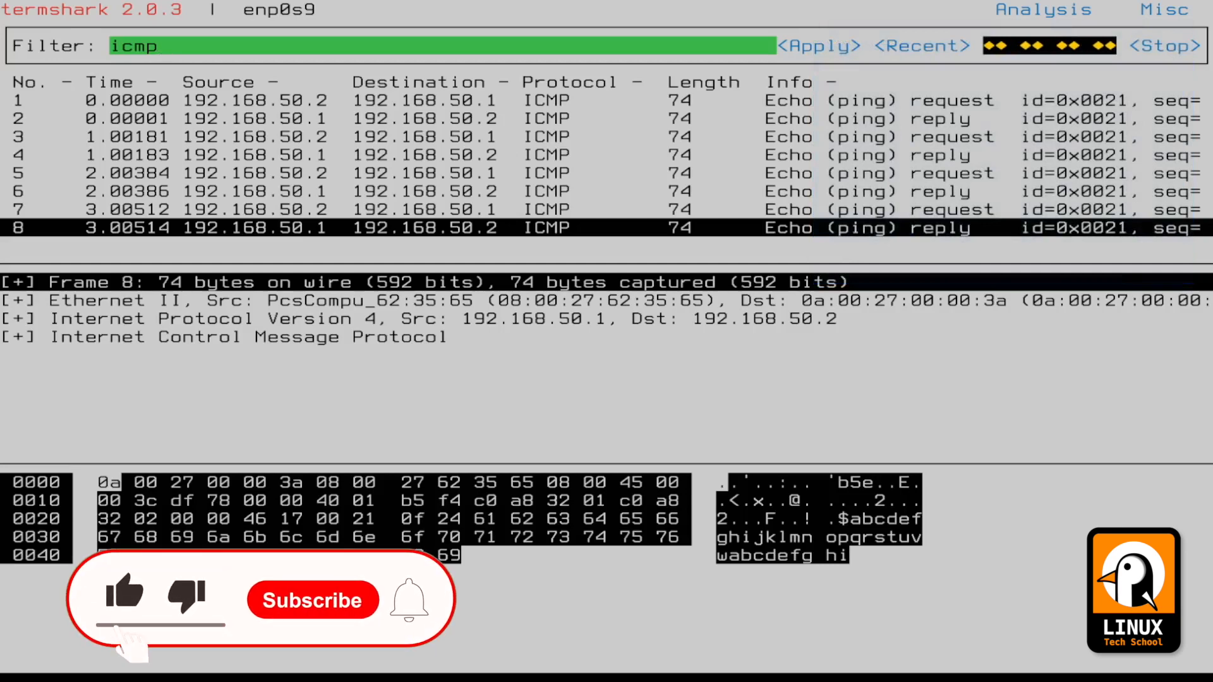
click(312, 601)
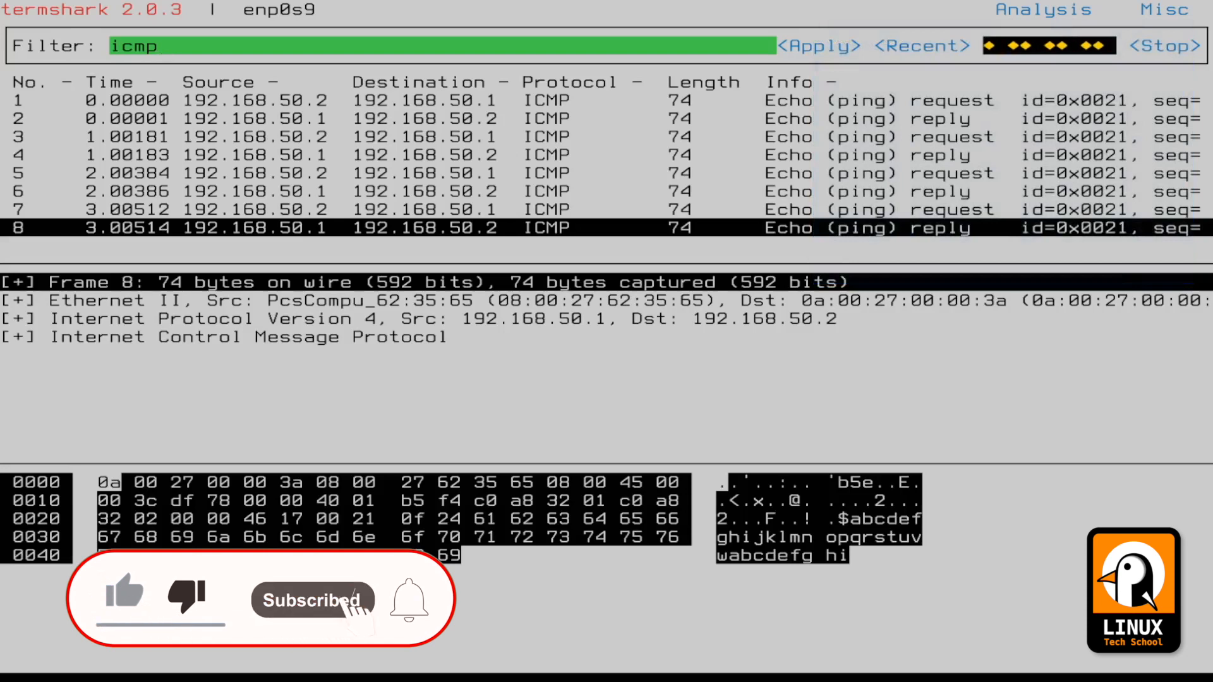